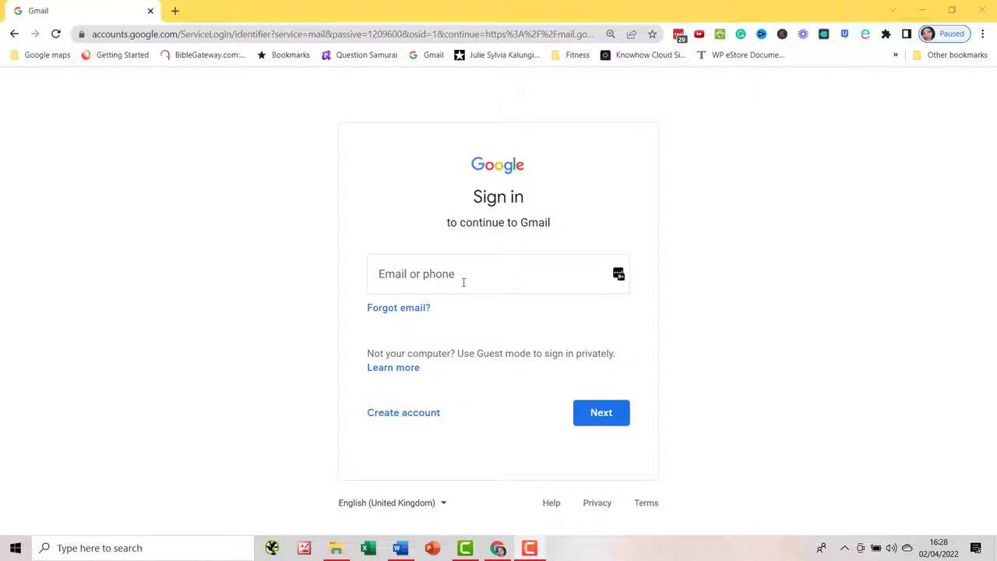
{"action": "mouse_move", "coordinate": [544, 252]}
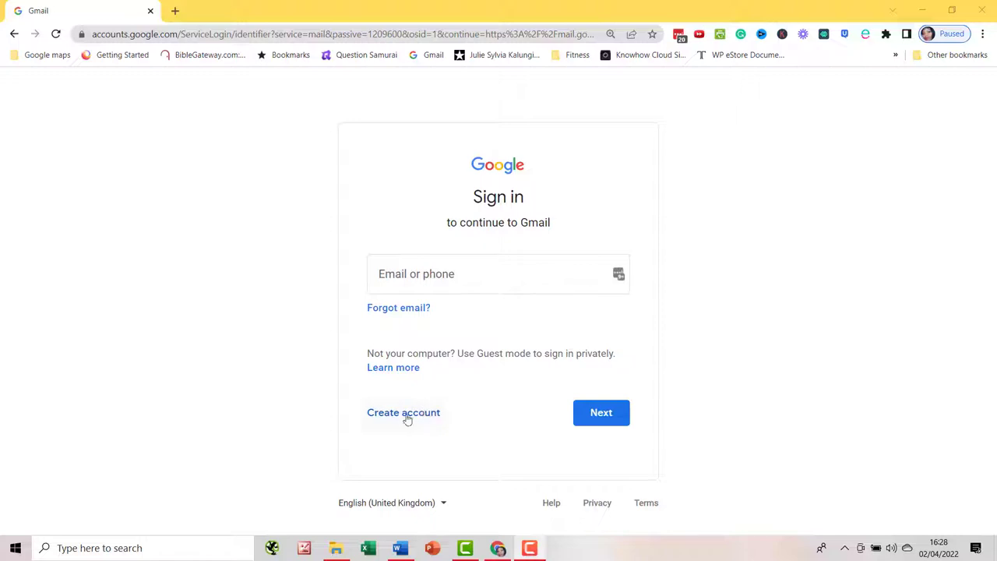
Start creating a new Google account for personal use from the Gmail sign-in page
{"action": "left_click", "coordinate": [403, 412]}
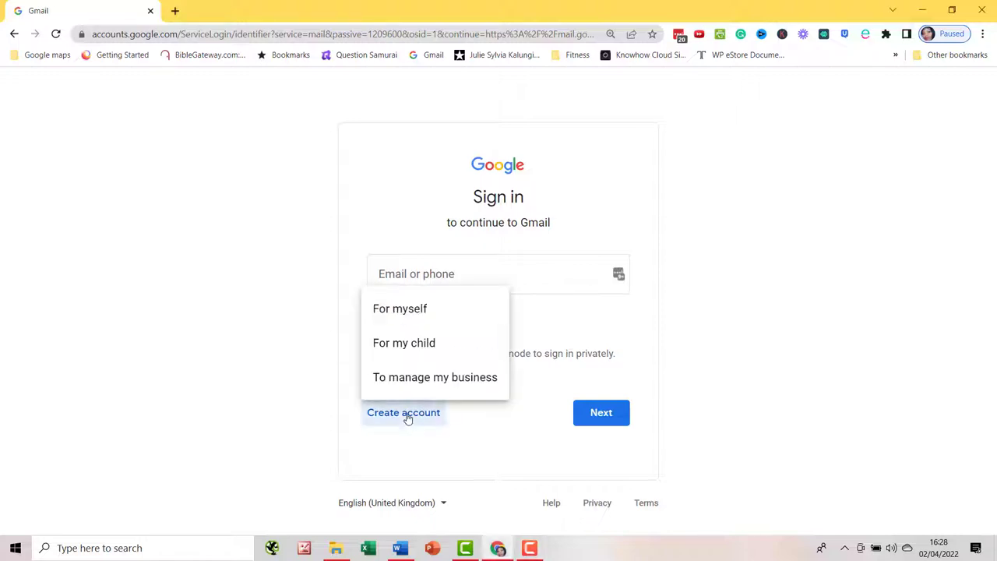
{"action": "left_click", "coordinate": [398, 309]}
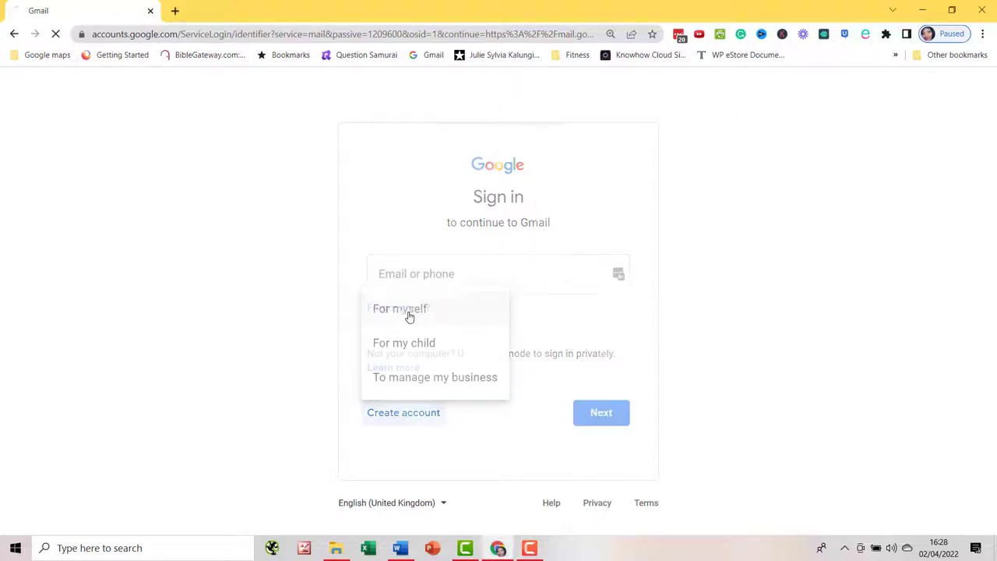
{"action": "left_click", "coordinate": [399, 309]}
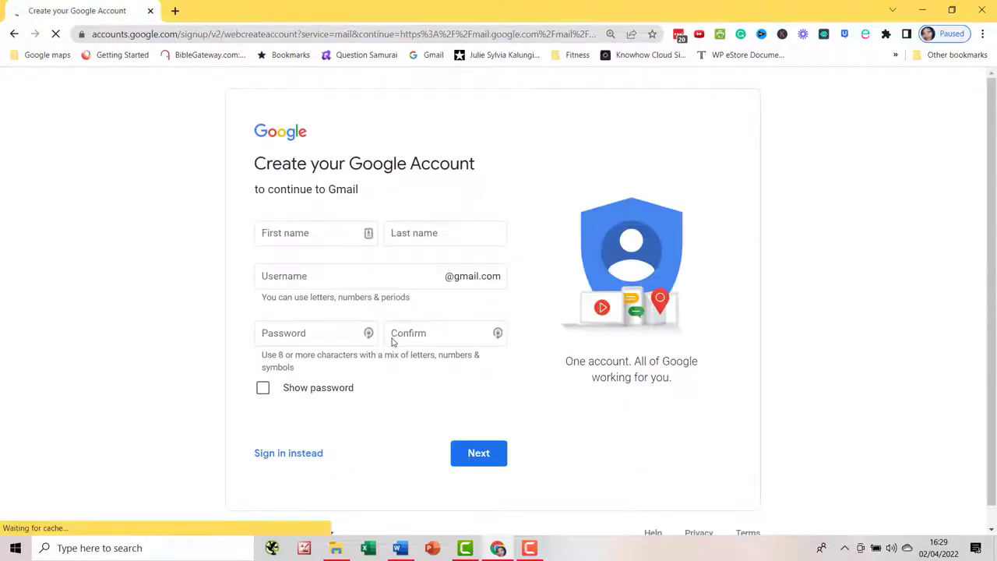
Replace the autofilled name with first name 'Pauline' and last name 'Bloggs'
{"action": "left_click", "coordinate": [315, 234]}
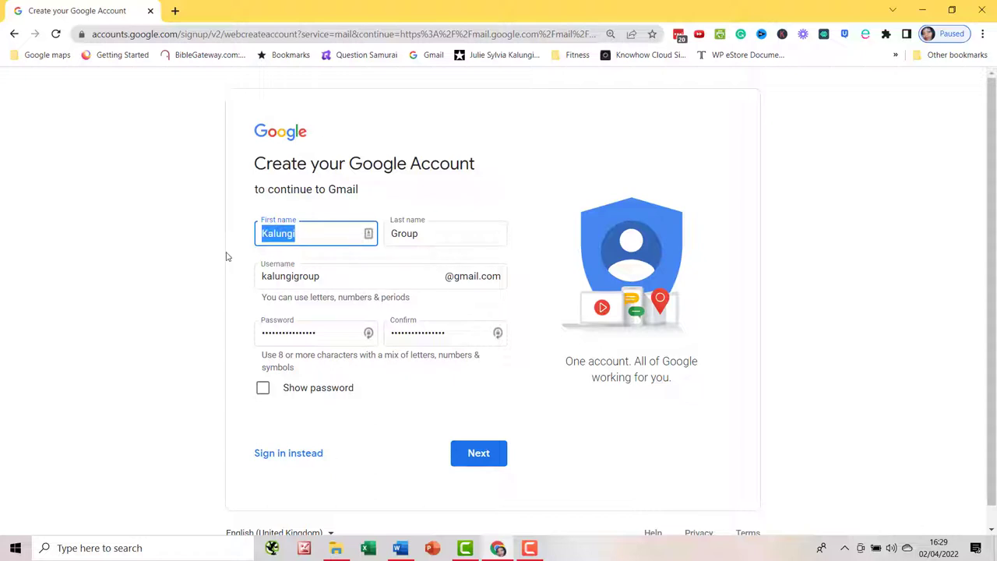
{"action": "type", "text": "Paul"}
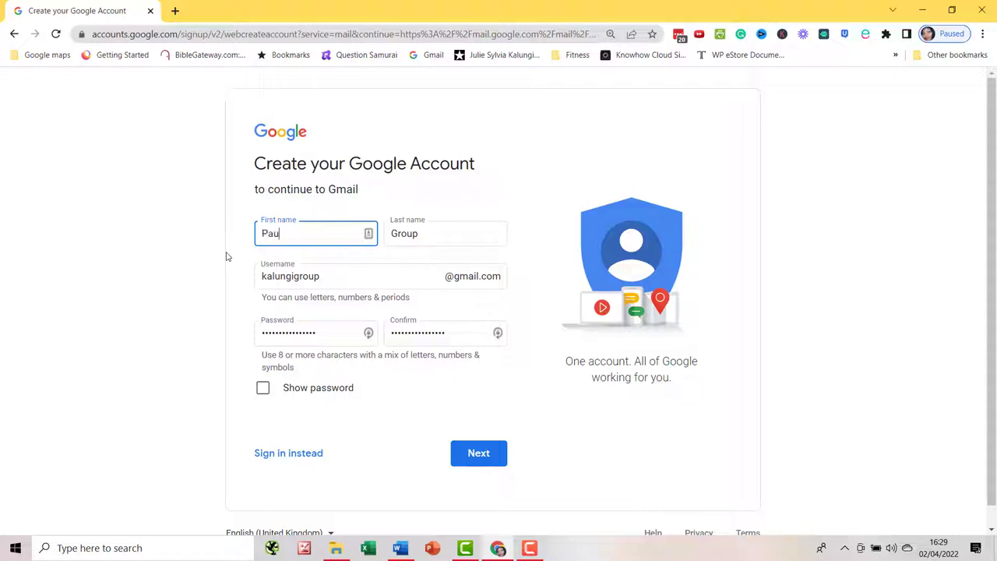
{"action": "type", "text": "line"}
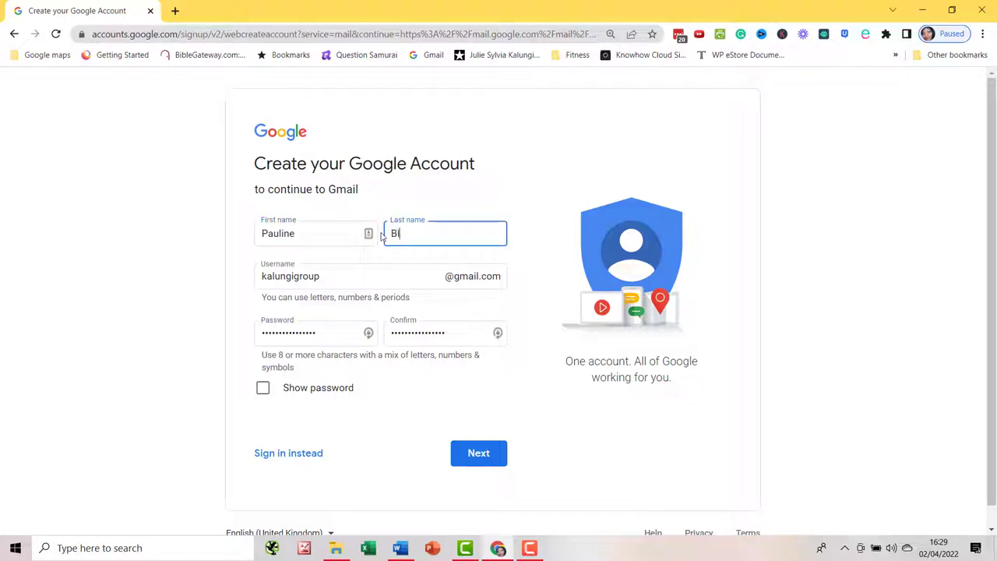
{"action": "type", "text": "oggs"}
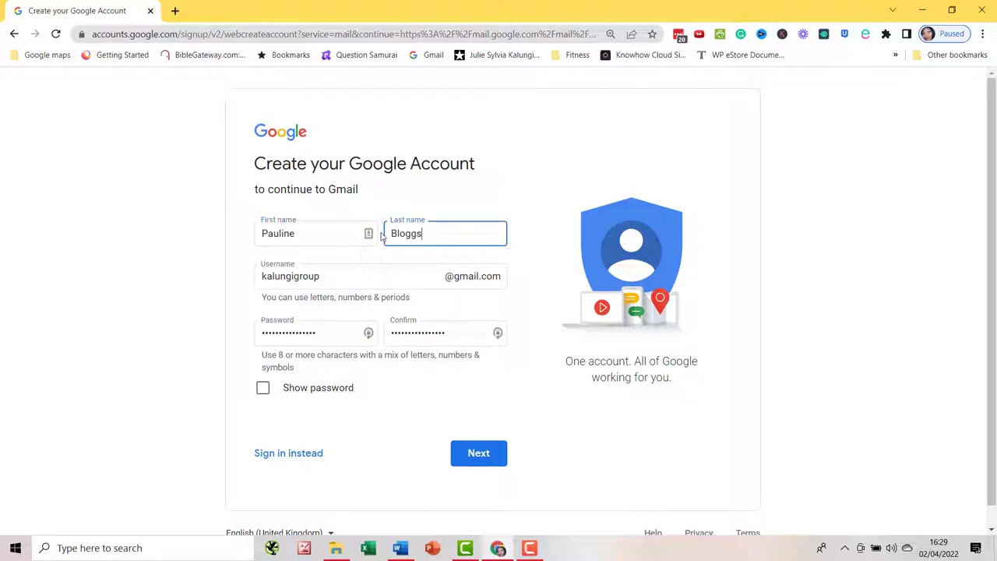
{"action": "left_click", "coordinate": [352, 276]}
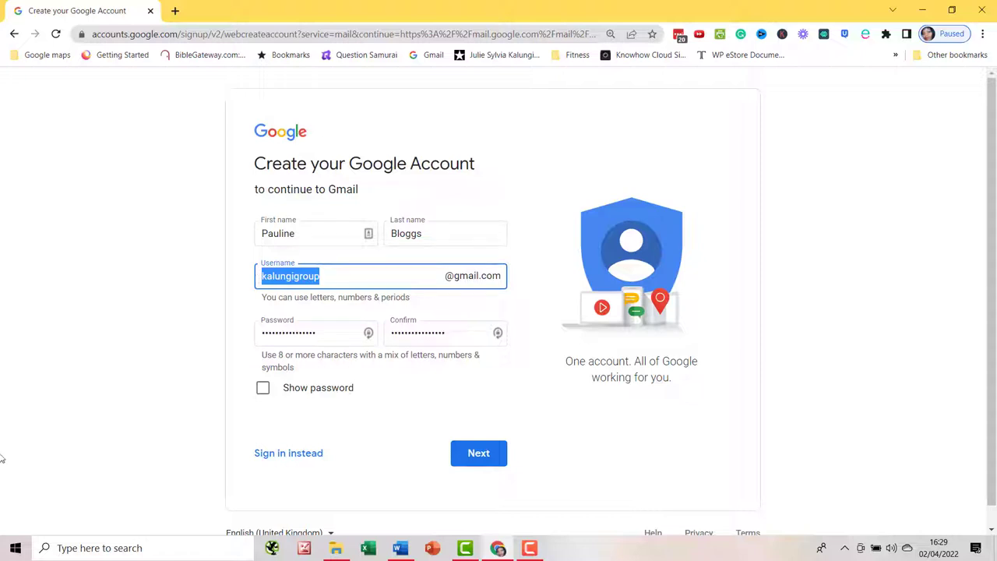
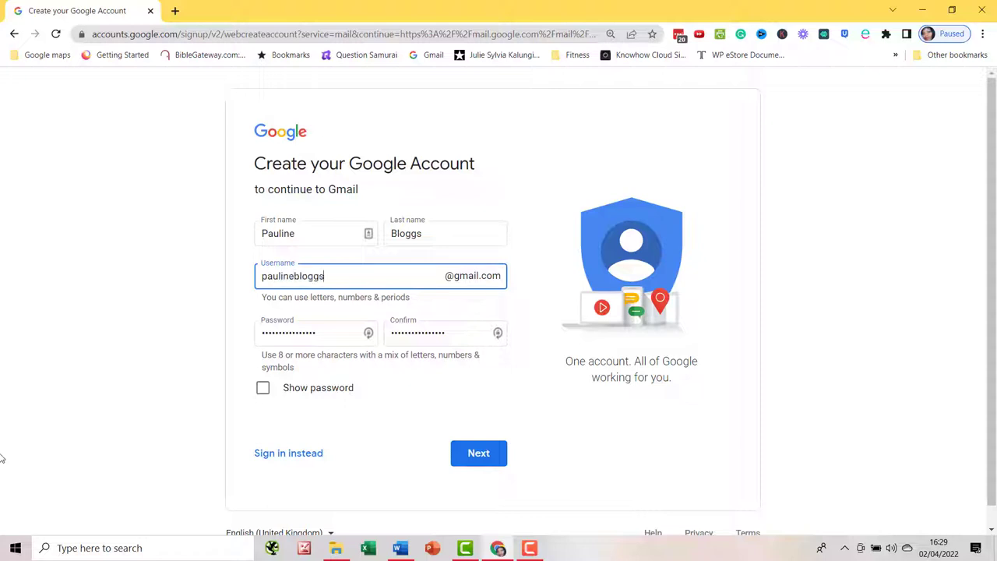
{"action": "mouse_move", "coordinate": [187, 355]}
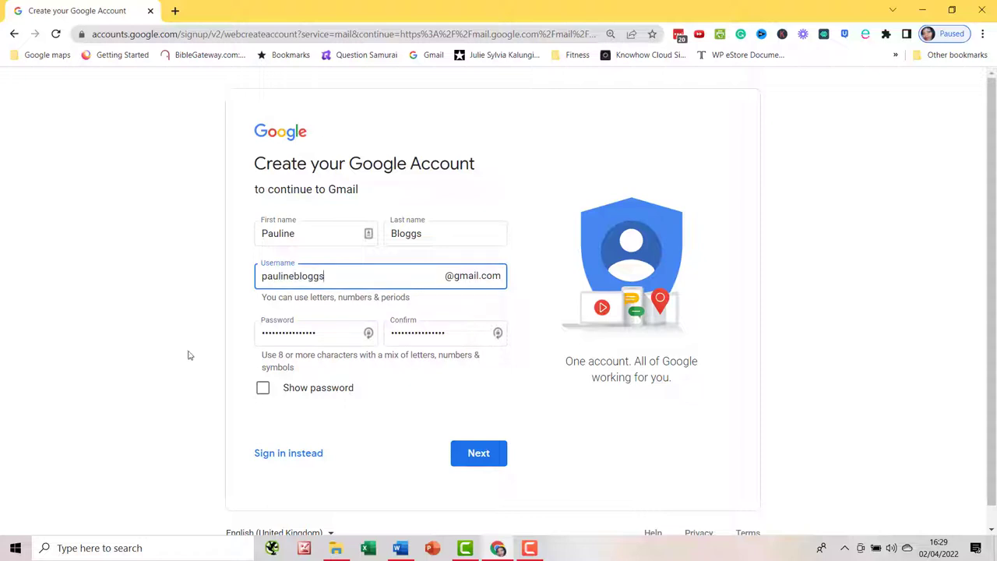
{"action": "mouse_move", "coordinate": [367, 281]}
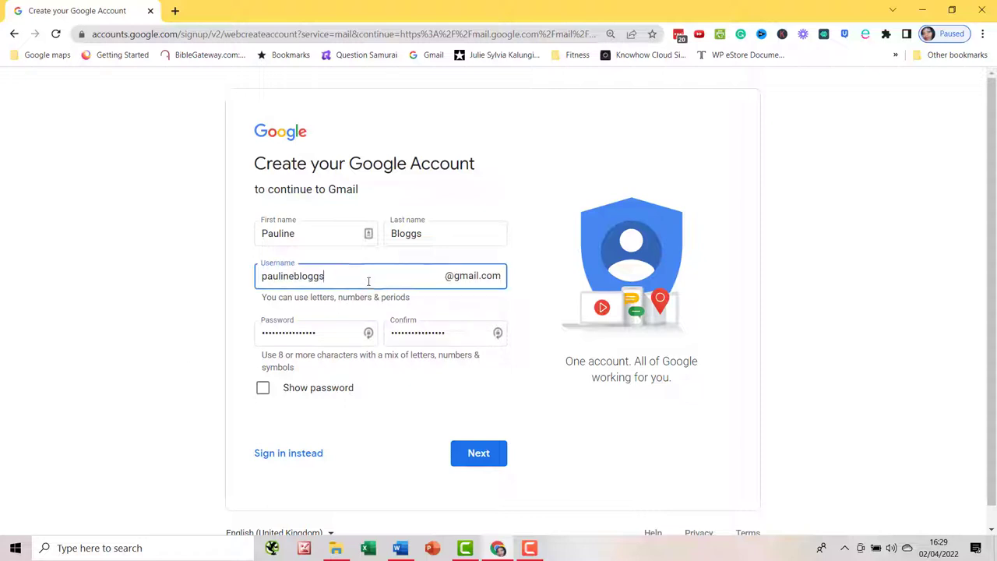
{"action": "mouse_move", "coordinate": [427, 306]}
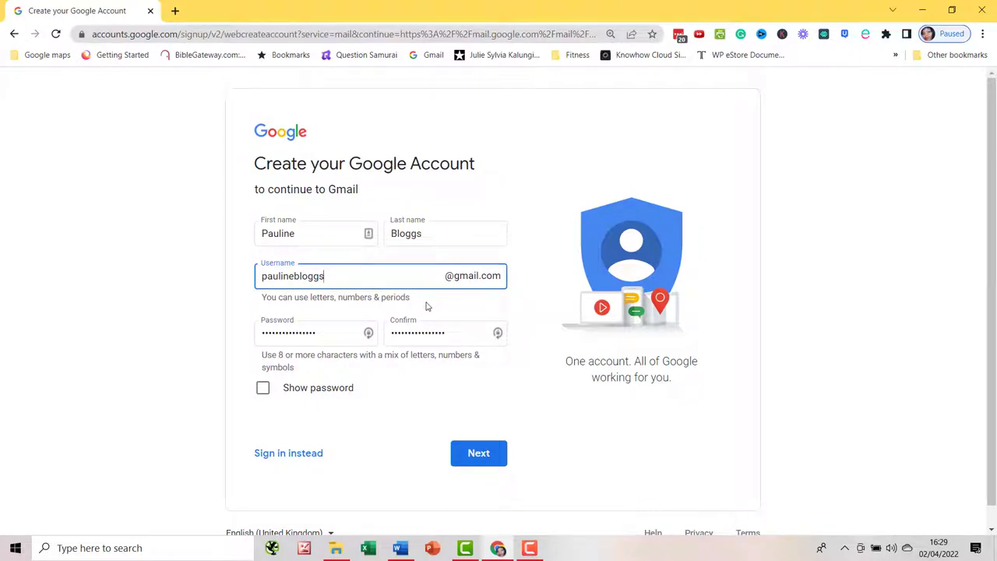
{"action": "mouse_move", "coordinate": [461, 304]}
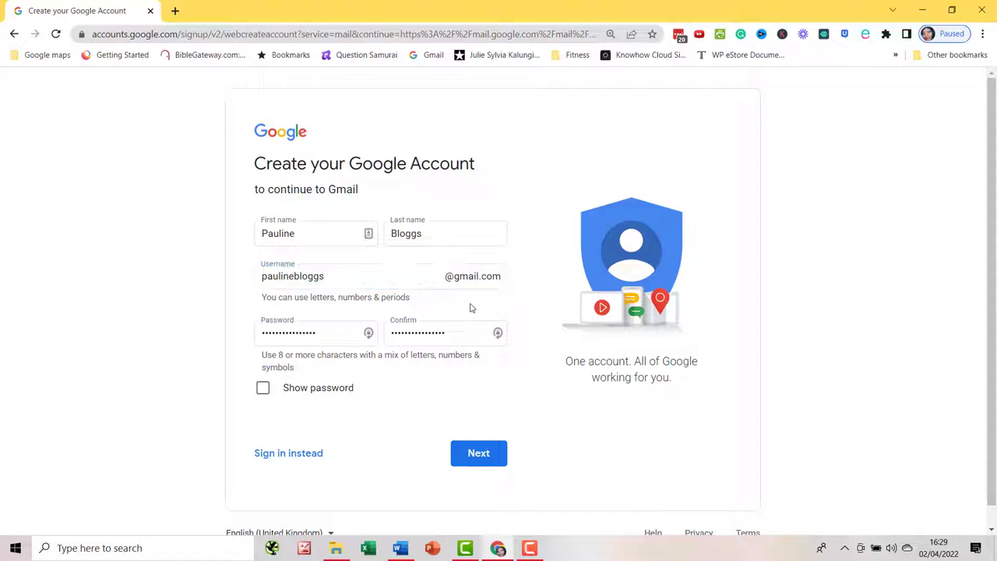
{"action": "mouse_move", "coordinate": [362, 409]}
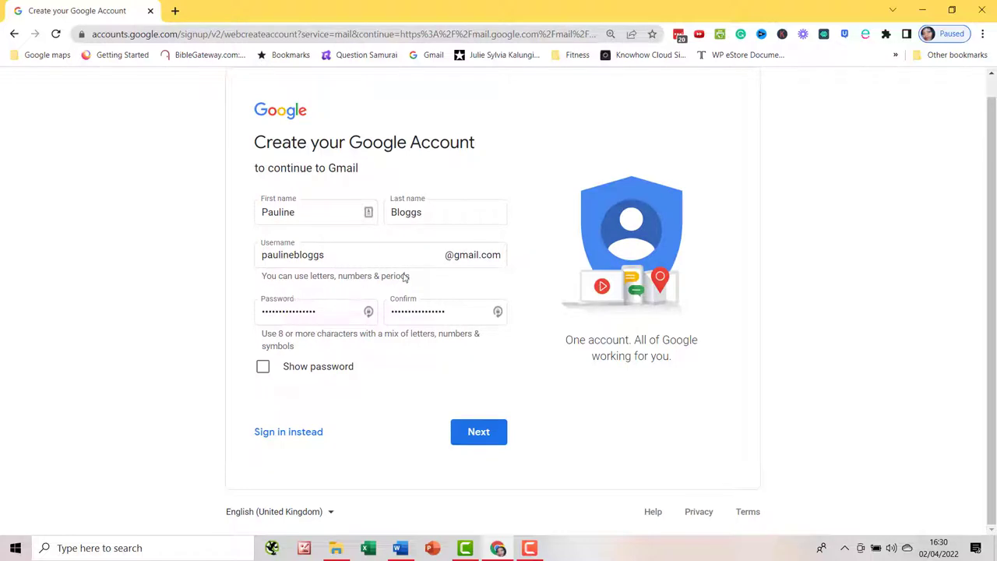
{"action": "mouse_move", "coordinate": [361, 274]}
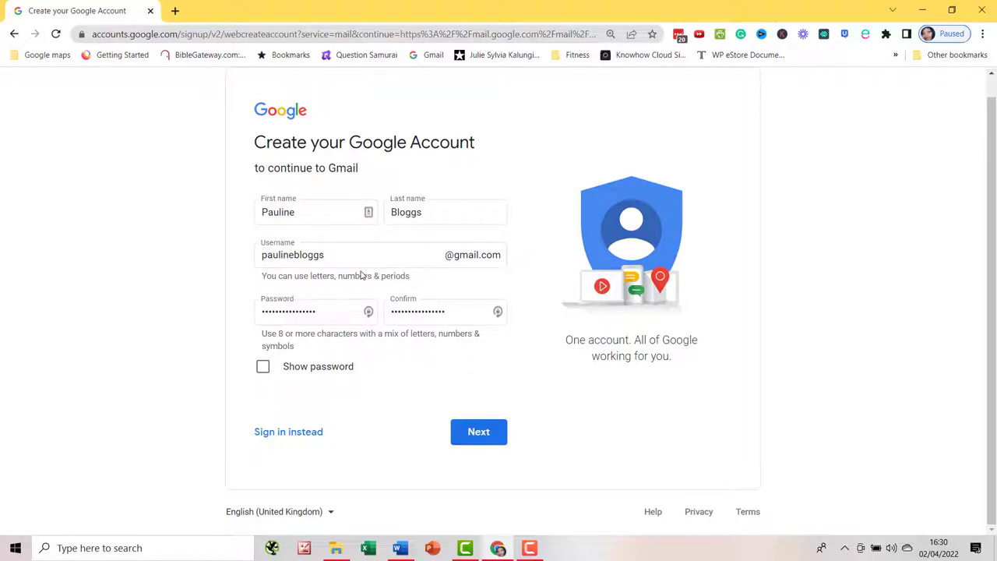
Append '22' to the username and turn on Show password
{"action": "left_click", "coordinate": [336, 255]}
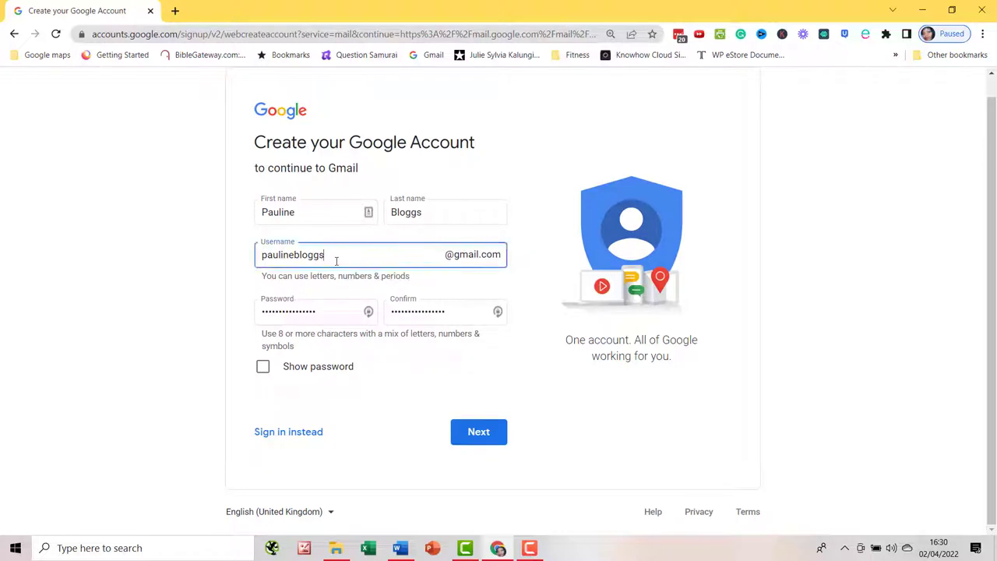
{"action": "type", "text": "22"}
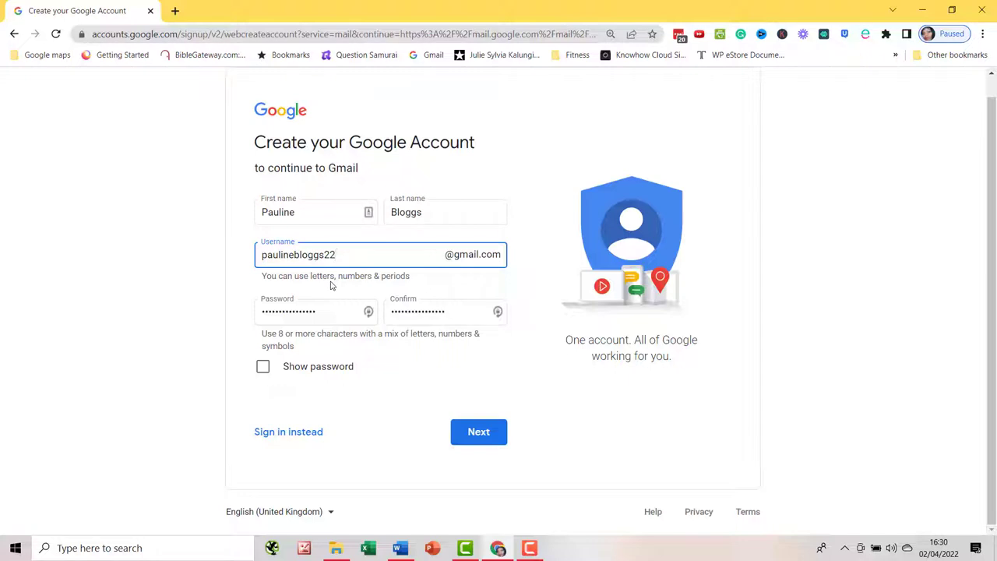
{"action": "mouse_move", "coordinate": [345, 292]}
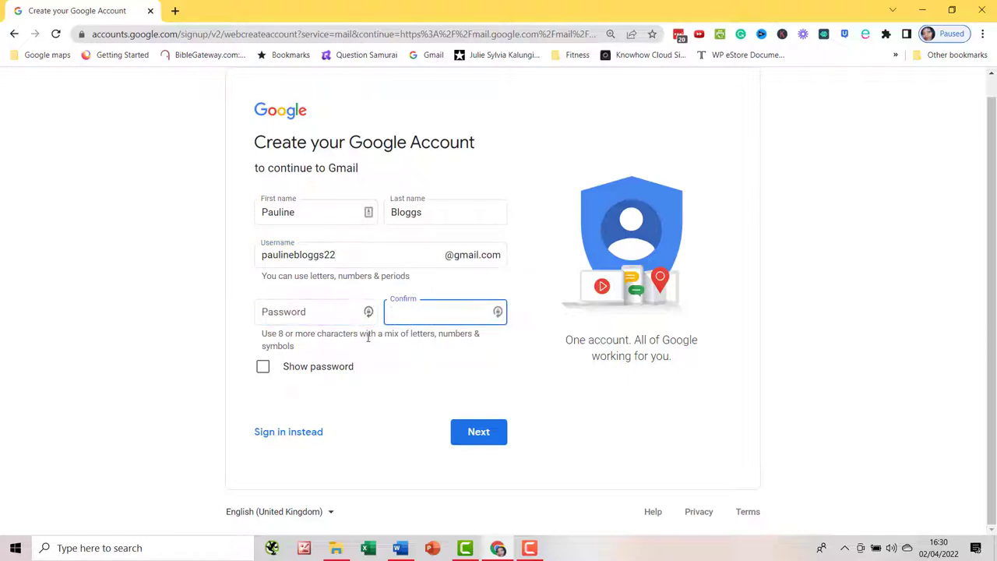
{"action": "mouse_move", "coordinate": [411, 340]}
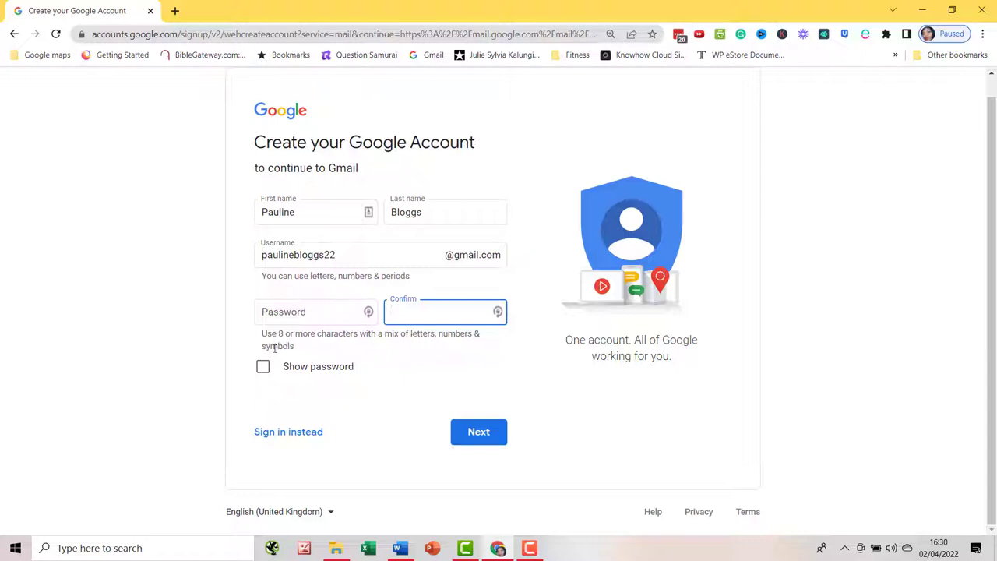
{"action": "left_click", "coordinate": [315, 311]}
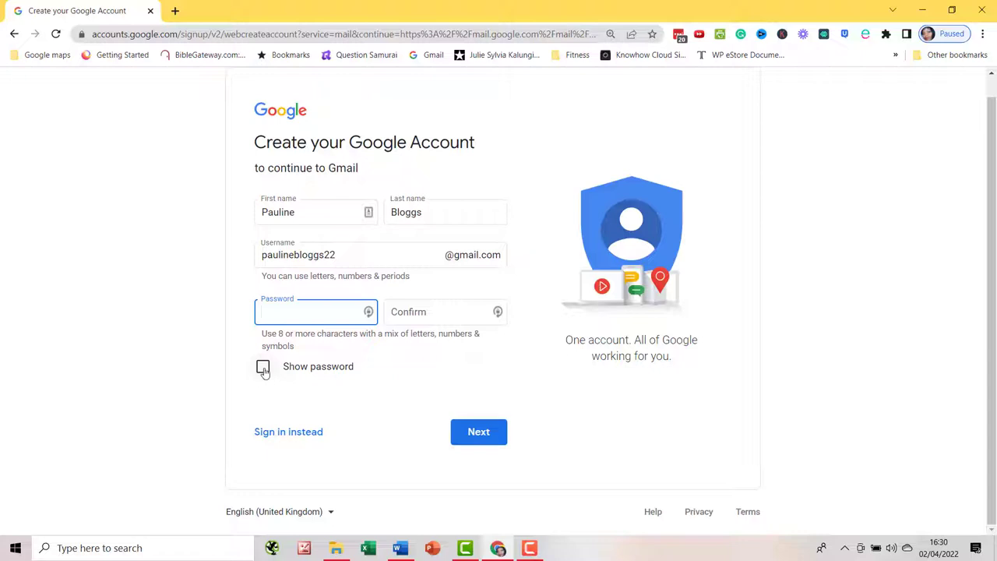
{"action": "left_click", "coordinate": [261, 366]}
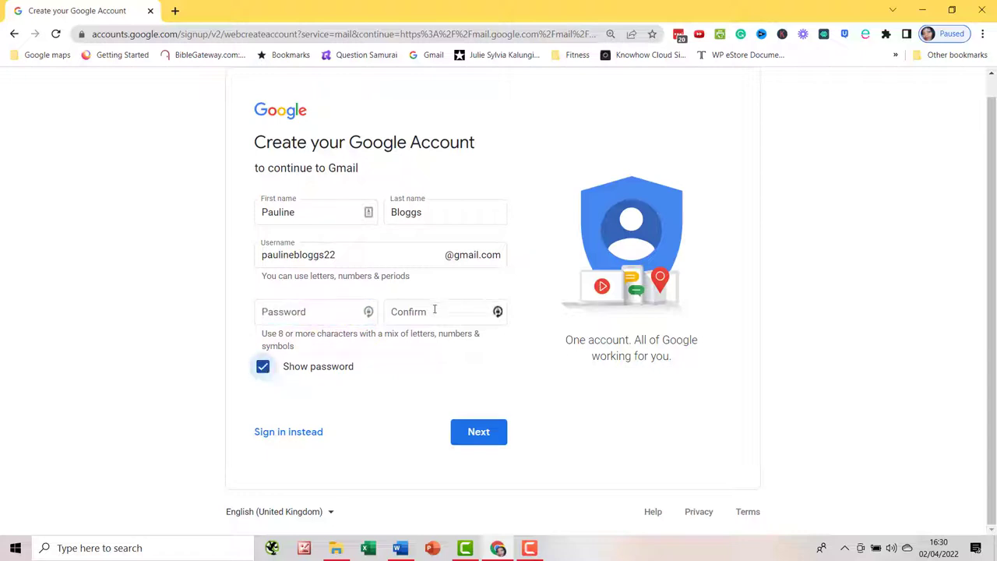
{"action": "left_click", "coordinate": [314, 311]}
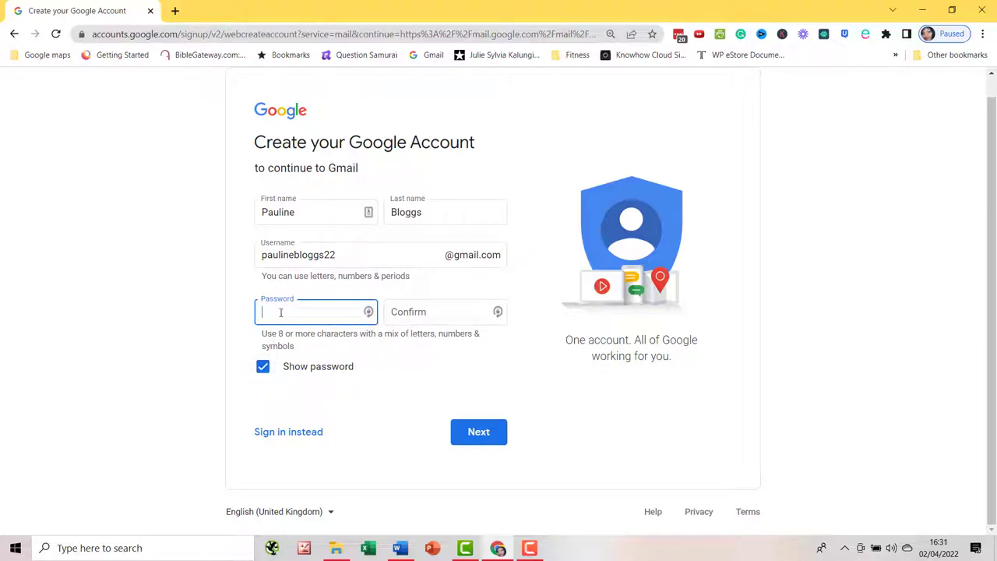
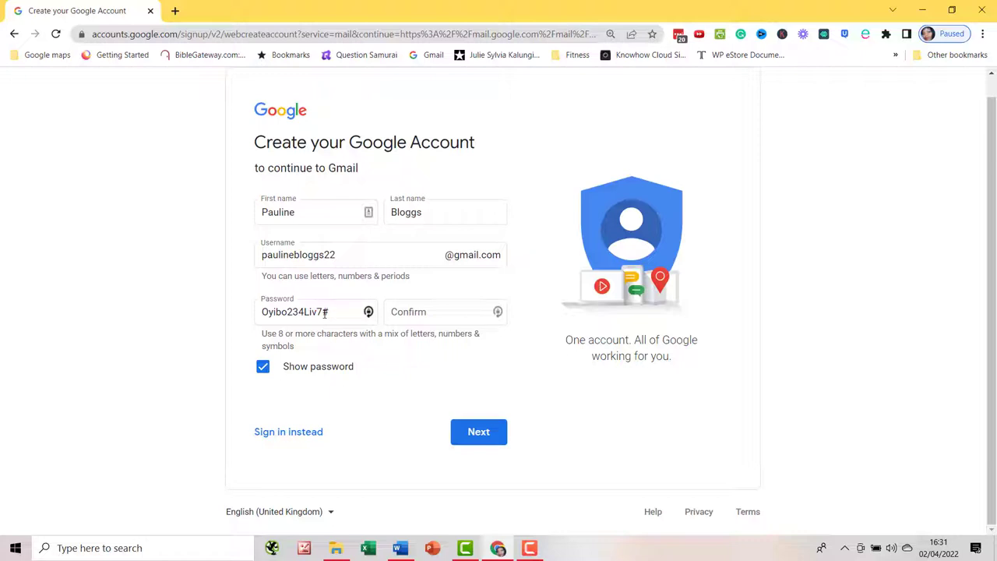
{"action": "left_click", "coordinate": [444, 312]}
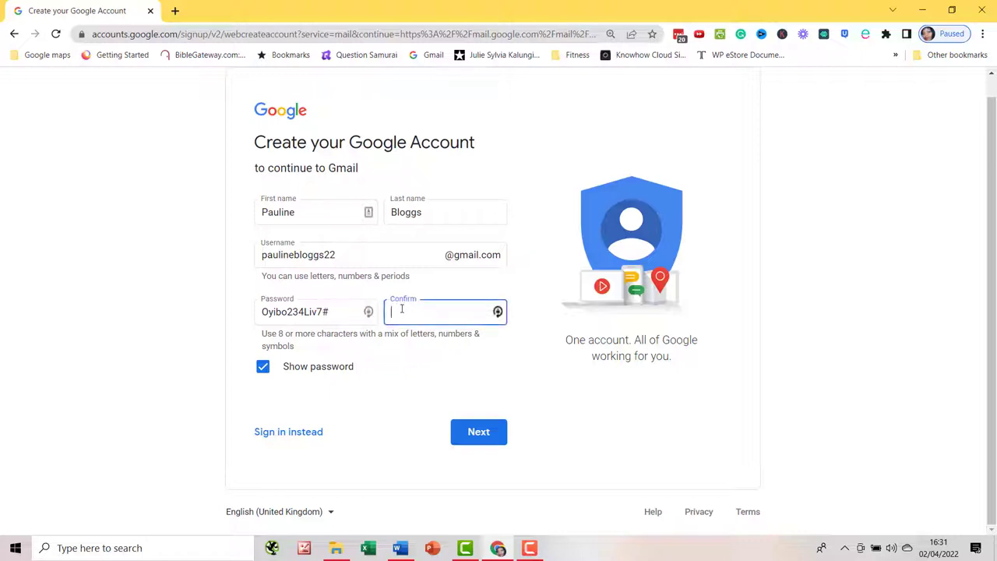
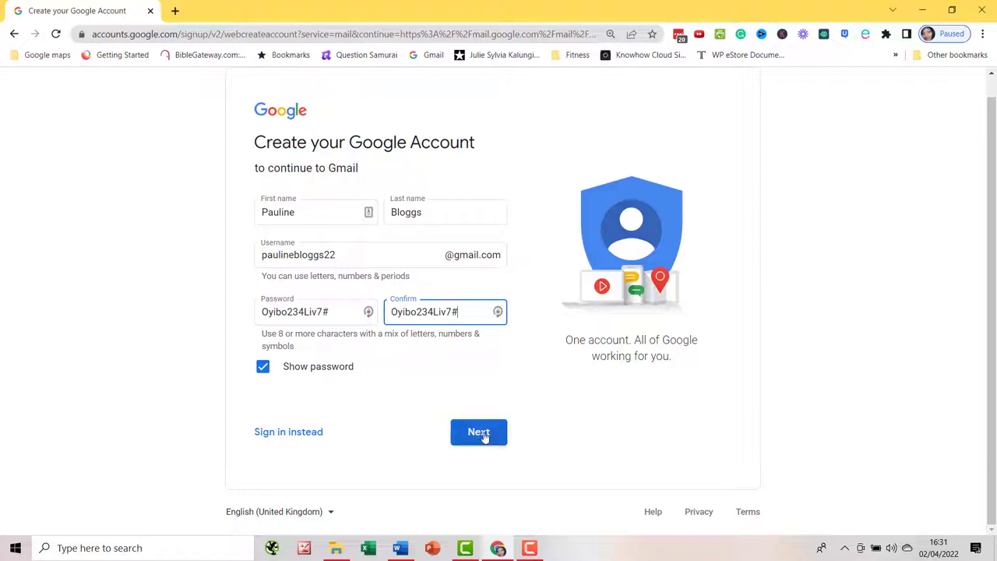
Submit the name, username and password to reach the Welcome to Google page
{"action": "left_click", "coordinate": [478, 432]}
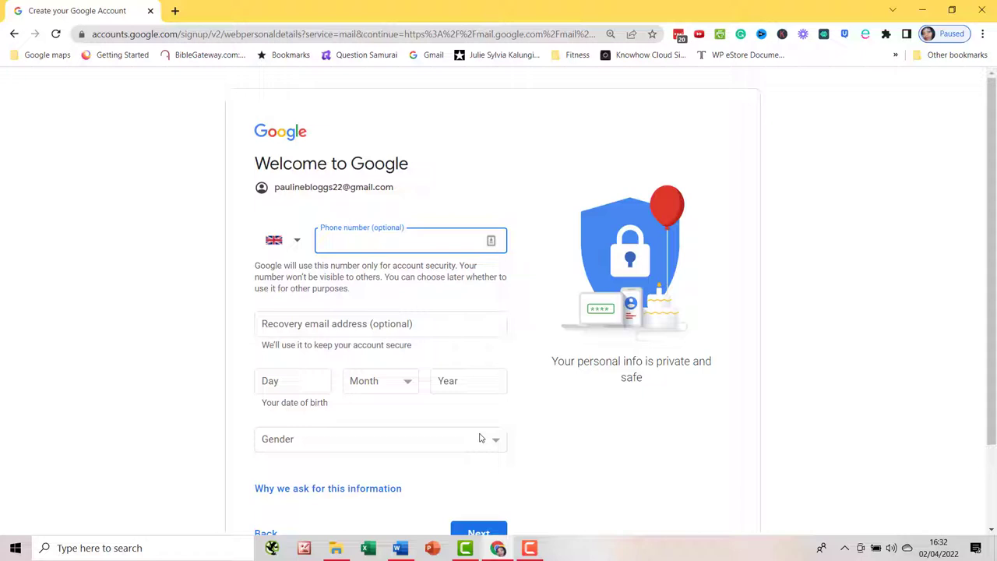
{"action": "mouse_move", "coordinate": [454, 451]}
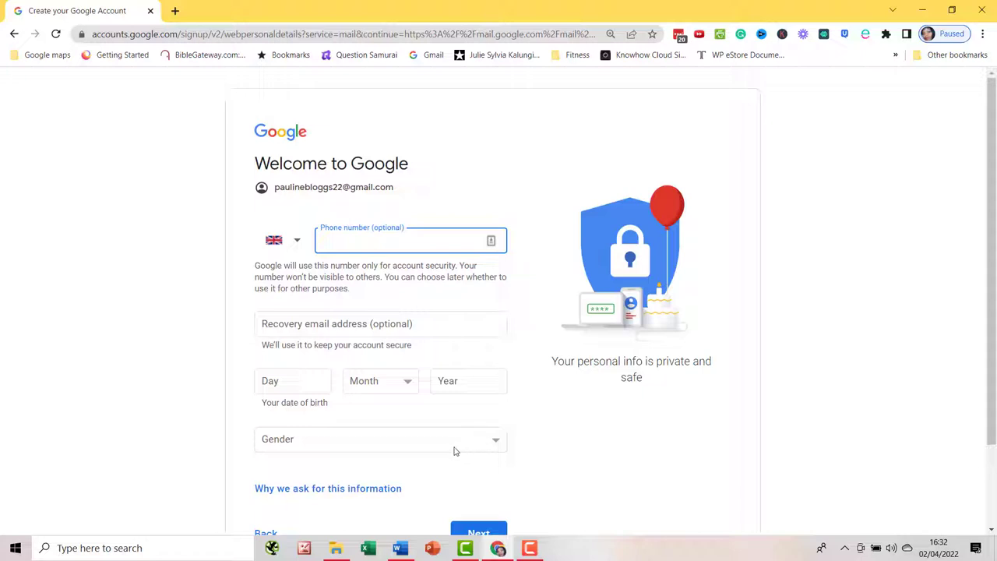
{"action": "mouse_move", "coordinate": [436, 455]}
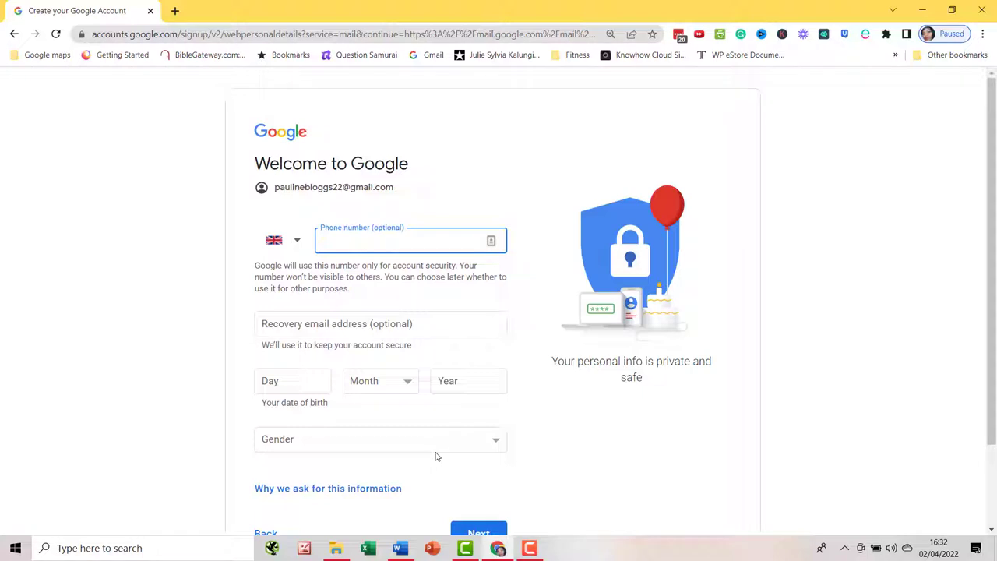
{"action": "mouse_move", "coordinate": [424, 471]}
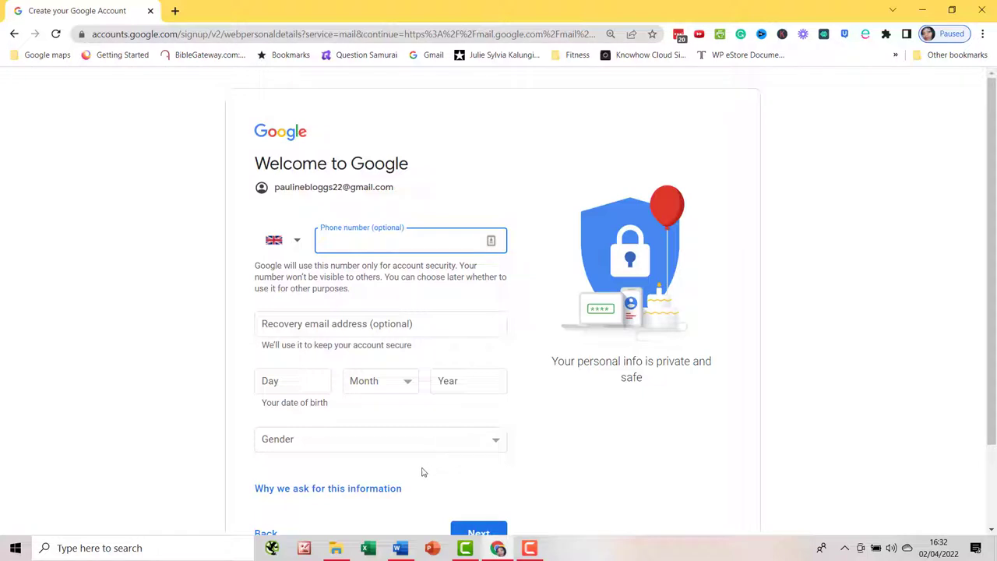
{"action": "mouse_move", "coordinate": [766, 504]}
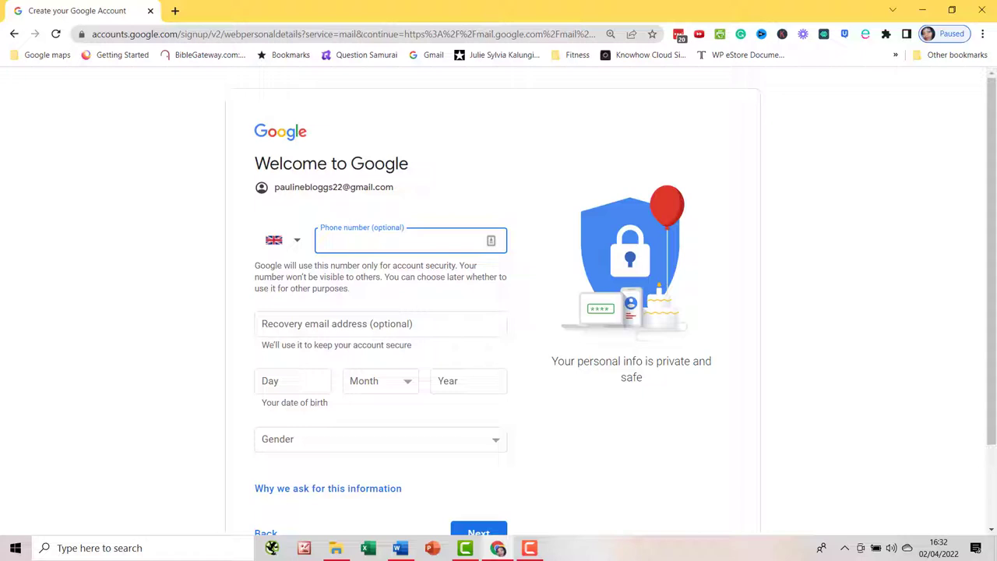
{"action": "mouse_move", "coordinate": [371, 368]}
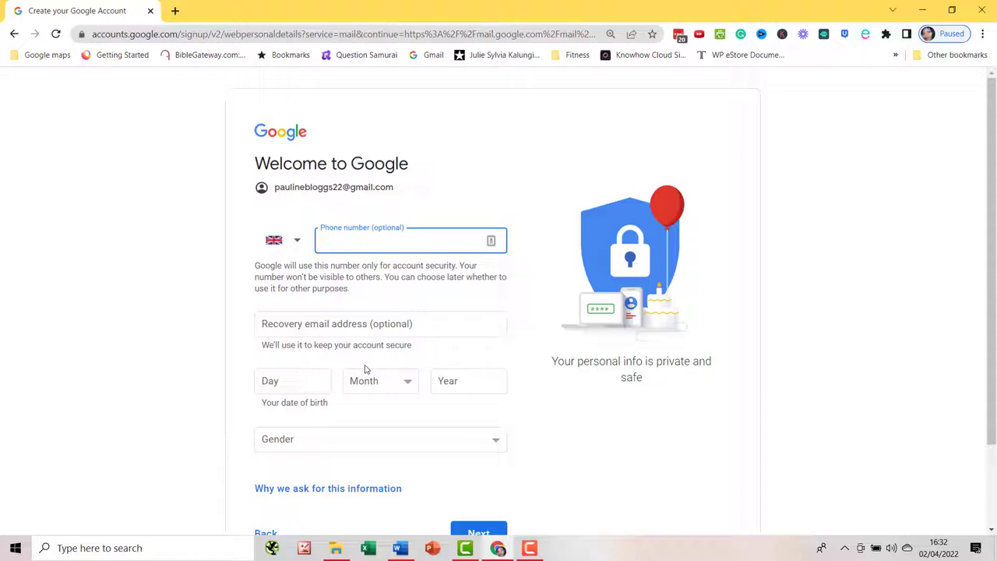
{"action": "scroll", "scroll_direction": "down", "scroll_amount": 3}
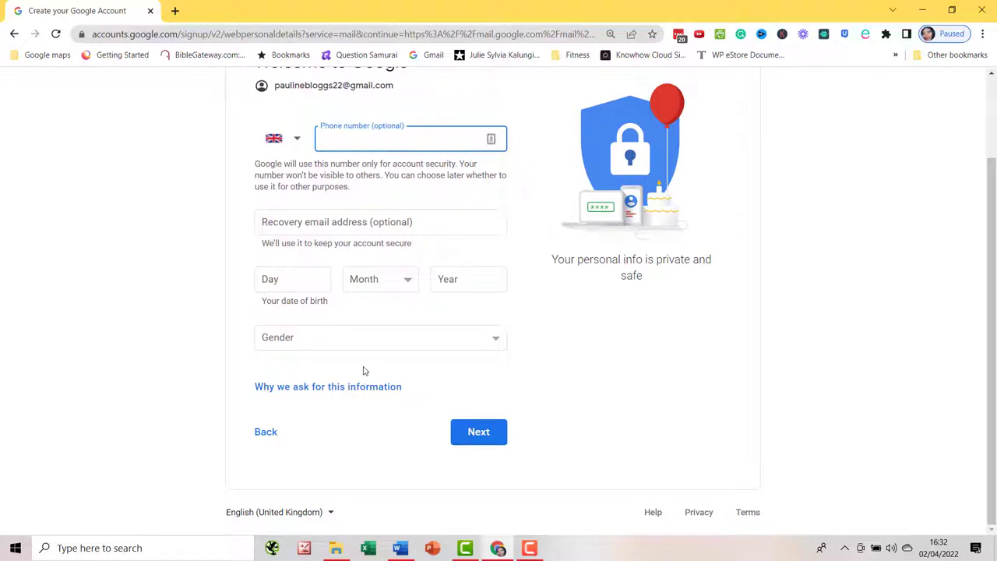
{"action": "mouse_move", "coordinate": [361, 381]}
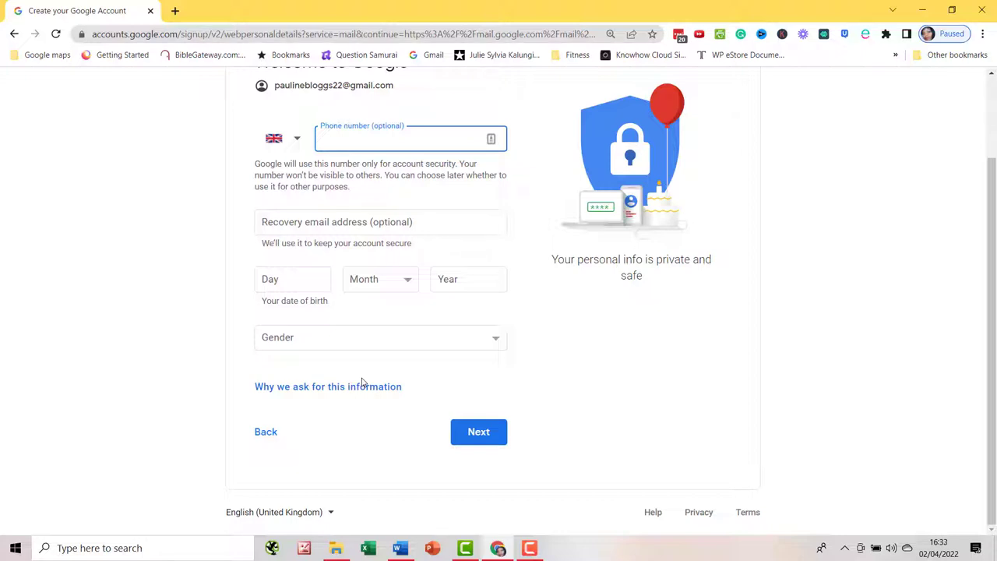
{"action": "mouse_move", "coordinate": [298, 209]}
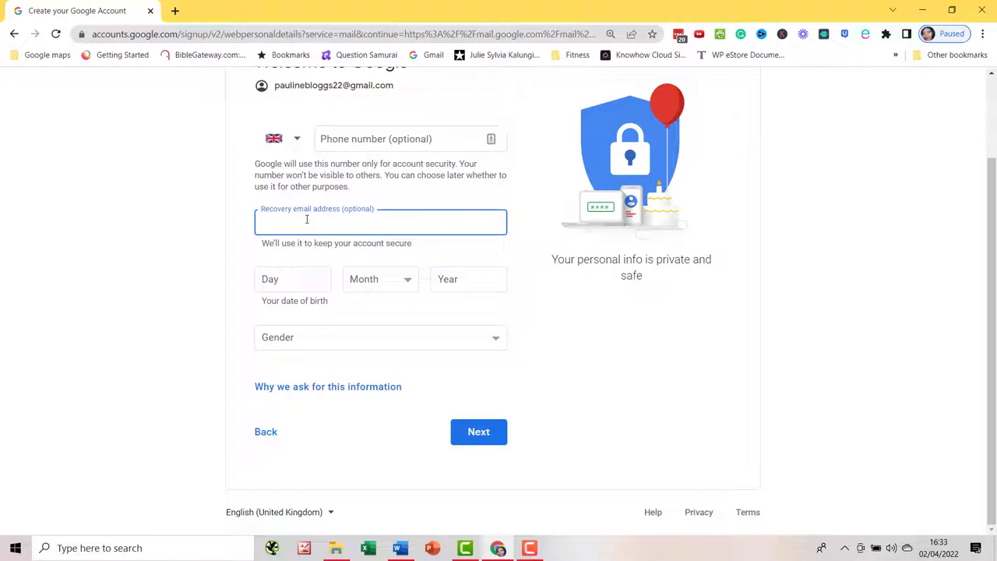
{"action": "left_click", "coordinate": [397, 138]}
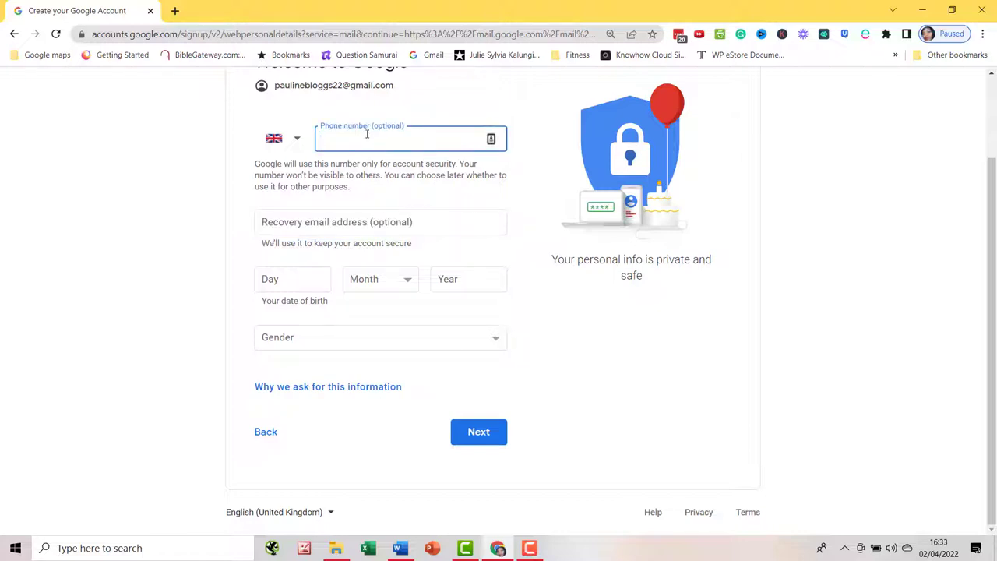
{"action": "scroll", "scroll_direction": "up", "scroll_amount": 3}
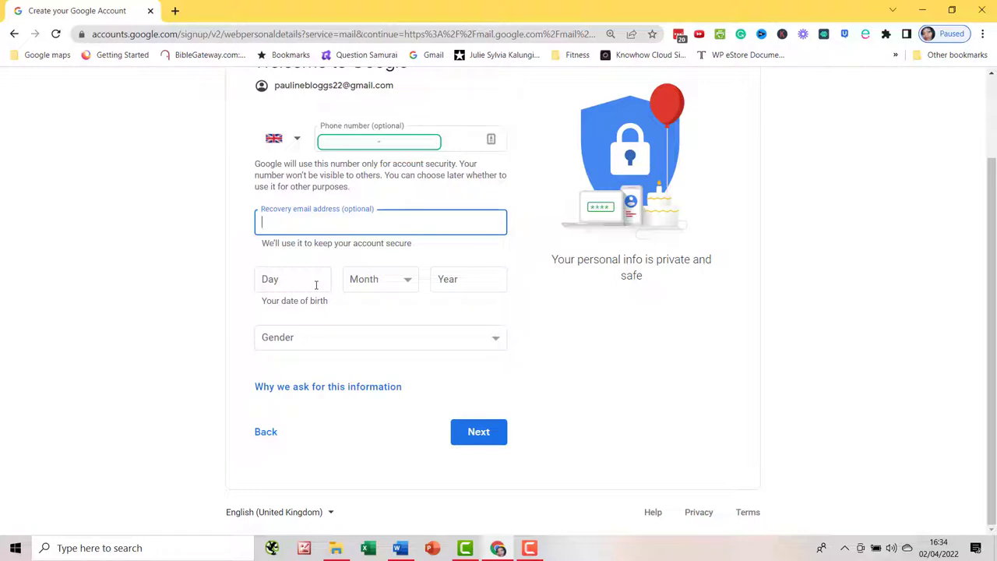
{"action": "left_click", "coordinate": [293, 278]}
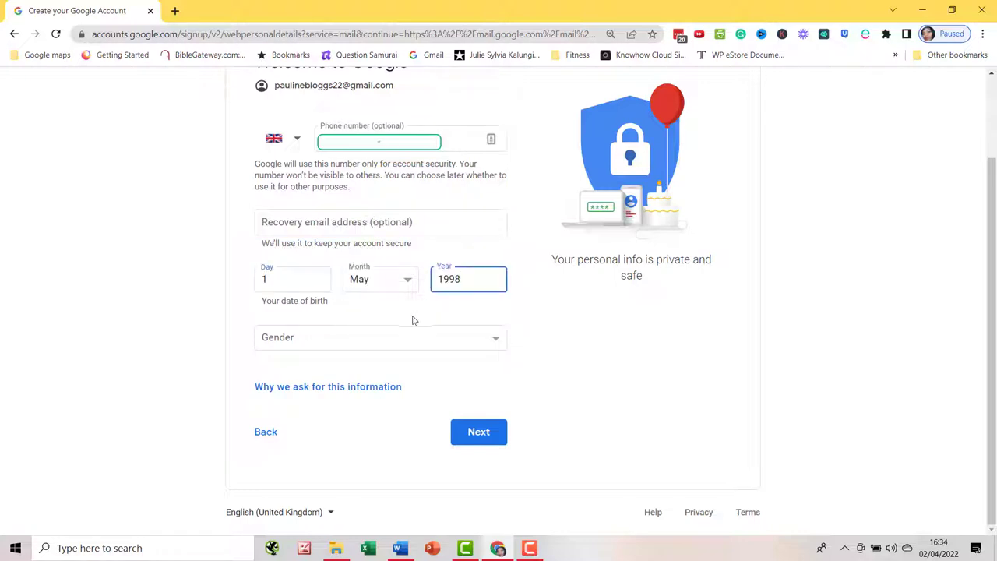
{"action": "left_click", "coordinate": [380, 336]}
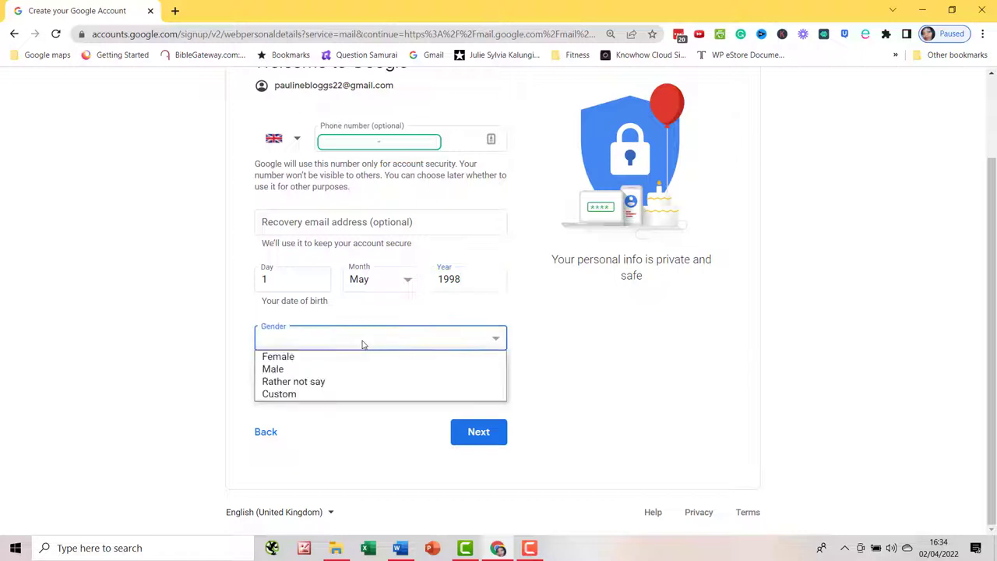
{"action": "mouse_move", "coordinate": [361, 355]}
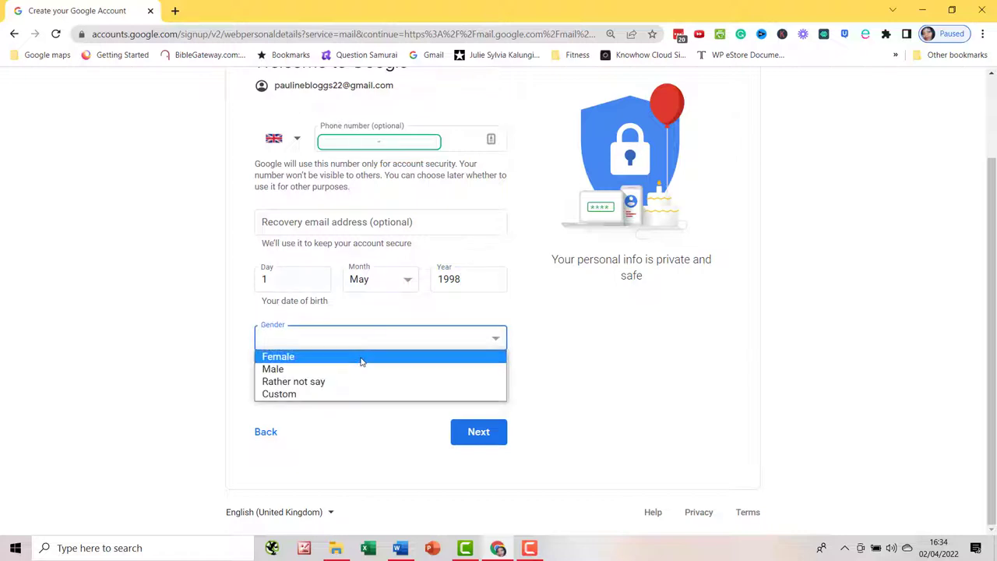
{"action": "mouse_move", "coordinate": [333, 382]}
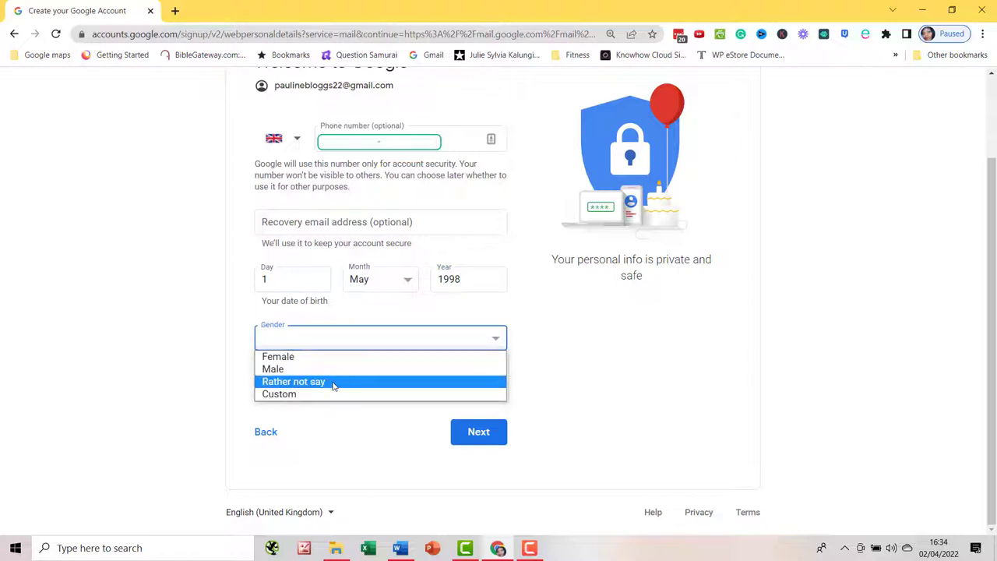
{"action": "mouse_move", "coordinate": [317, 392]}
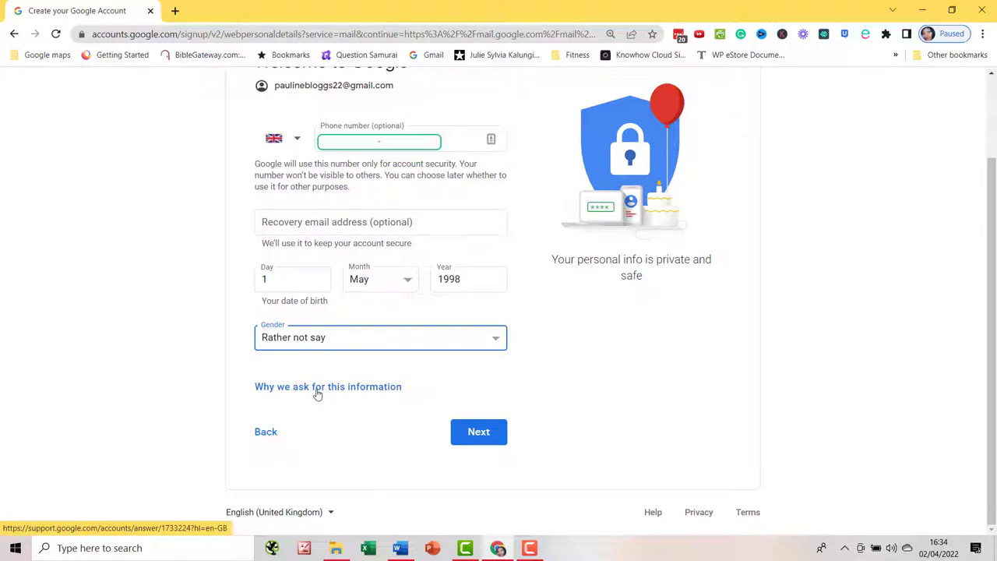
{"action": "mouse_move", "coordinate": [215, 348]}
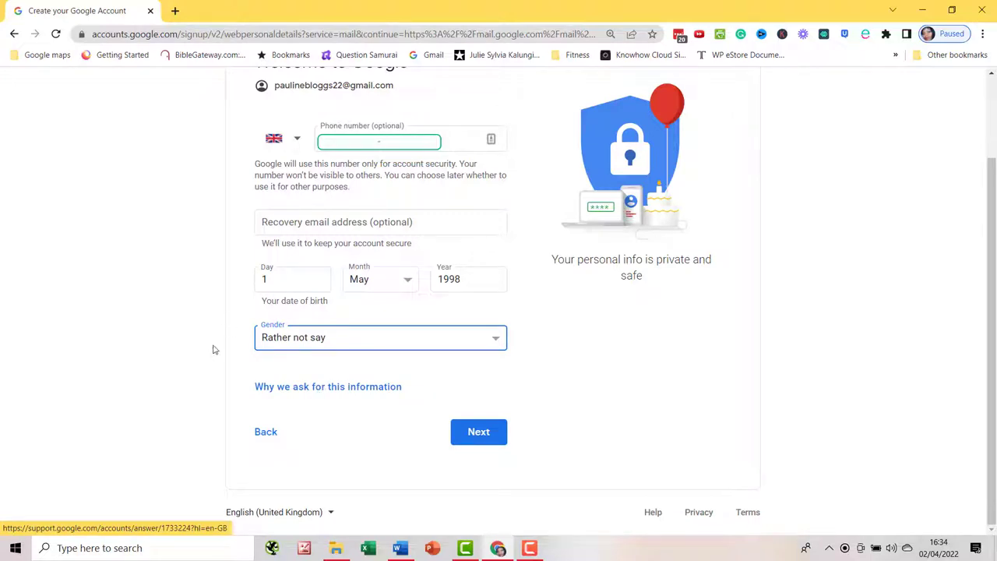
{"action": "left_click", "coordinate": [479, 432]}
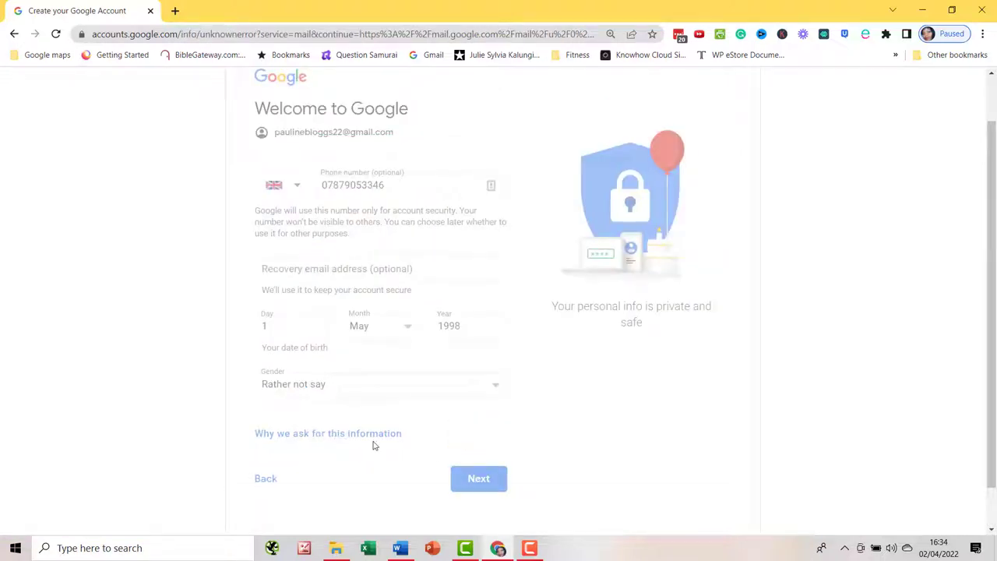
{"action": "mouse_move", "coordinate": [501, 459]}
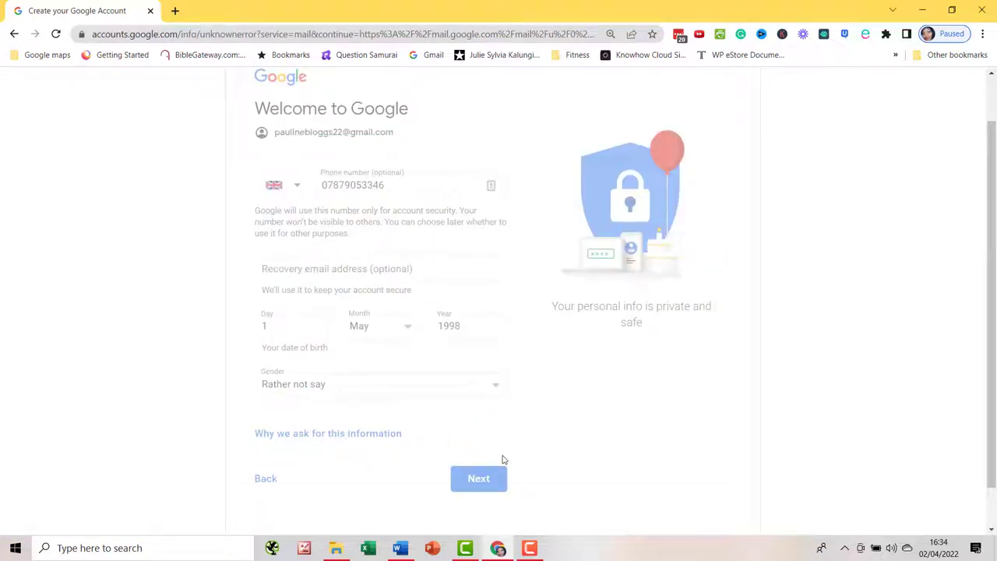
{"action": "mouse_move", "coordinate": [632, 431]}
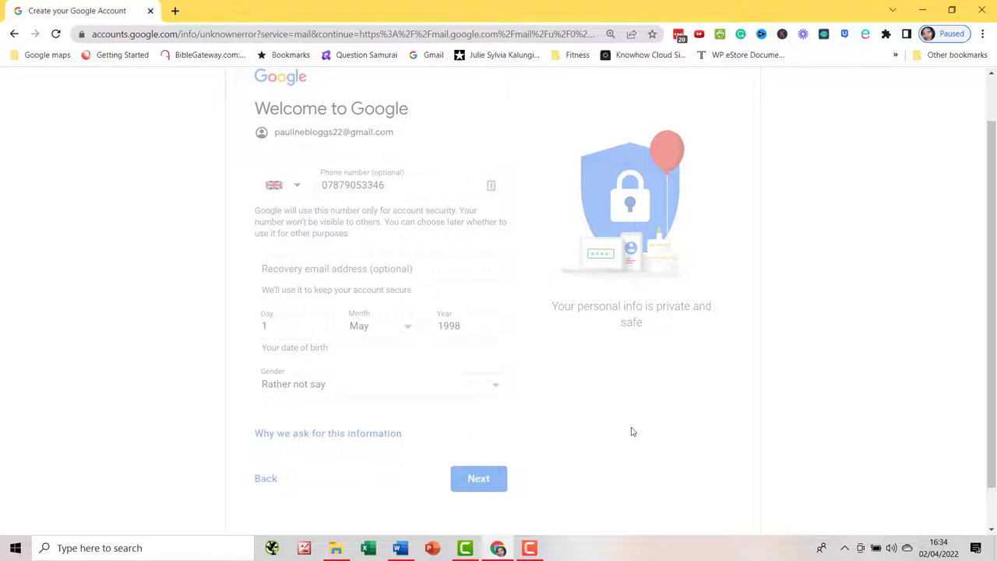
Have the verification code texted to the phone, enter it and verify the number
{"action": "left_click", "coordinate": [478, 478]}
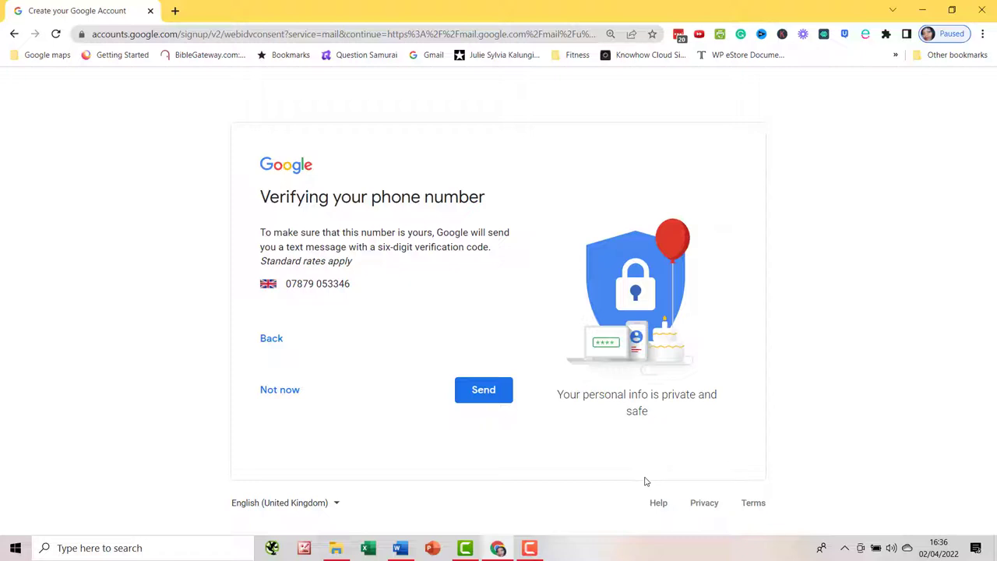
{"action": "mouse_move", "coordinate": [369, 423]}
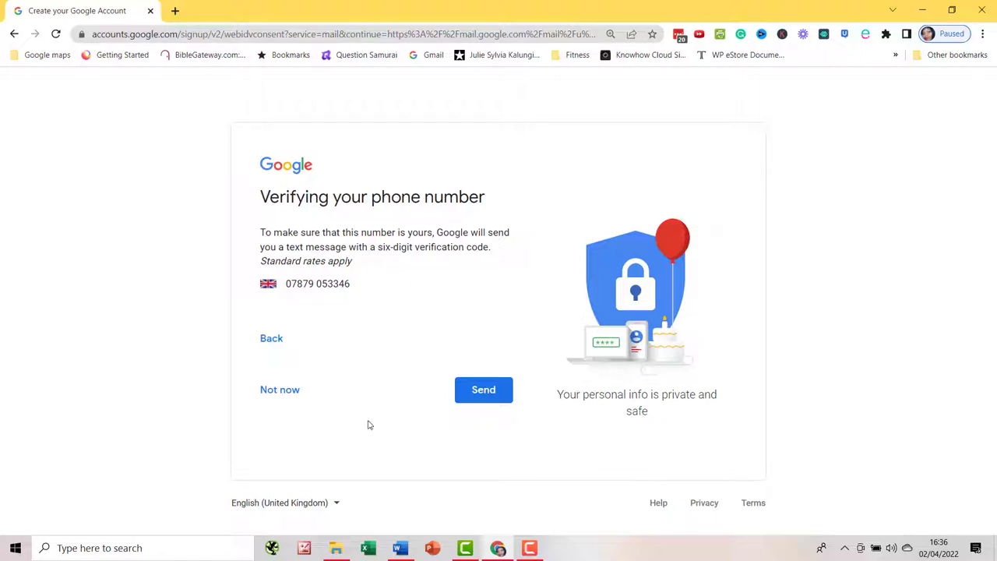
{"action": "left_click", "coordinate": [483, 390]}
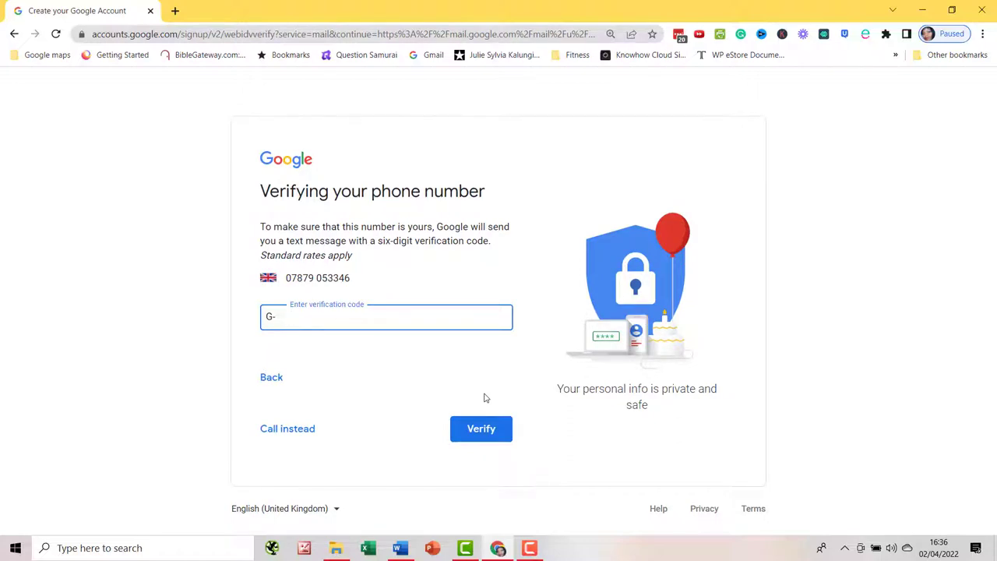
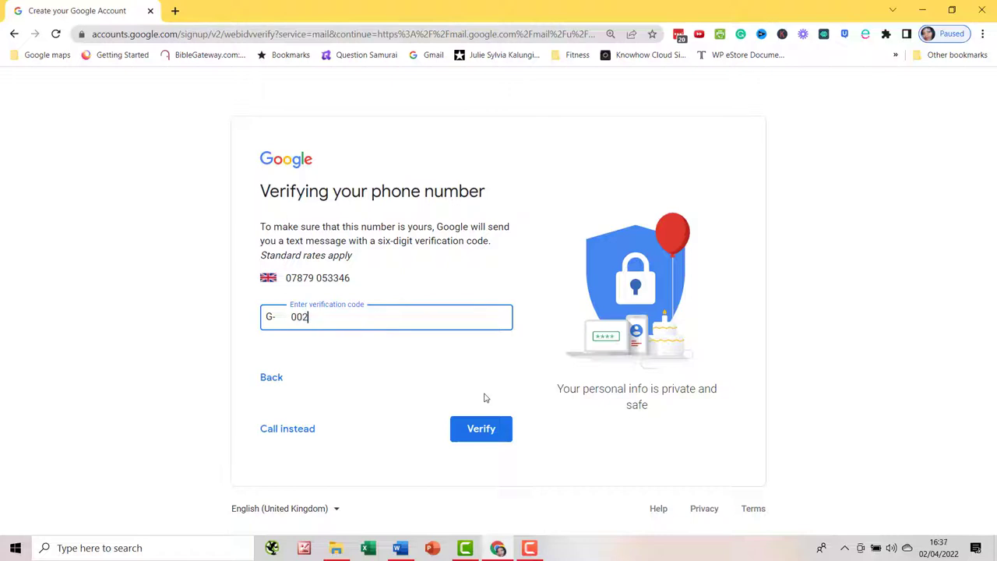
{"action": "left_click", "coordinate": [479, 428]}
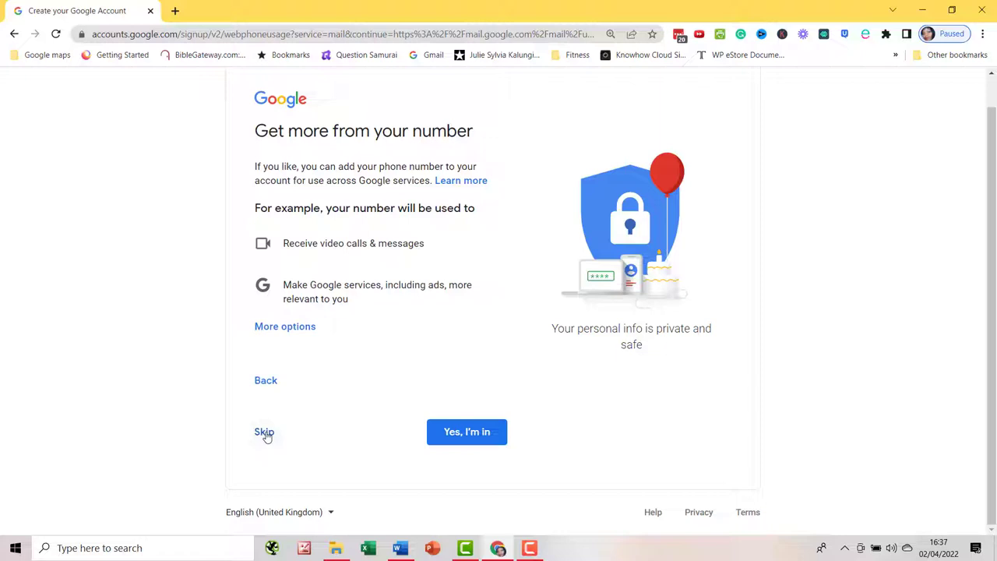
{"action": "mouse_move", "coordinate": [467, 431]}
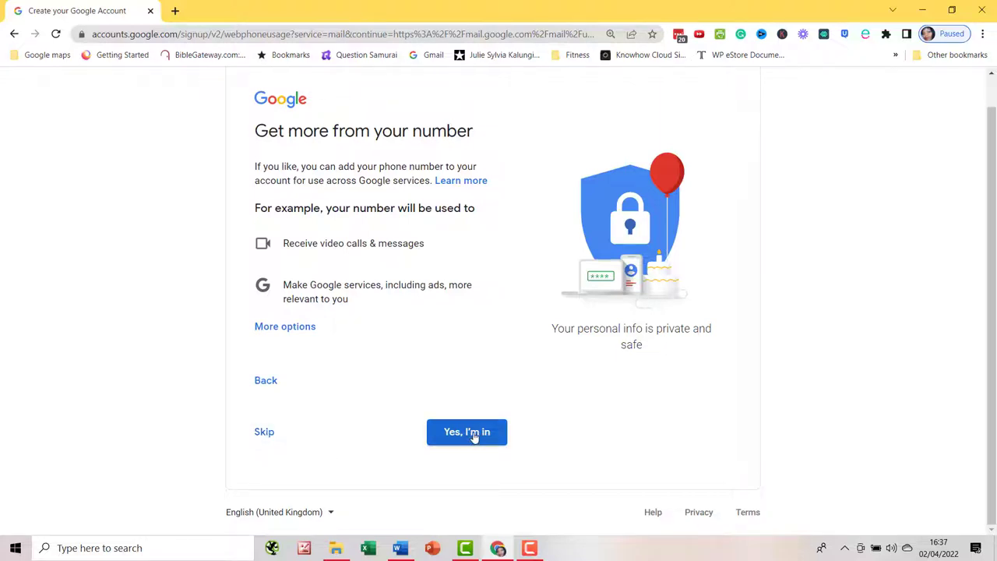
Accept using the number across Google services and continue with Express personalisation
{"action": "left_click", "coordinate": [468, 431]}
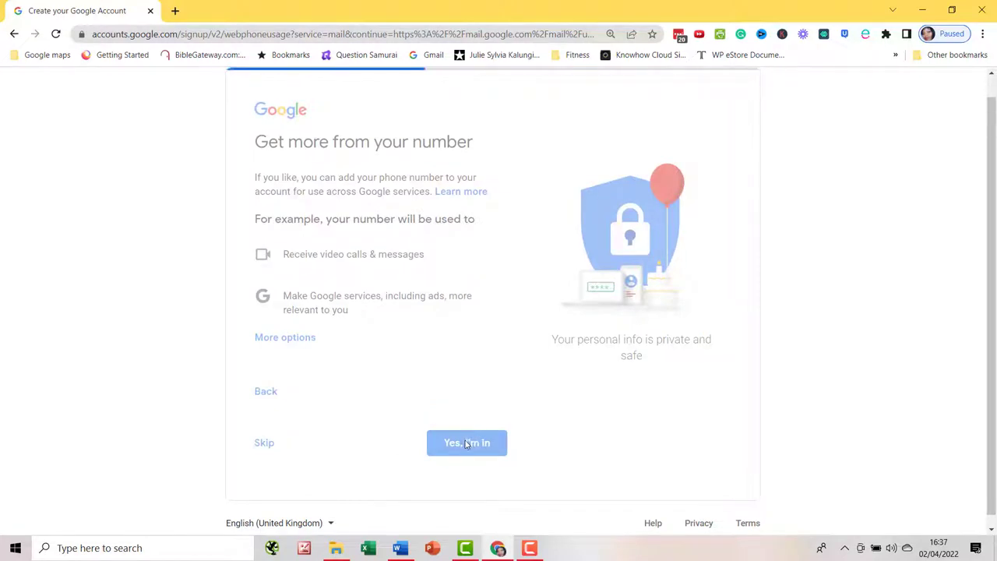
{"action": "left_click", "coordinate": [467, 442]}
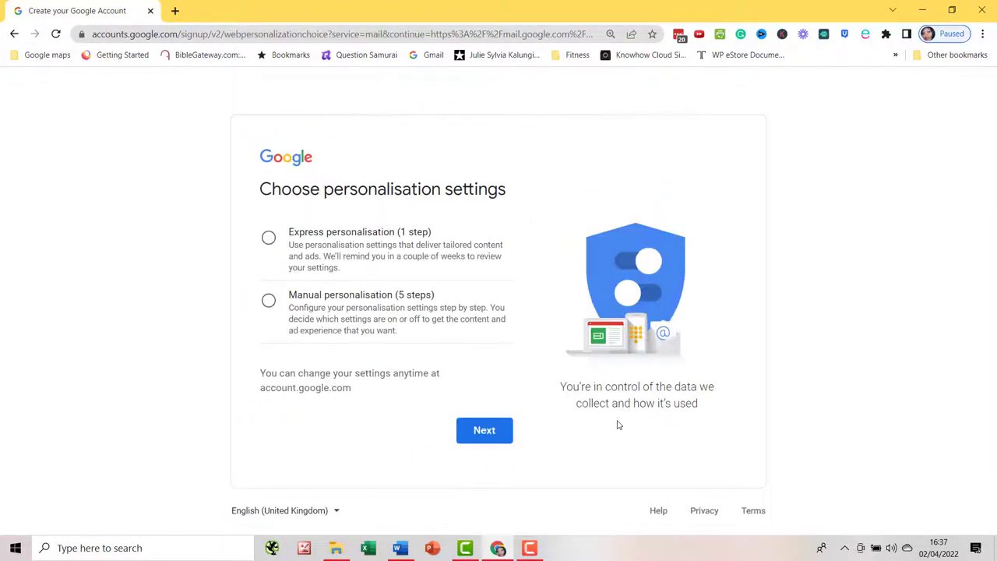
{"action": "mouse_move", "coordinate": [527, 319]}
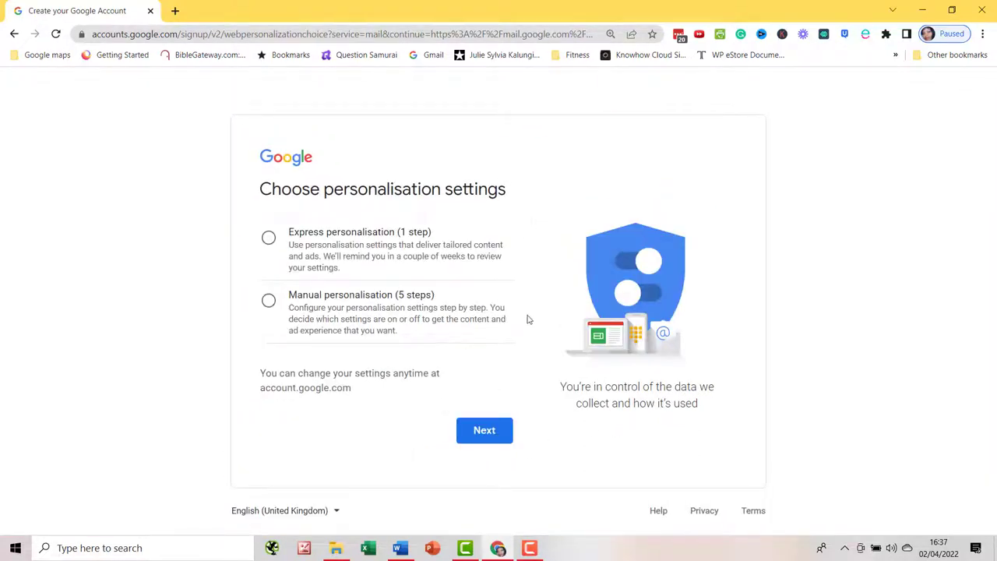
{"action": "mouse_move", "coordinate": [333, 280]}
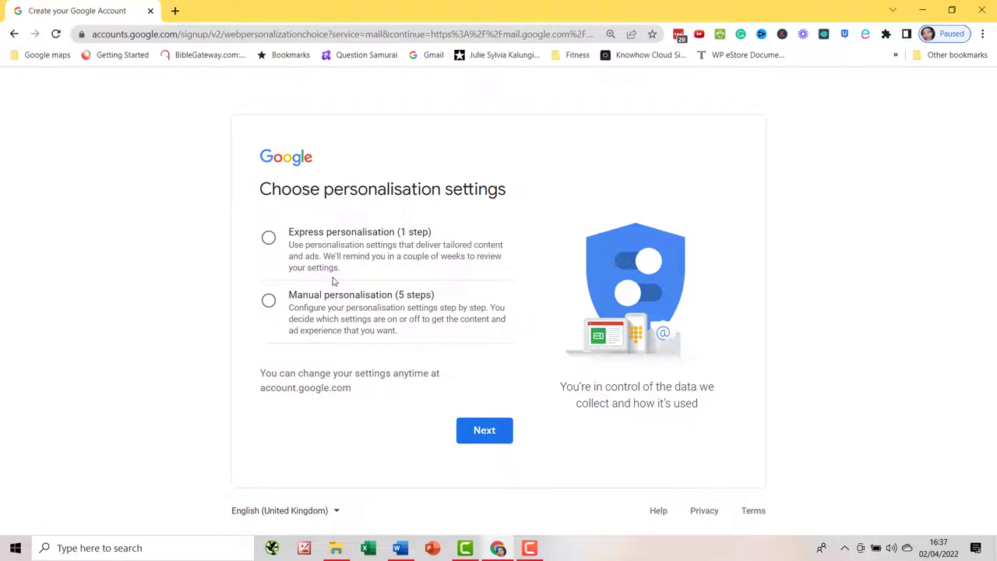
{"action": "mouse_move", "coordinate": [268, 252]}
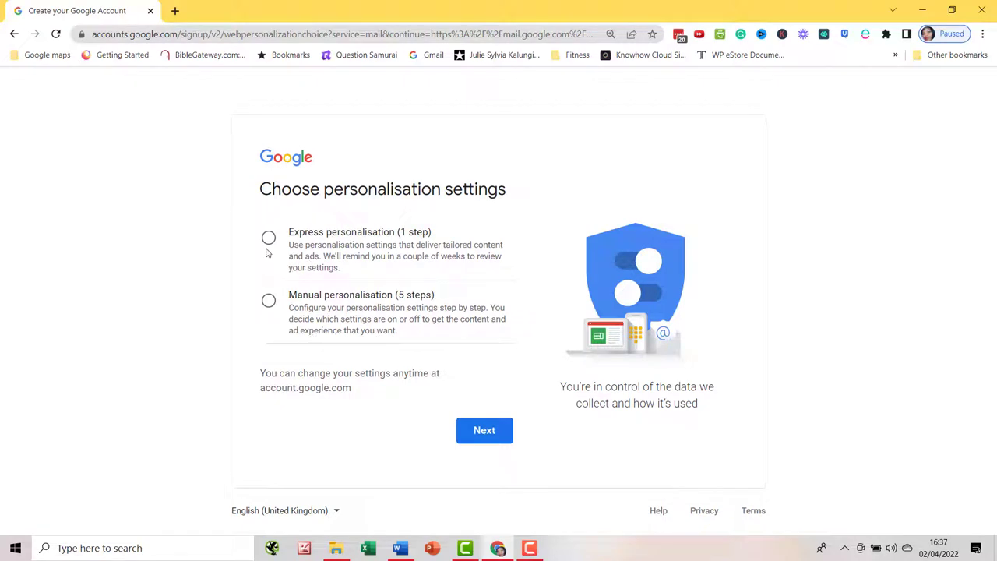
{"action": "left_click", "coordinate": [267, 236]}
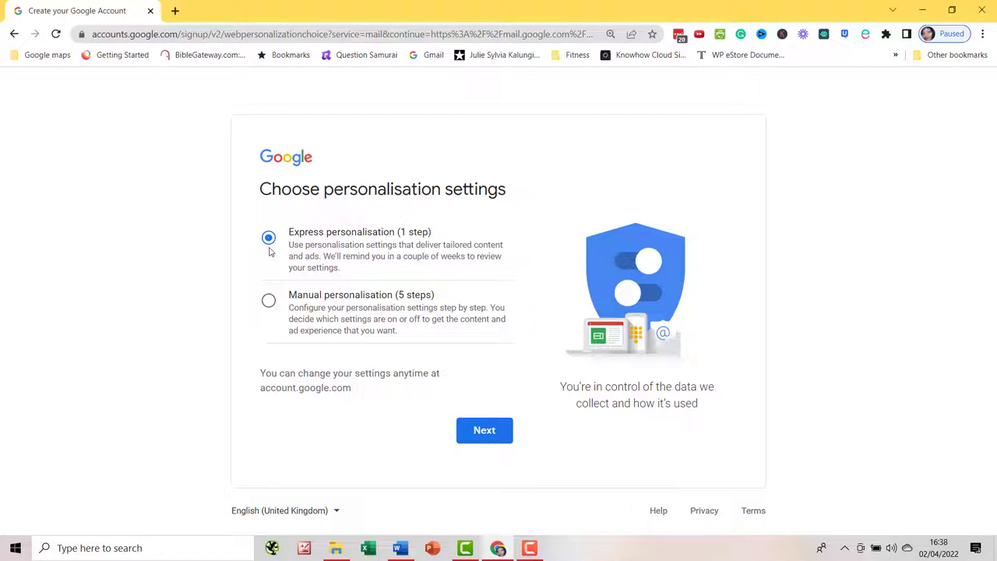
{"action": "left_click", "coordinate": [483, 430]}
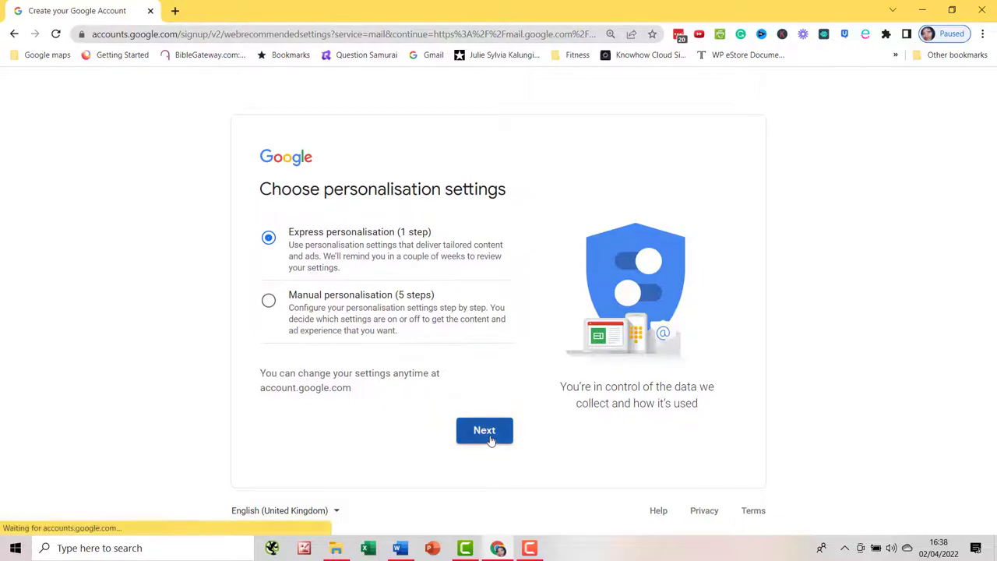
Accept the recommended settings and agree to the Privacy and Terms after reading through them
{"action": "left_click", "coordinate": [482, 430]}
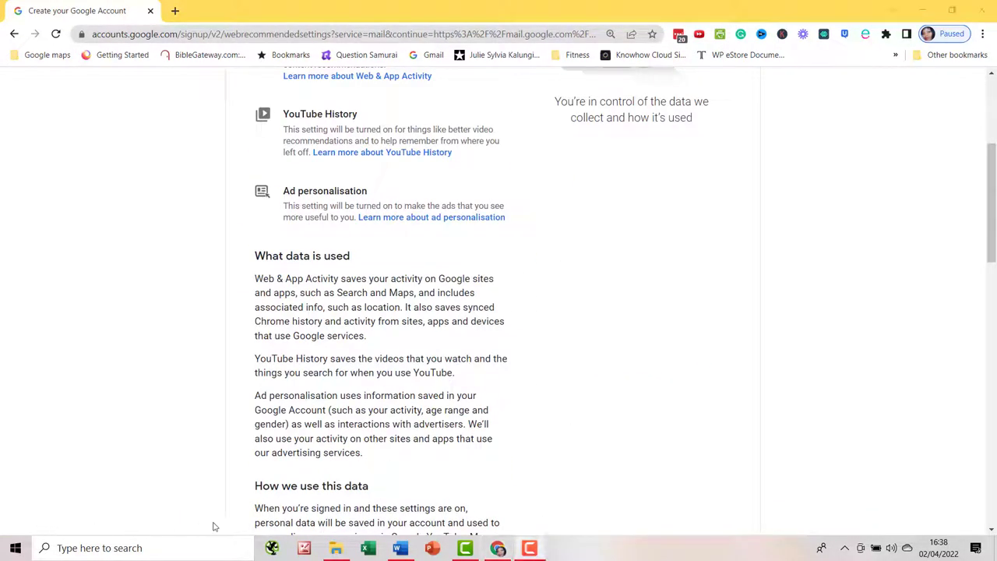
{"action": "mouse_move", "coordinate": [631, 528]}
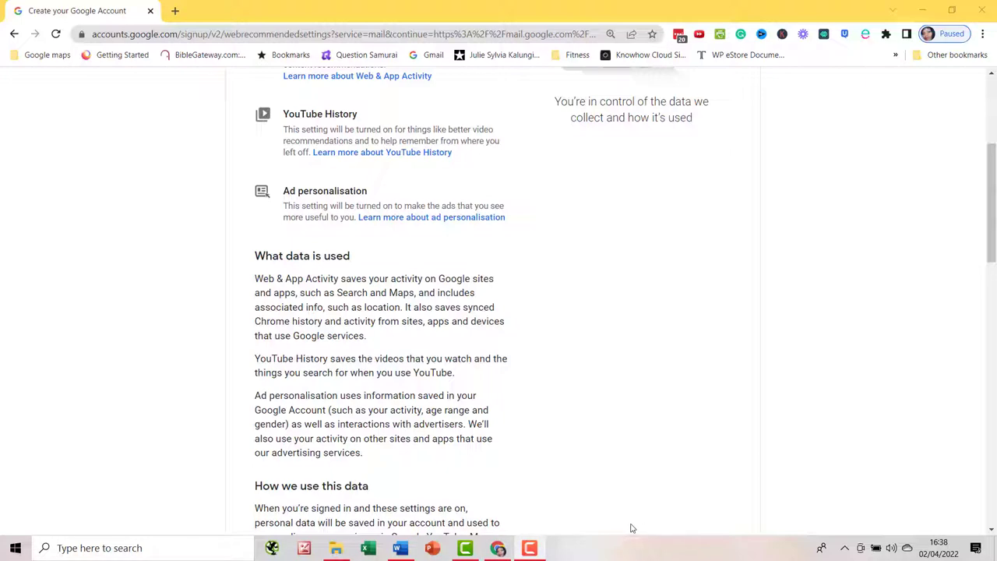
{"action": "mouse_move", "coordinate": [621, 6]}
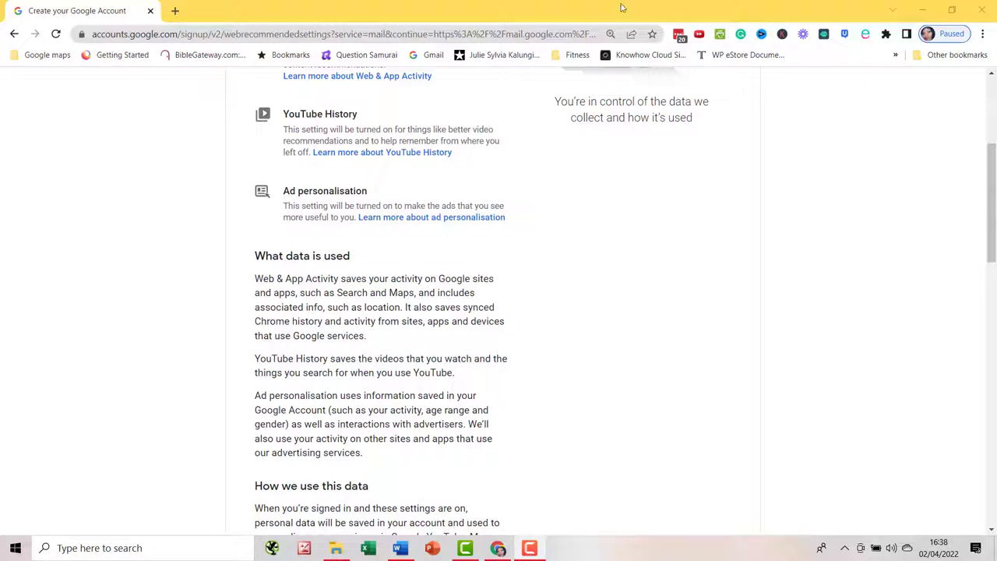
{"action": "scroll", "scroll_direction": "down", "scroll_amount": 3}
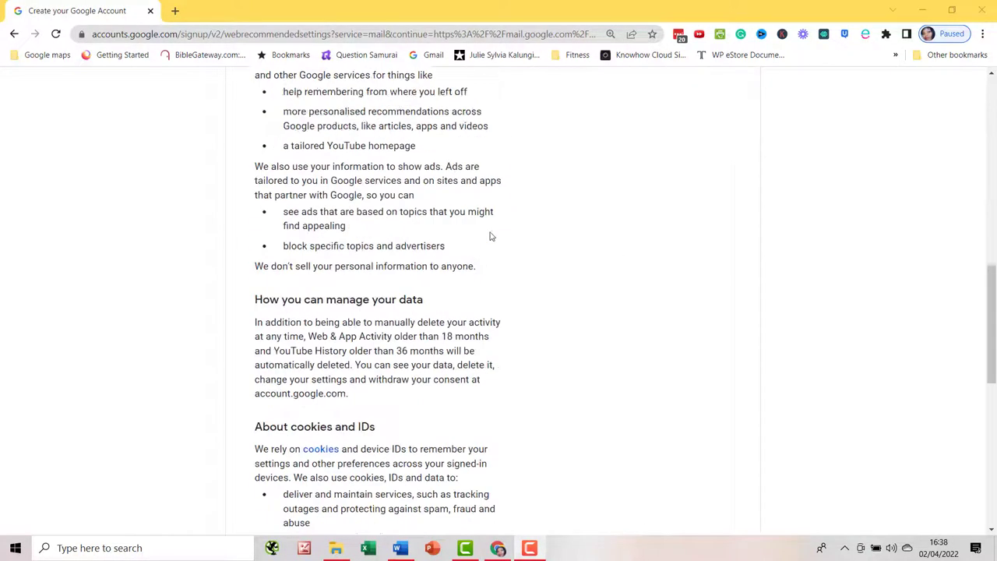
{"action": "scroll", "scroll_direction": "up", "scroll_amount": 3}
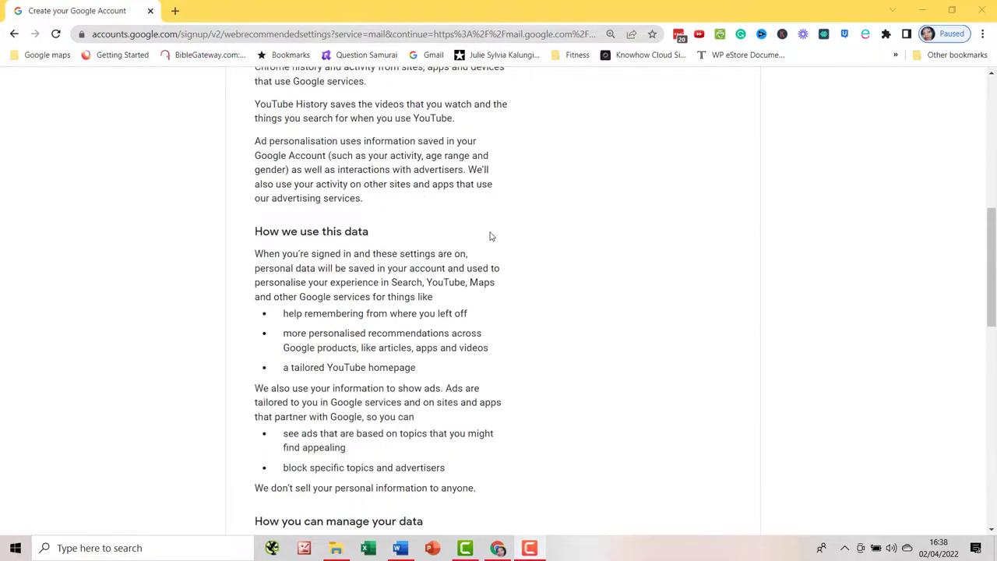
{"action": "scroll", "scroll_direction": "down", "scroll_amount": 3}
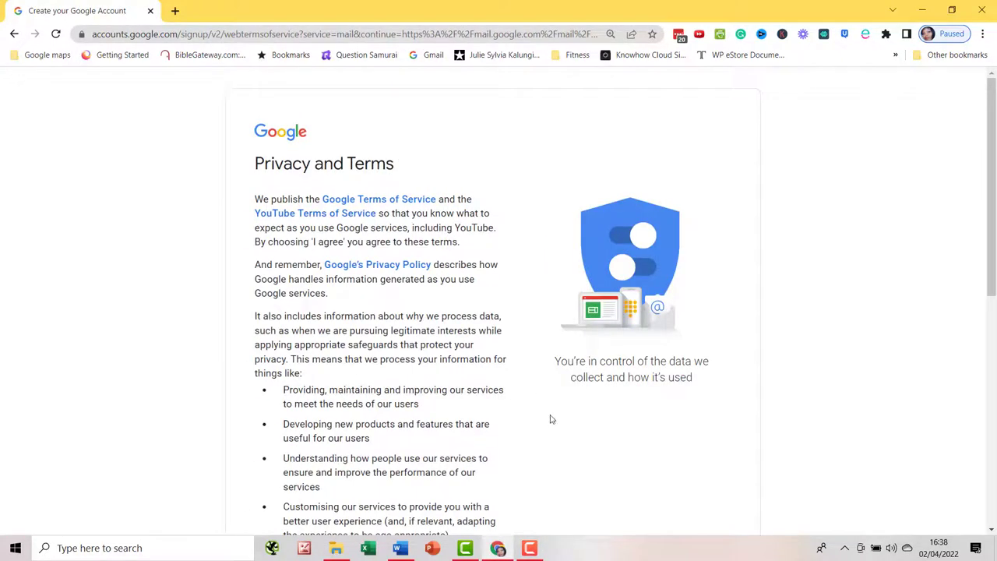
{"action": "scroll", "scroll_direction": "down", "scroll_amount": 3}
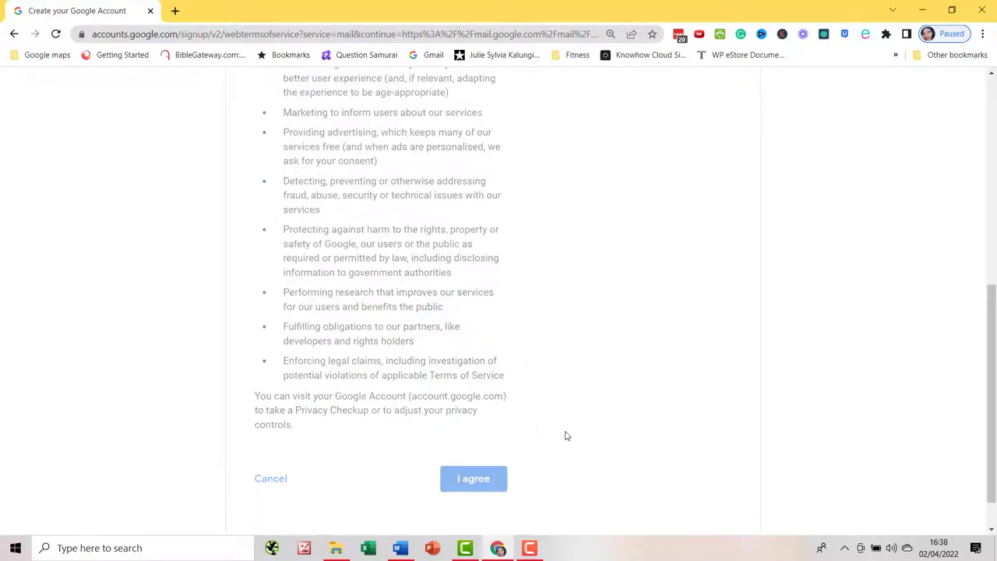
{"action": "left_click", "coordinate": [473, 478]}
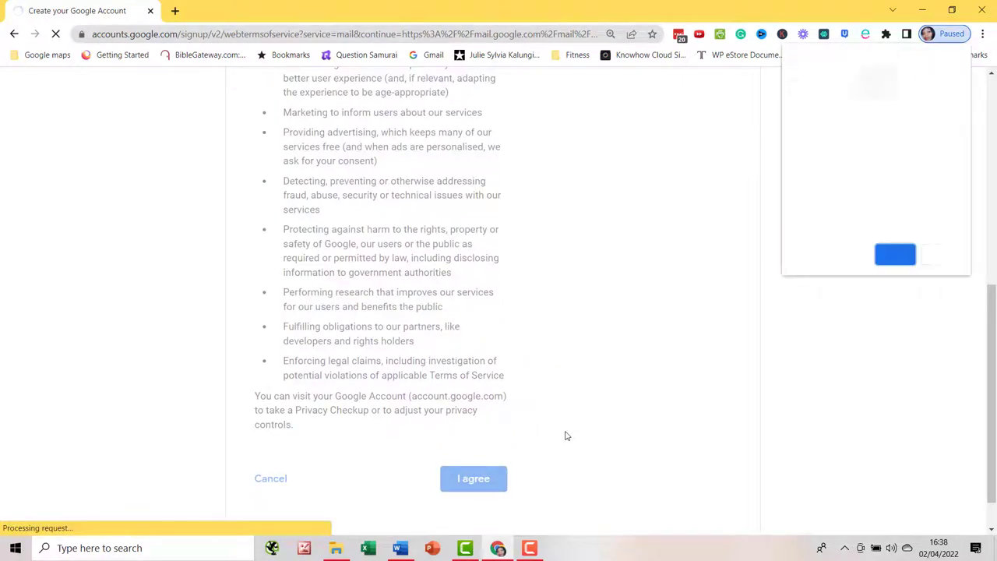
Keep smart features on in Gmail and move to the second personalisation step
{"action": "left_click", "coordinate": [473, 478]}
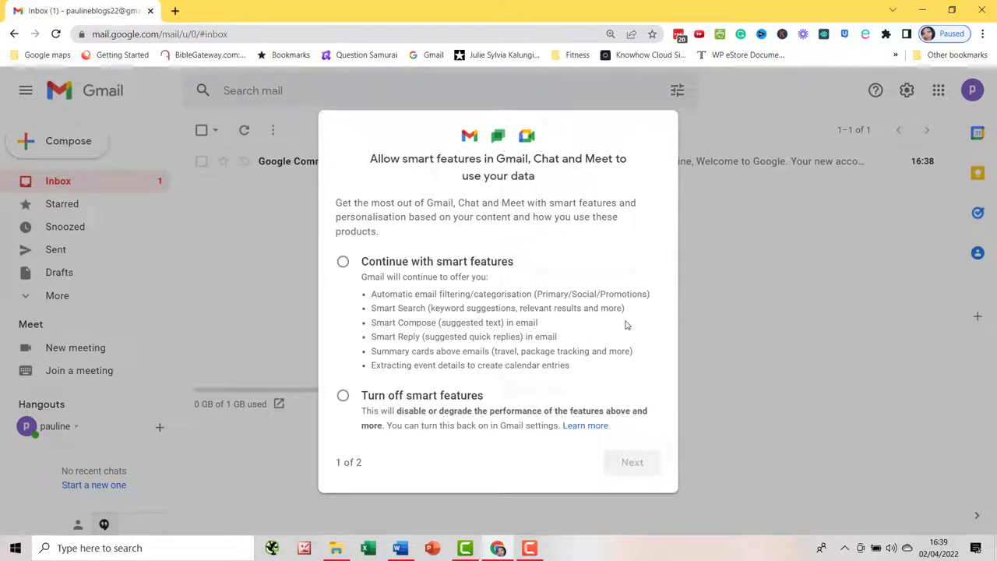
{"action": "left_click", "coordinate": [343, 262]}
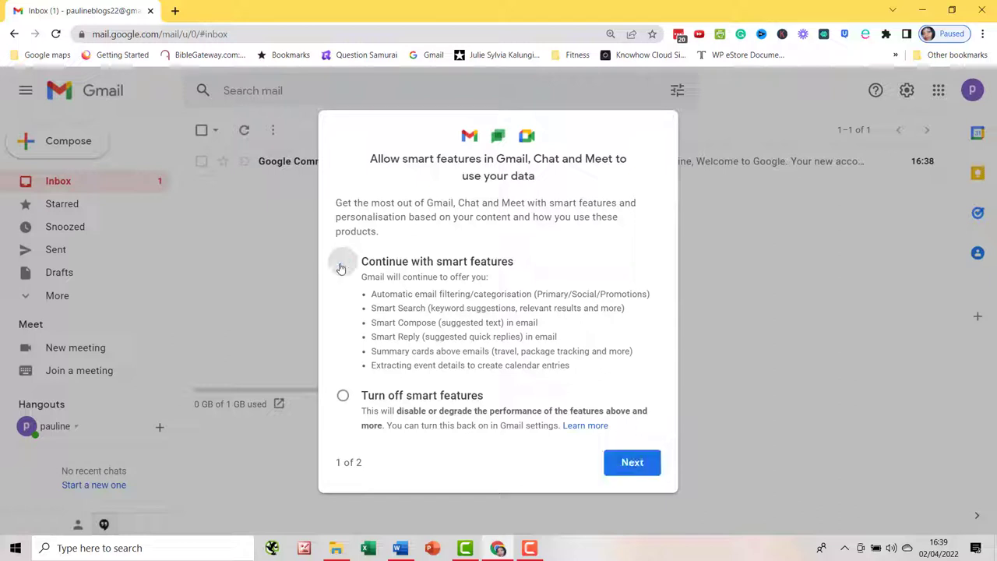
{"action": "left_click", "coordinate": [343, 261]}
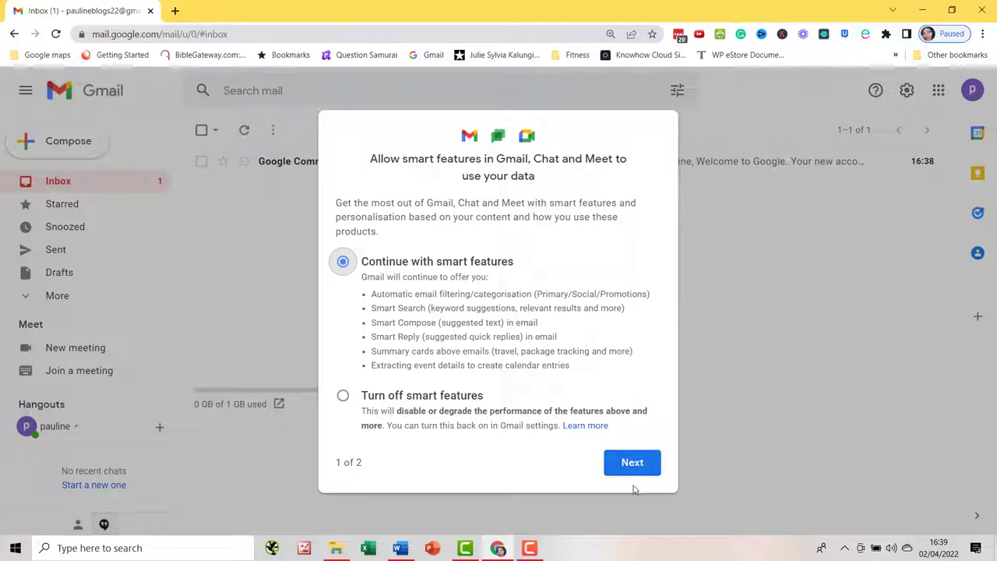
{"action": "mouse_move", "coordinate": [412, 287]}
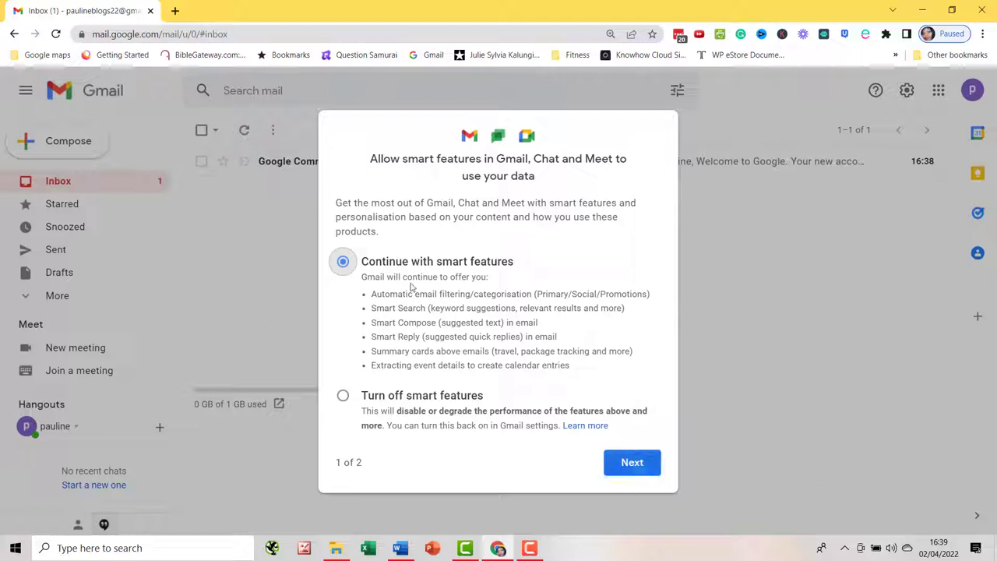
{"action": "left_click", "coordinate": [632, 461]}
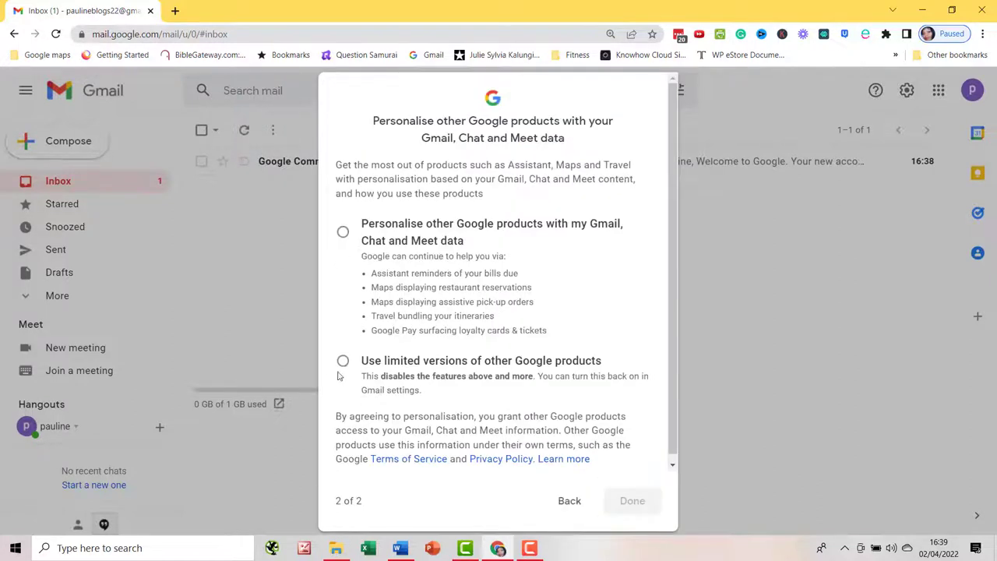
Choose limited versions of other Google products and confirm turning off the listed features
{"action": "left_click", "coordinate": [343, 360]}
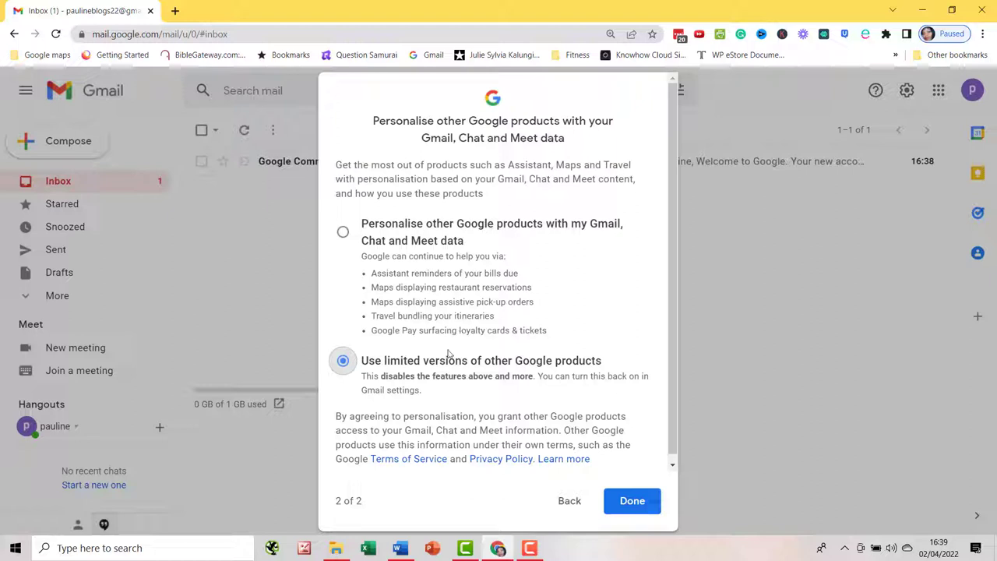
{"action": "mouse_move", "coordinate": [632, 501]}
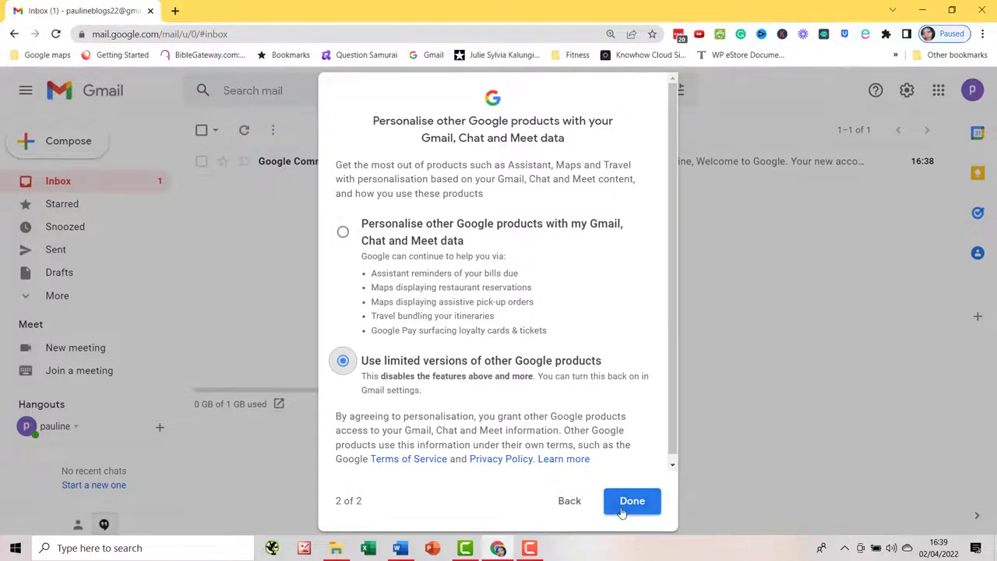
{"action": "left_click", "coordinate": [633, 500]}
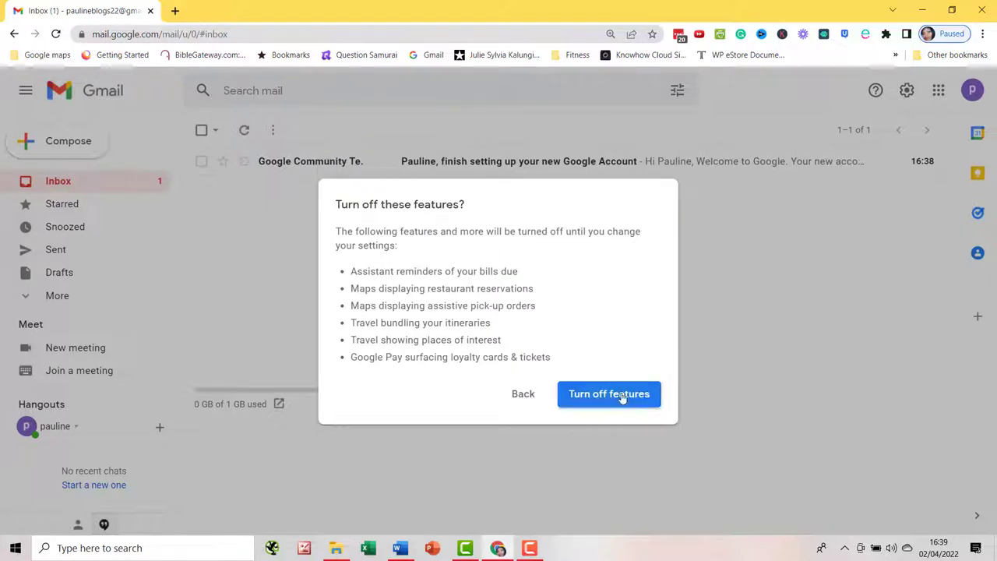
{"action": "mouse_move", "coordinate": [619, 348]}
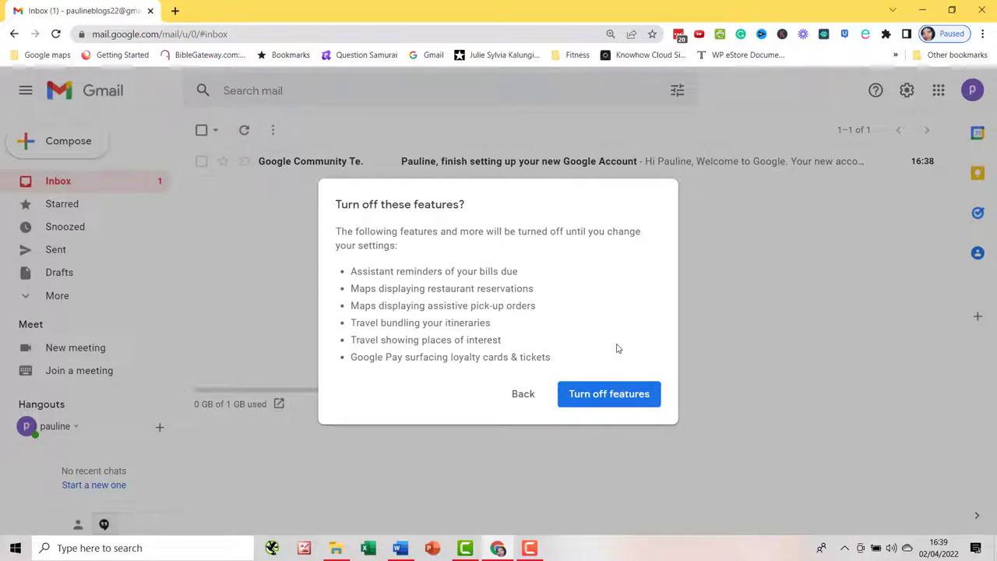
{"action": "mouse_move", "coordinate": [609, 392]}
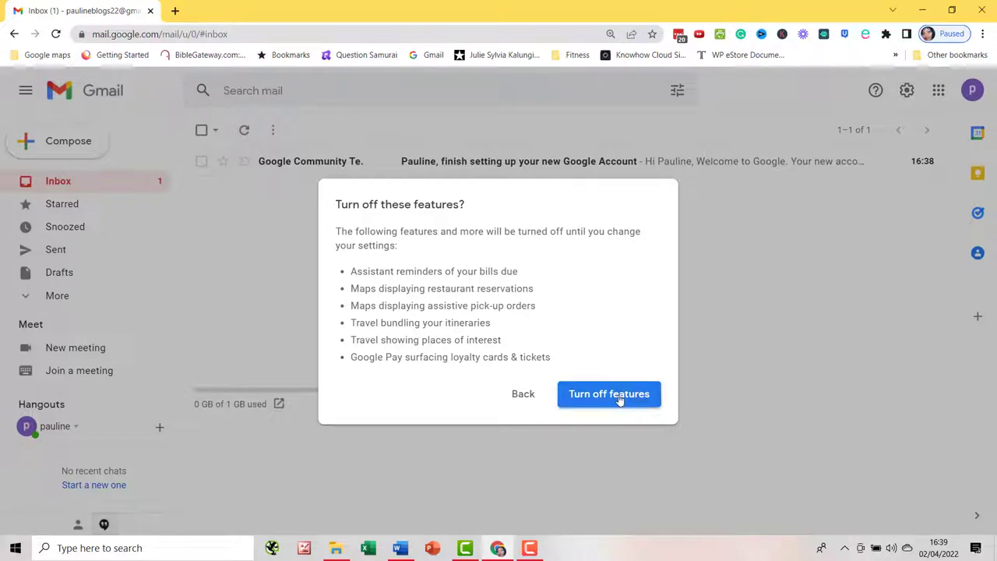
{"action": "left_click", "coordinate": [608, 392]}
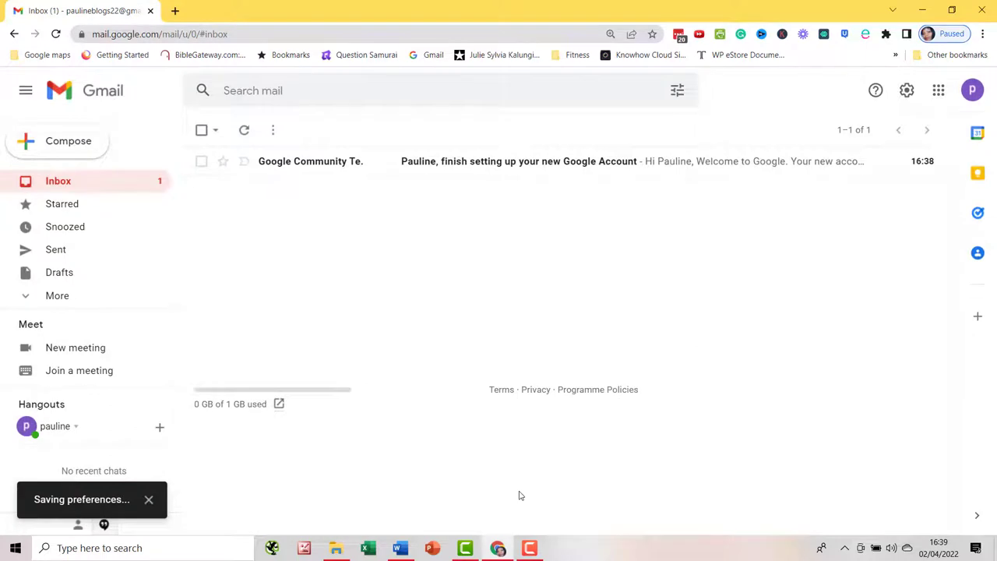
{"action": "mouse_move", "coordinate": [782, 6]}
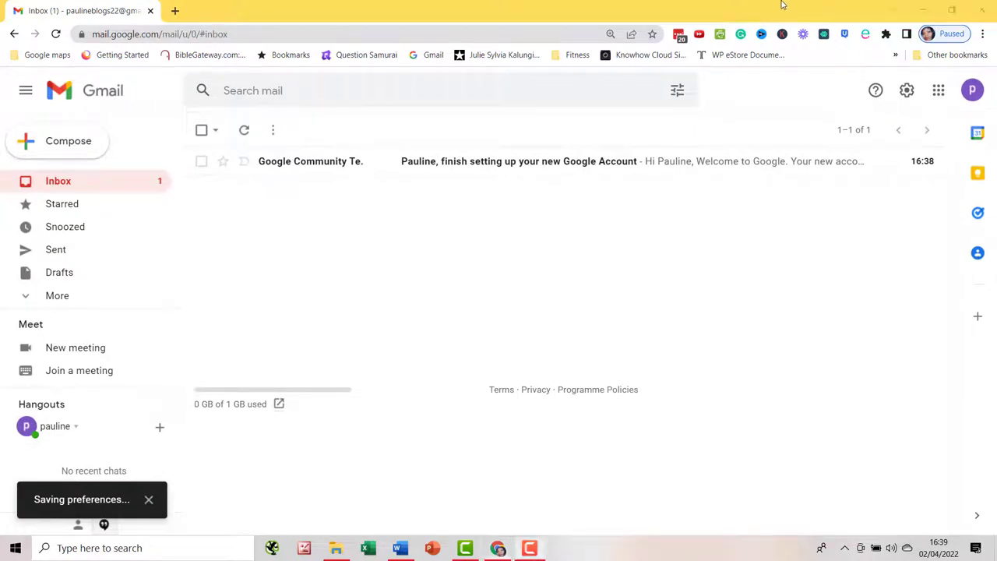
{"action": "mouse_move", "coordinate": [507, 6]}
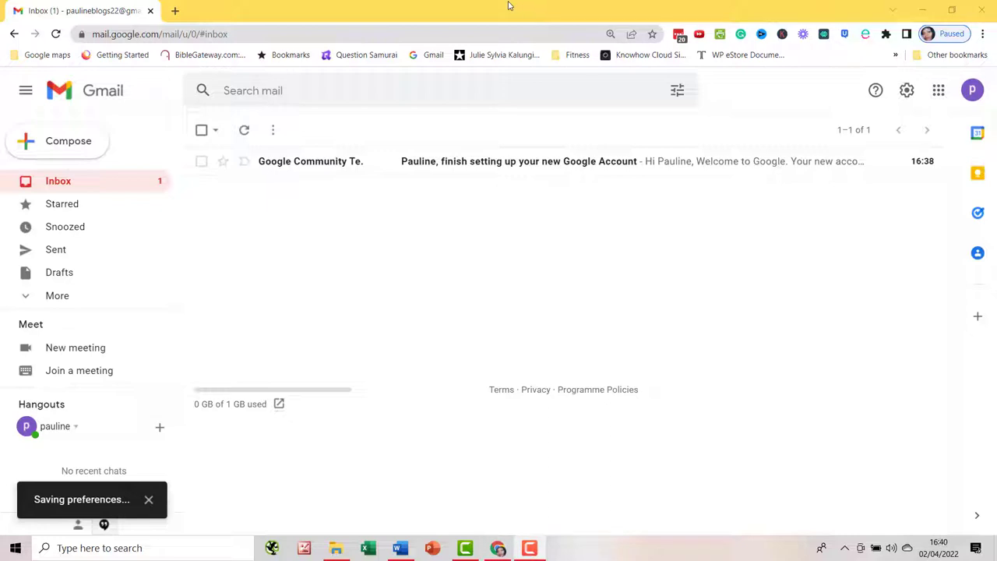
{"action": "mouse_move", "coordinate": [434, 265]}
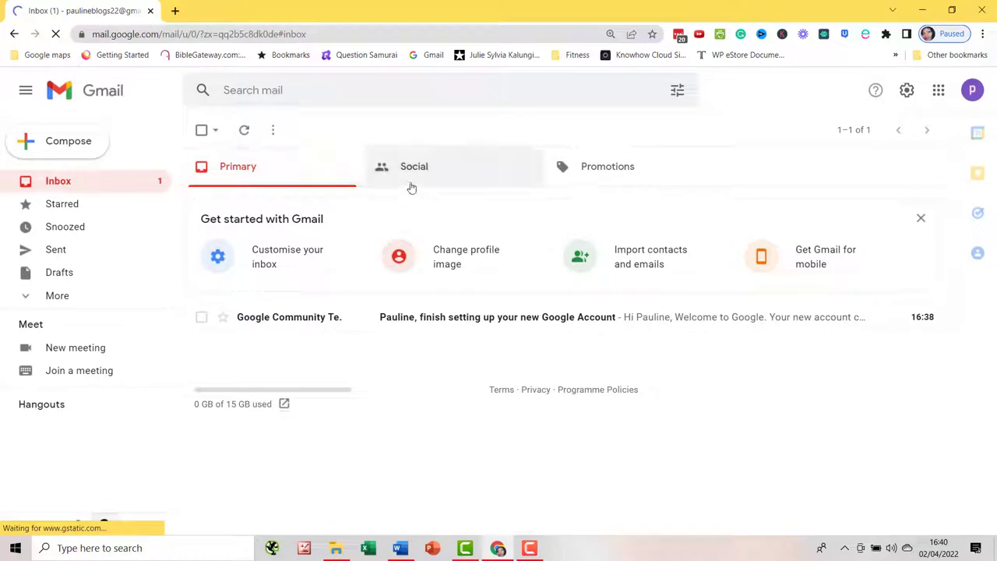
{"action": "mouse_move", "coordinate": [621, 179]}
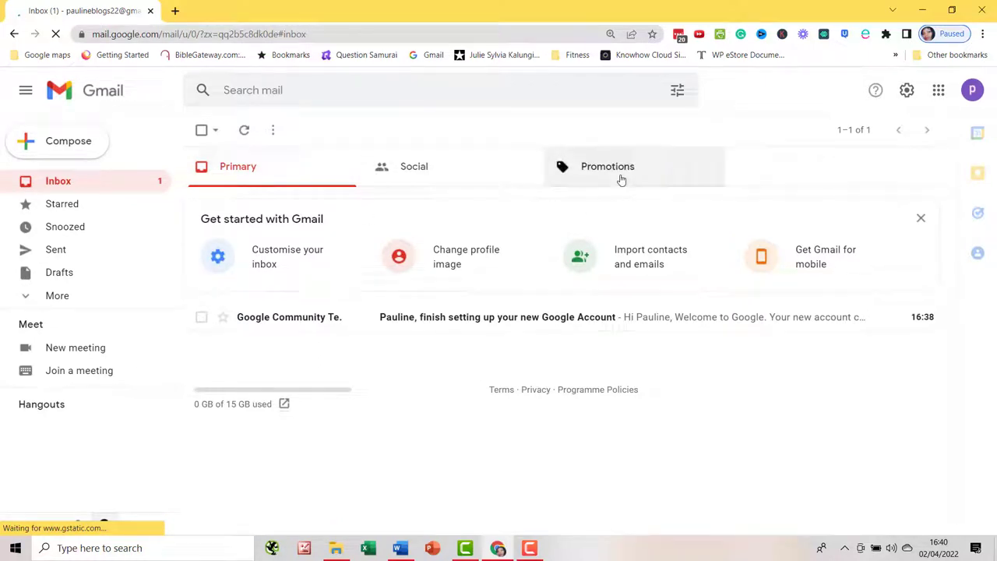
{"action": "mouse_move", "coordinate": [257, 171]}
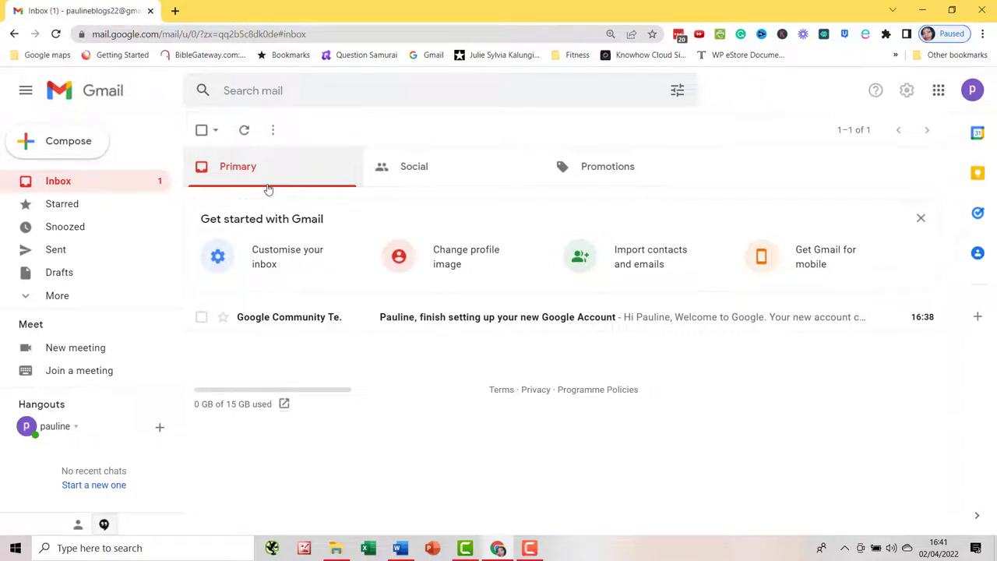
{"action": "mouse_move", "coordinate": [607, 165]}
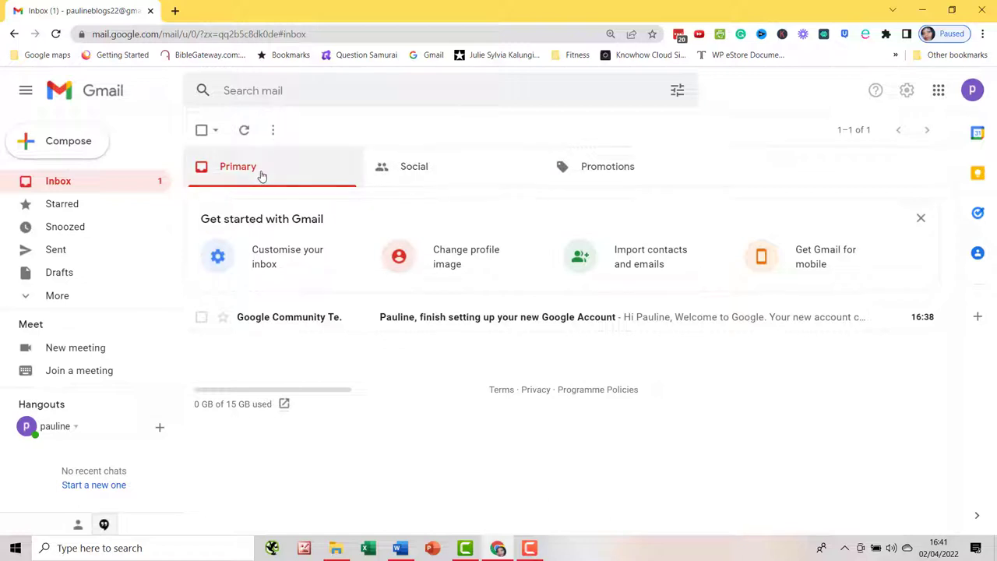
{"action": "mouse_move", "coordinate": [265, 179]}
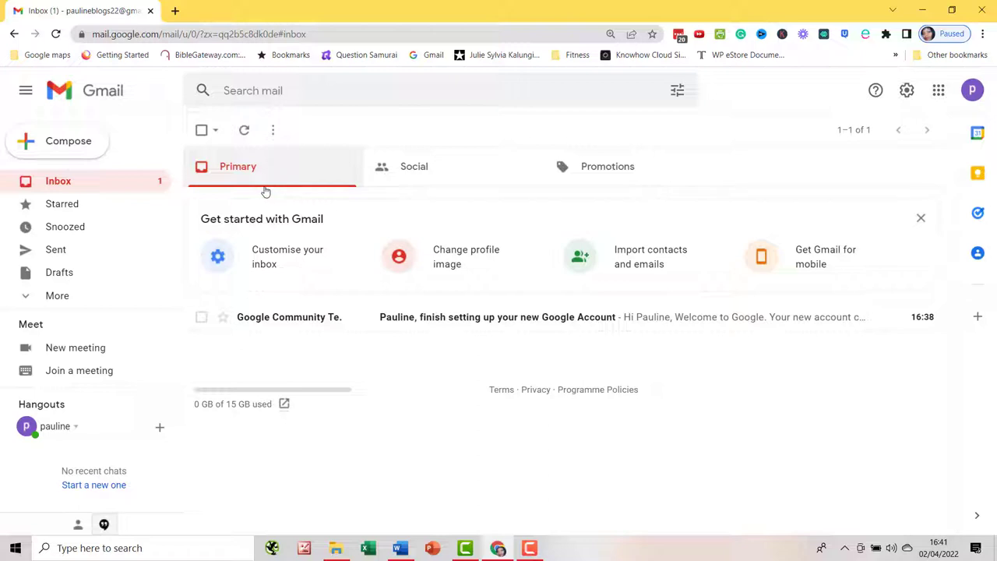
{"action": "mouse_move", "coordinate": [442, 165]}
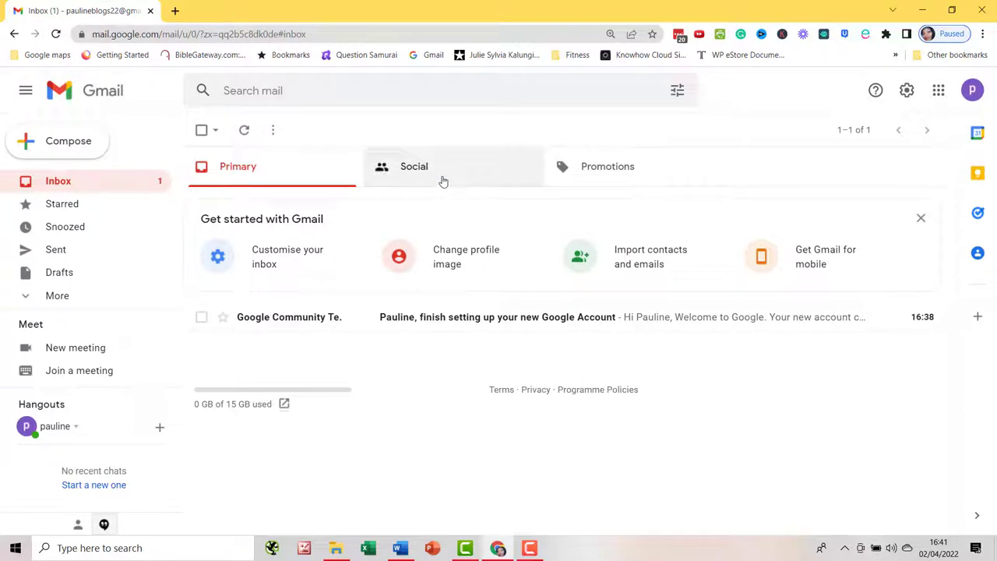
{"action": "left_click", "coordinate": [414, 165]}
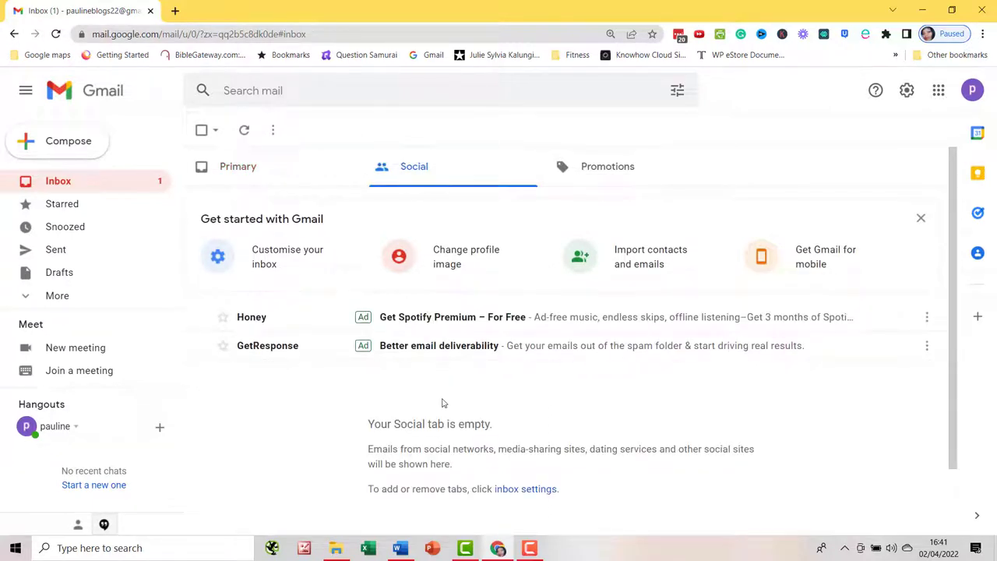
{"action": "mouse_move", "coordinate": [435, 405]}
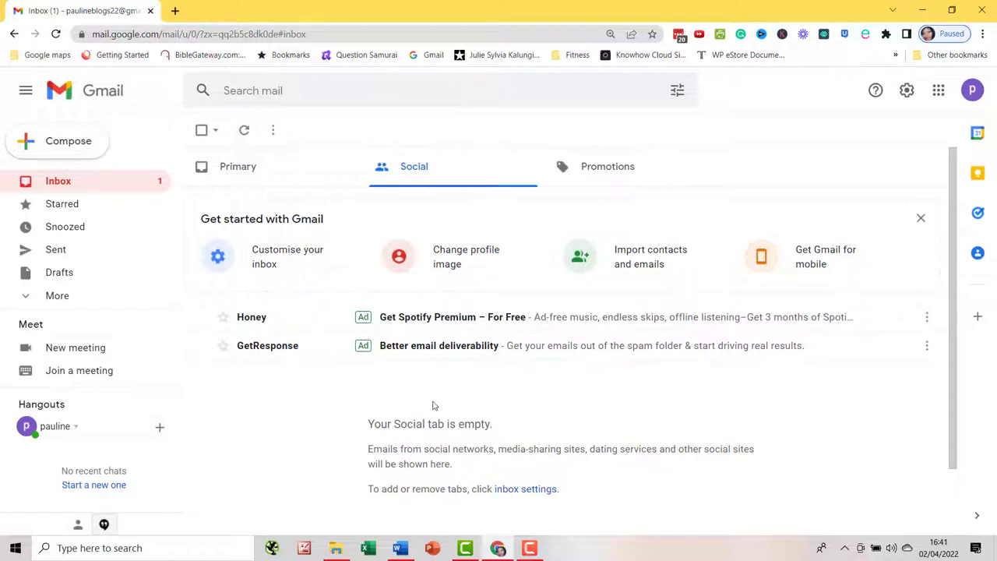
{"action": "mouse_move", "coordinate": [330, 346]}
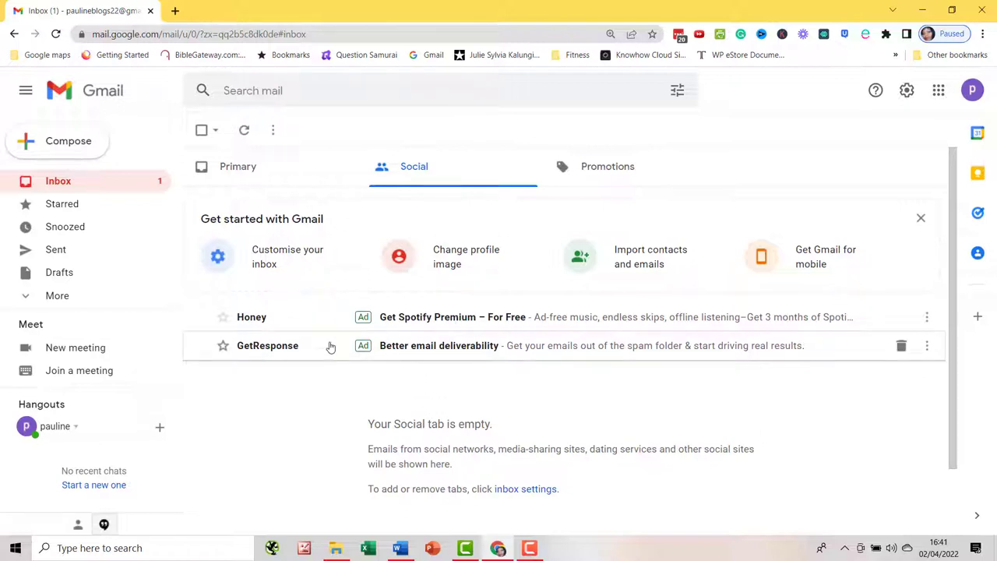
{"action": "mouse_move", "coordinate": [335, 352]}
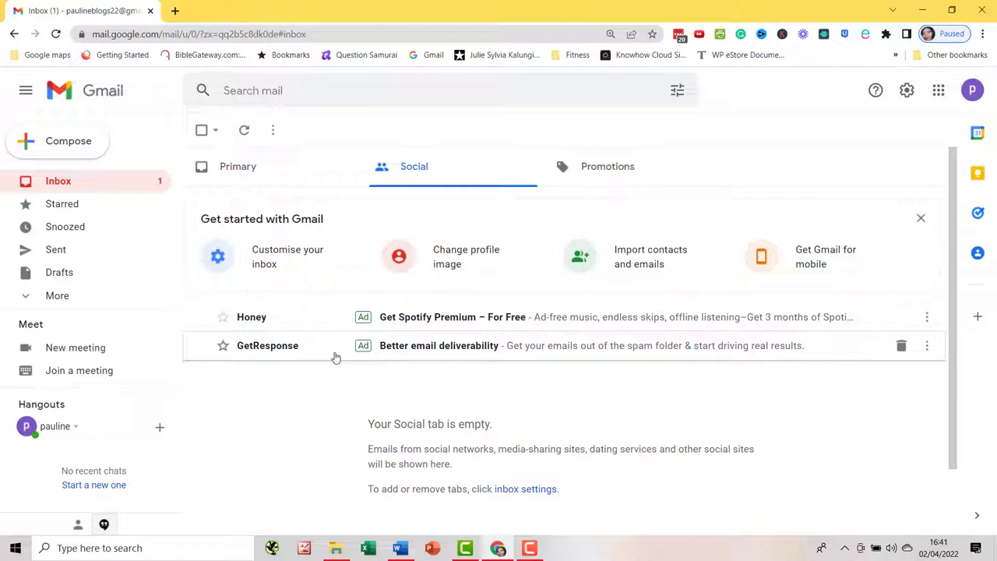
{"action": "mouse_move", "coordinate": [476, 273]}
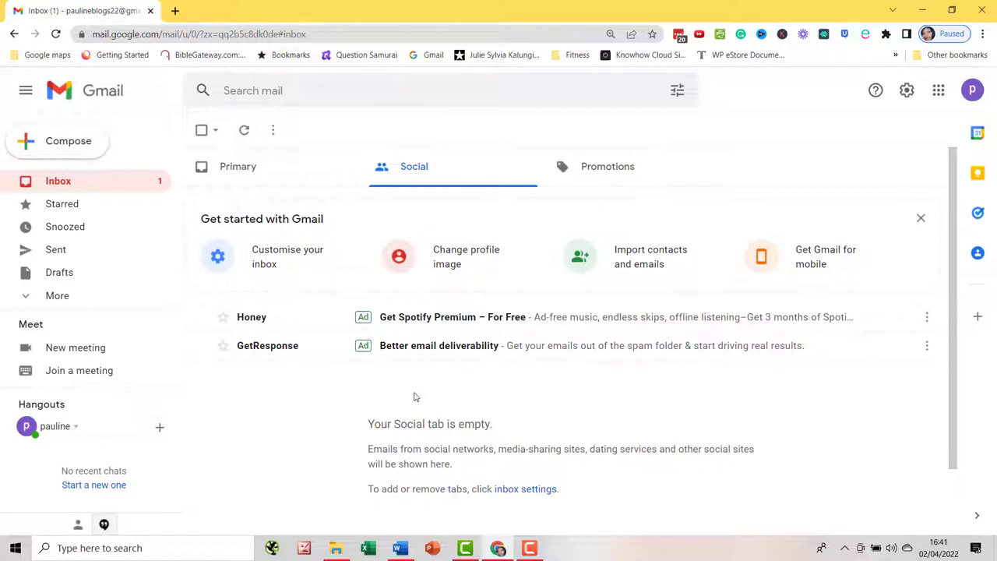
{"action": "mouse_move", "coordinate": [395, 366]}
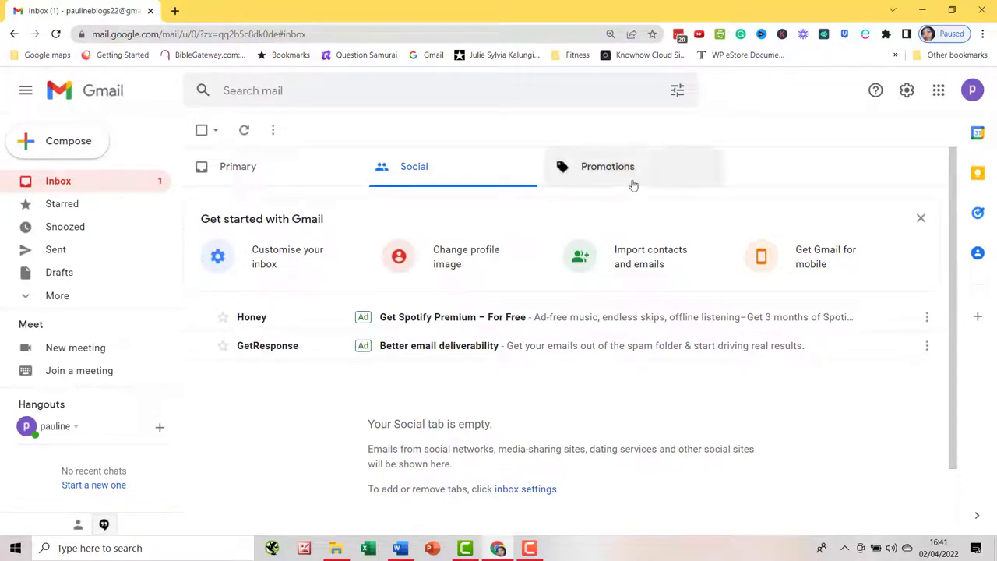
{"action": "left_click", "coordinate": [608, 165]}
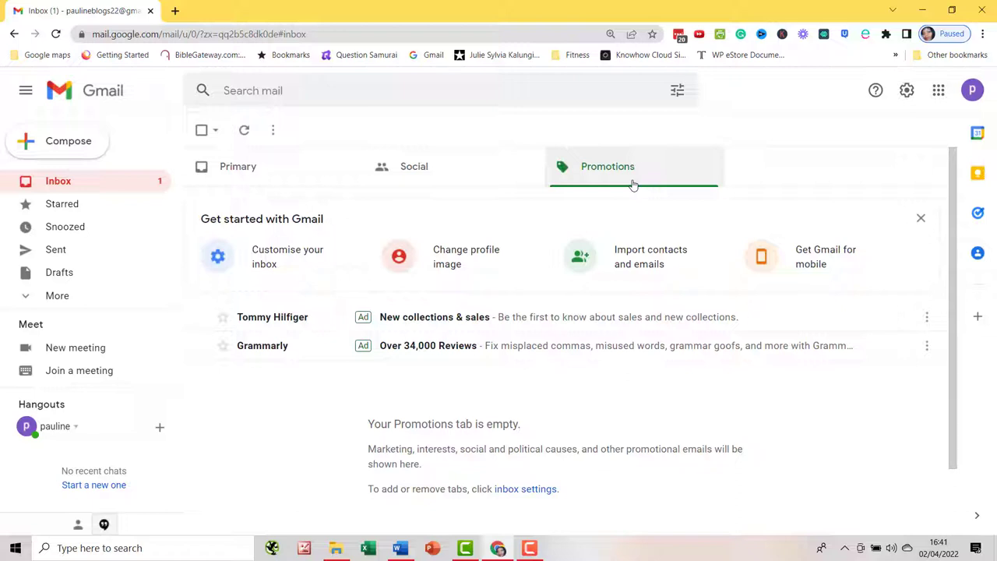
{"action": "mouse_move", "coordinate": [617, 232]}
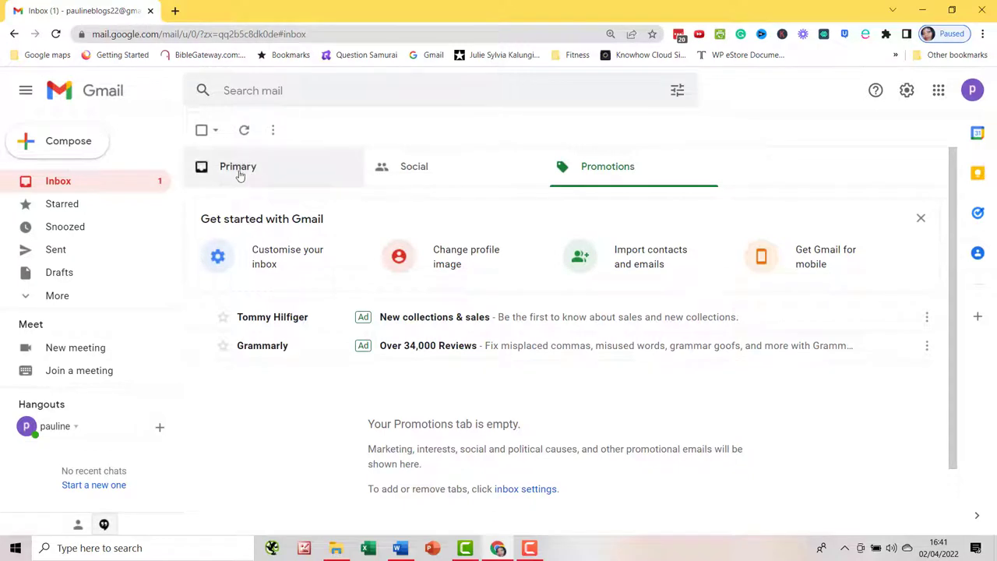
{"action": "mouse_move", "coordinate": [432, 327]}
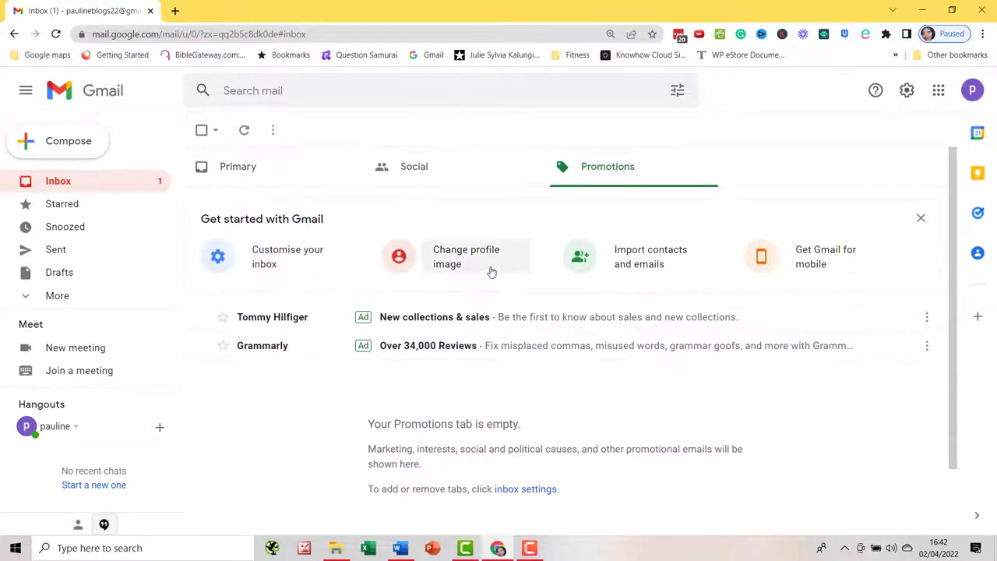
{"action": "left_click", "coordinate": [415, 166]}
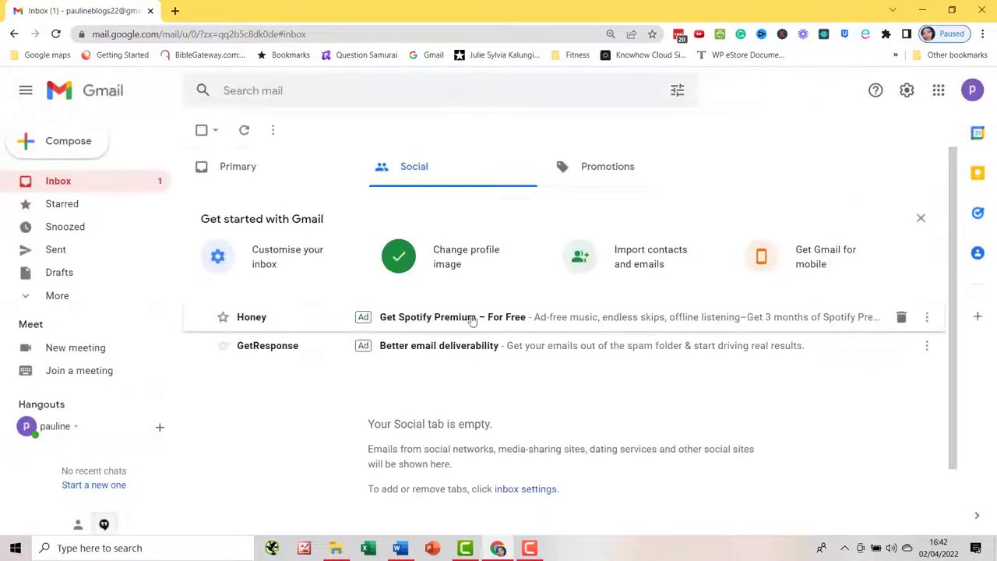
{"action": "mouse_move", "coordinate": [446, 346]}
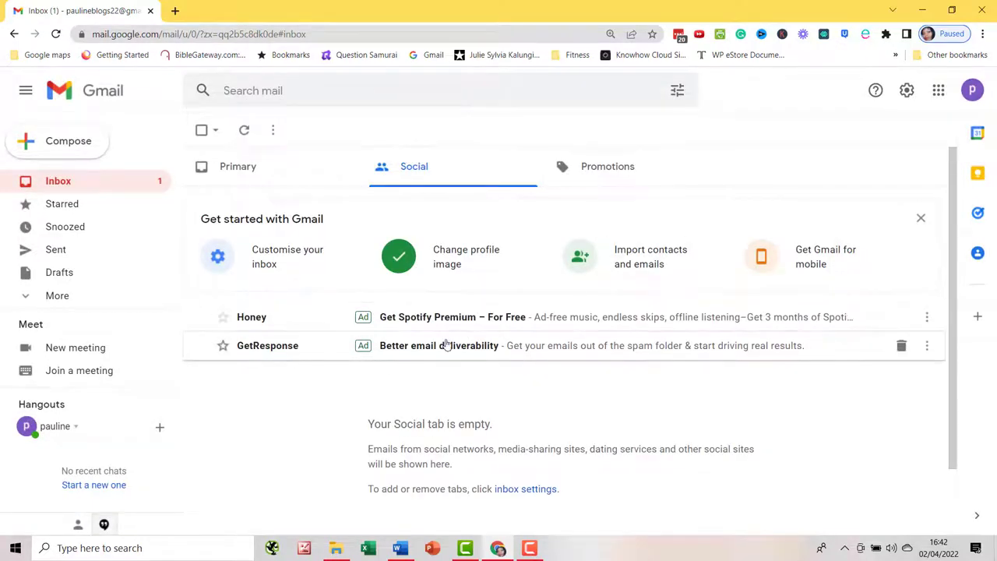
{"action": "left_click", "coordinate": [236, 165]}
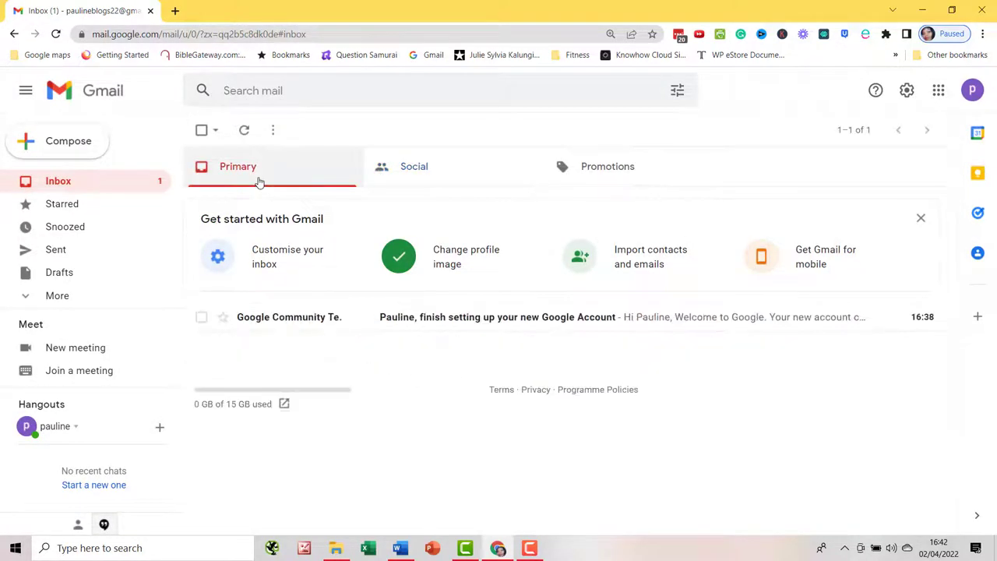
{"action": "mouse_move", "coordinate": [330, 357]}
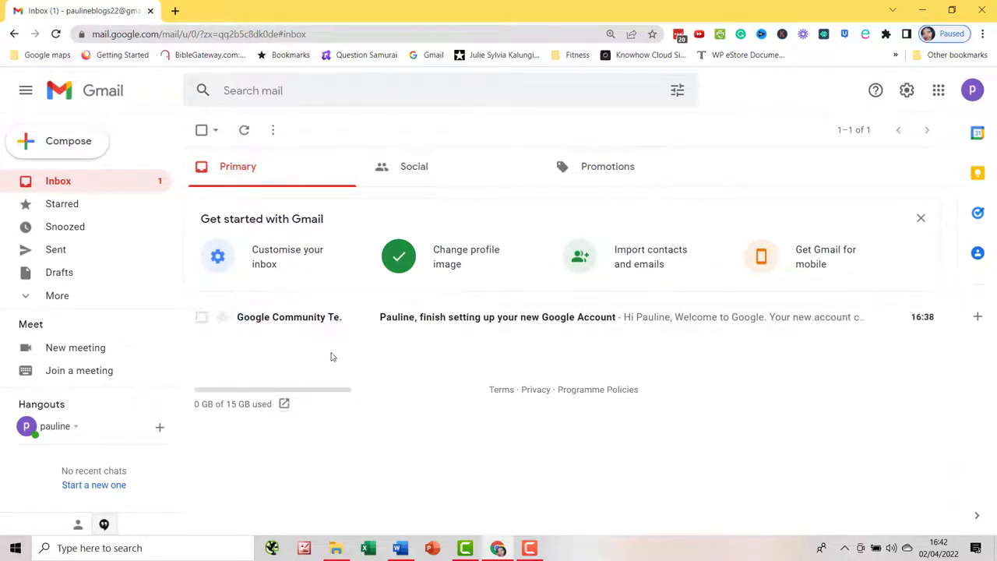
{"action": "mouse_move", "coordinate": [414, 165]}
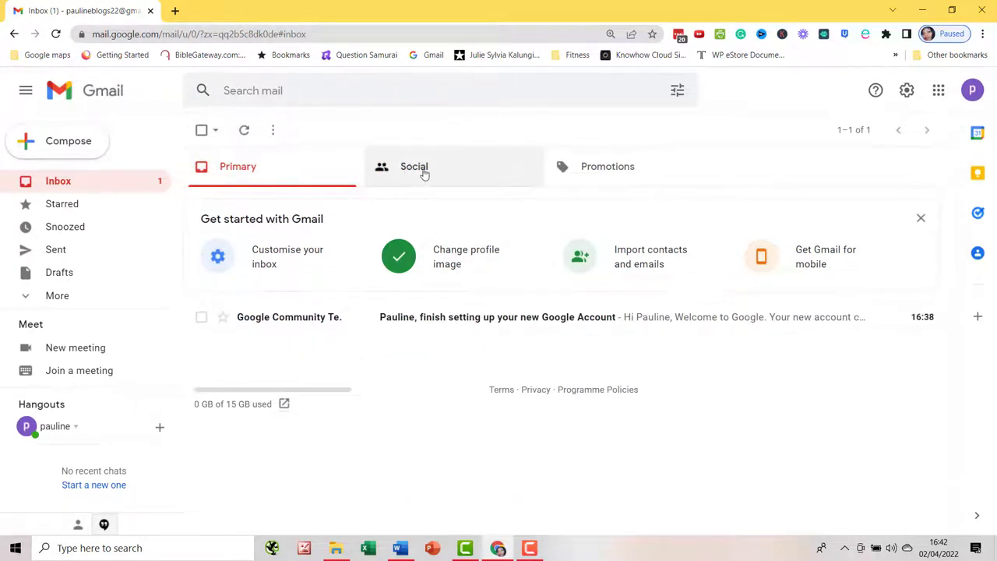
{"action": "mouse_move", "coordinate": [638, 171]}
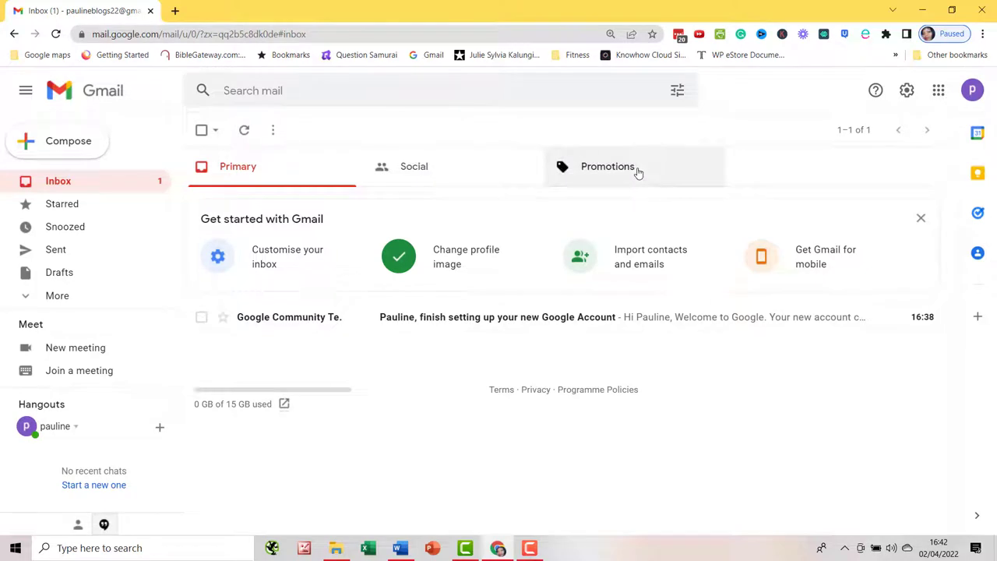
{"action": "mouse_move", "coordinate": [470, 361]}
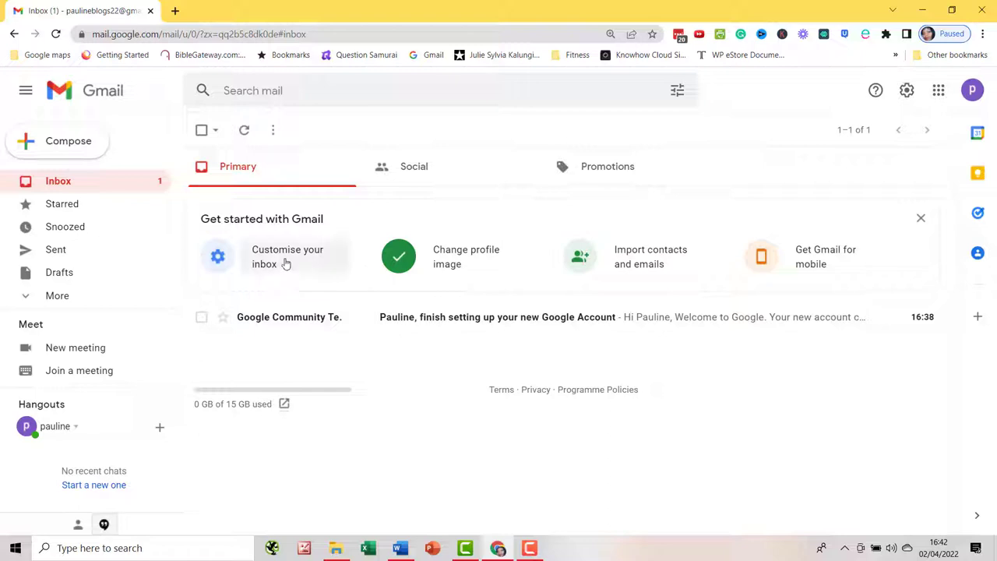
{"action": "mouse_move", "coordinate": [651, 263]}
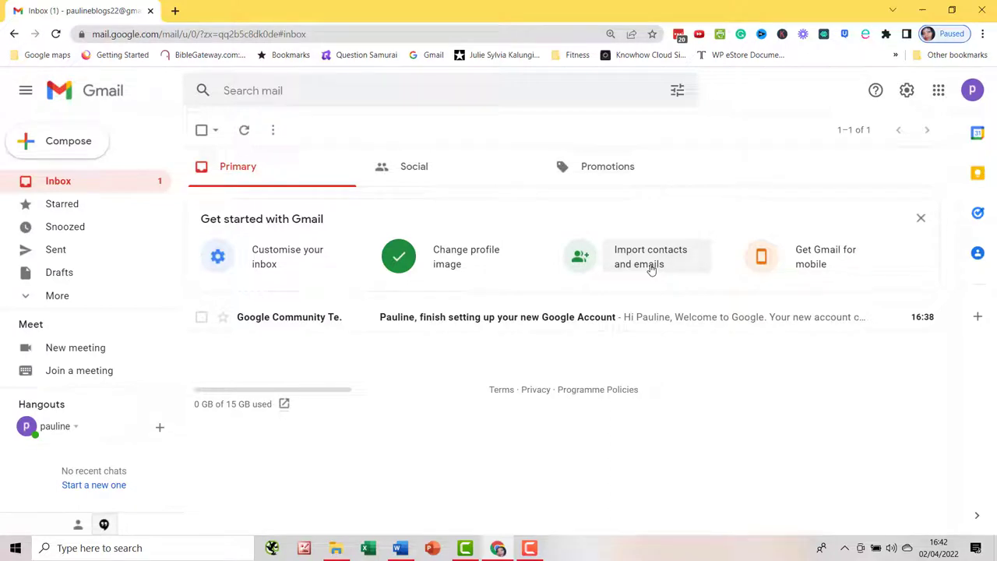
{"action": "mouse_move", "coordinate": [666, 268]}
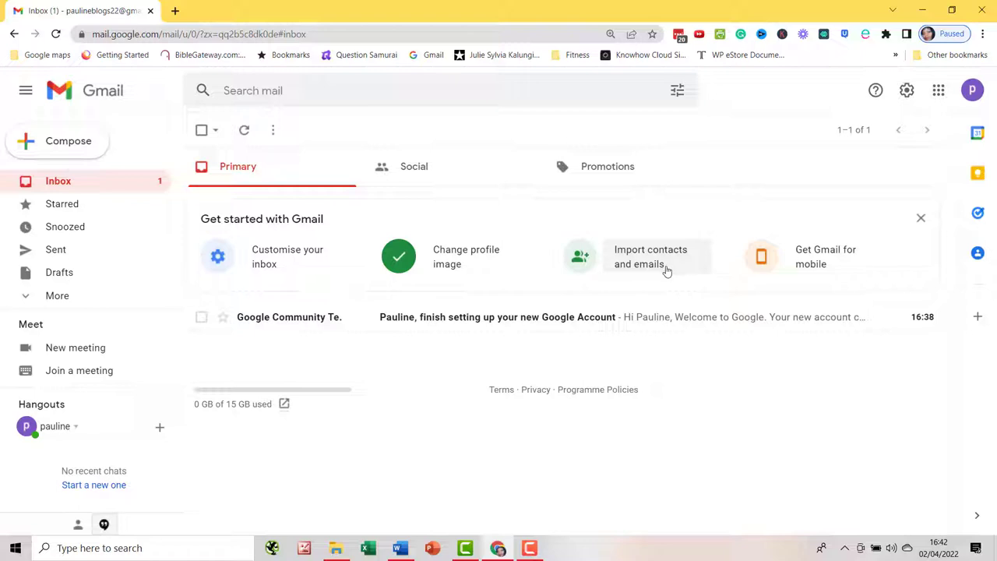
{"action": "mouse_move", "coordinate": [824, 268]}
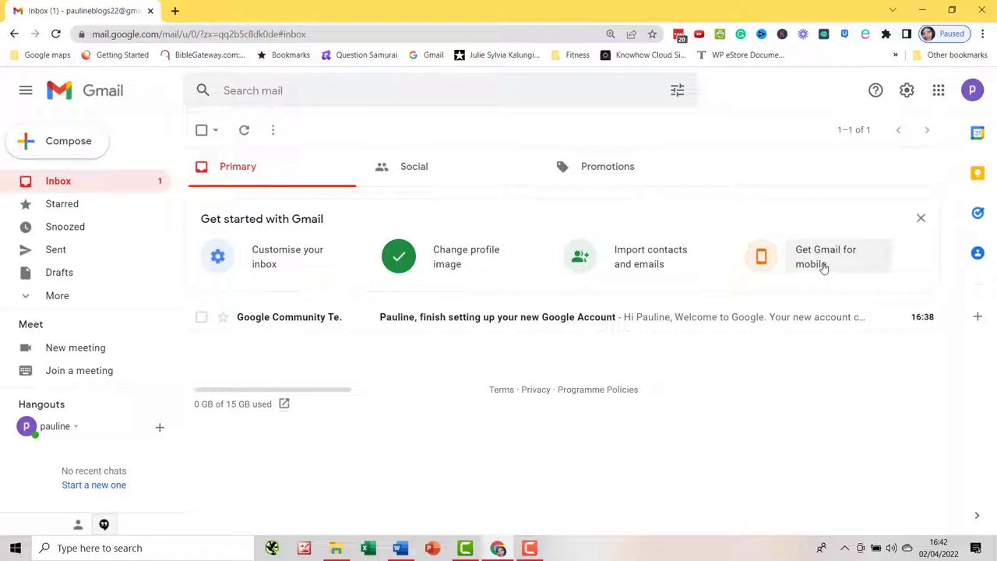
{"action": "mouse_move", "coordinate": [802, 293]}
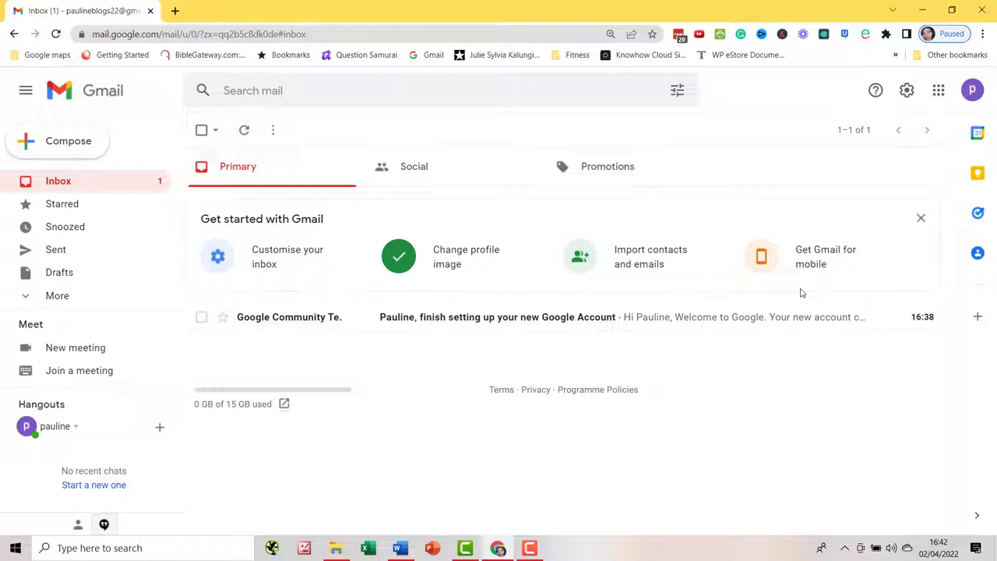
{"action": "mouse_move", "coordinate": [910, 373]}
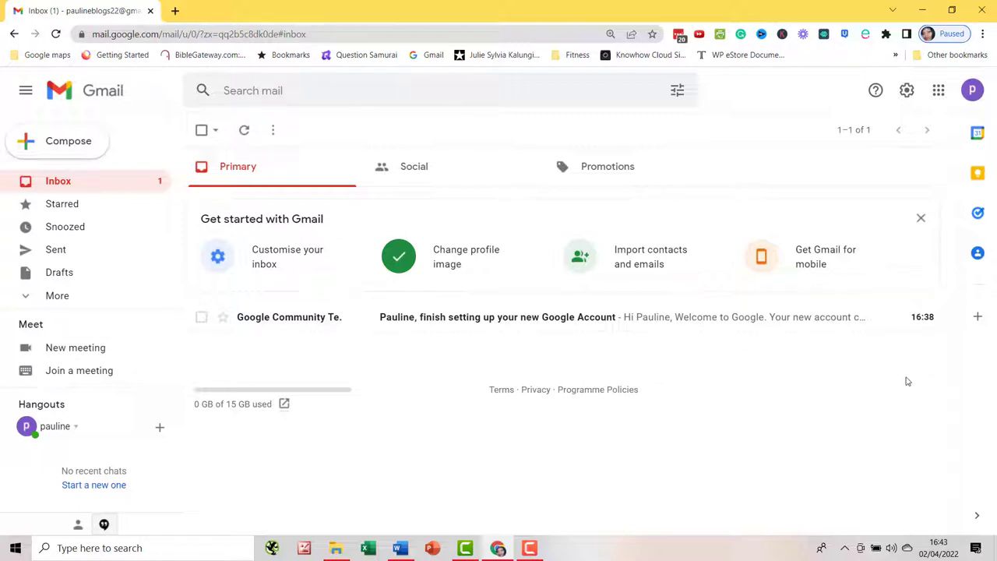
{"action": "mouse_move", "coordinate": [902, 383]}
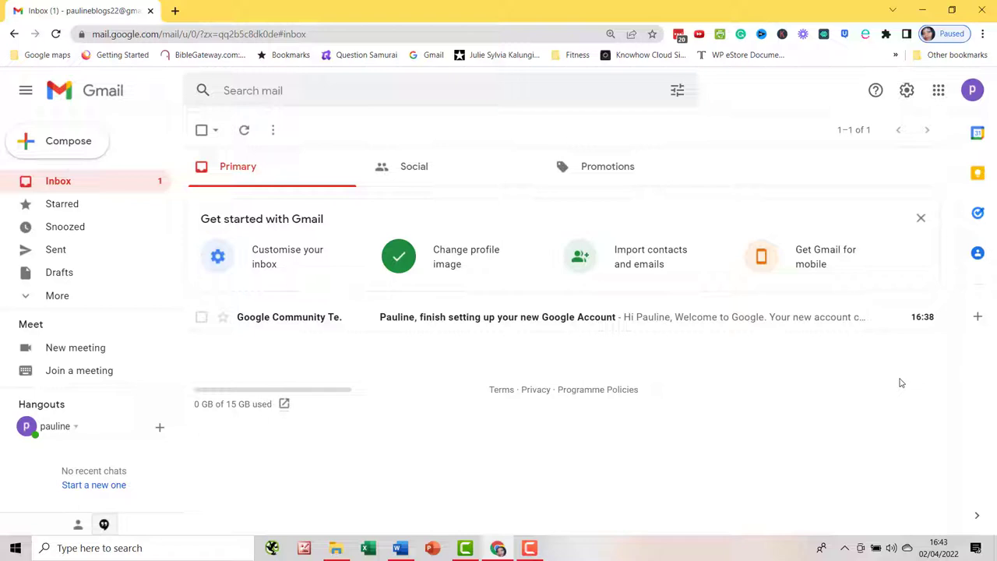
{"action": "mouse_move", "coordinate": [371, 296]}
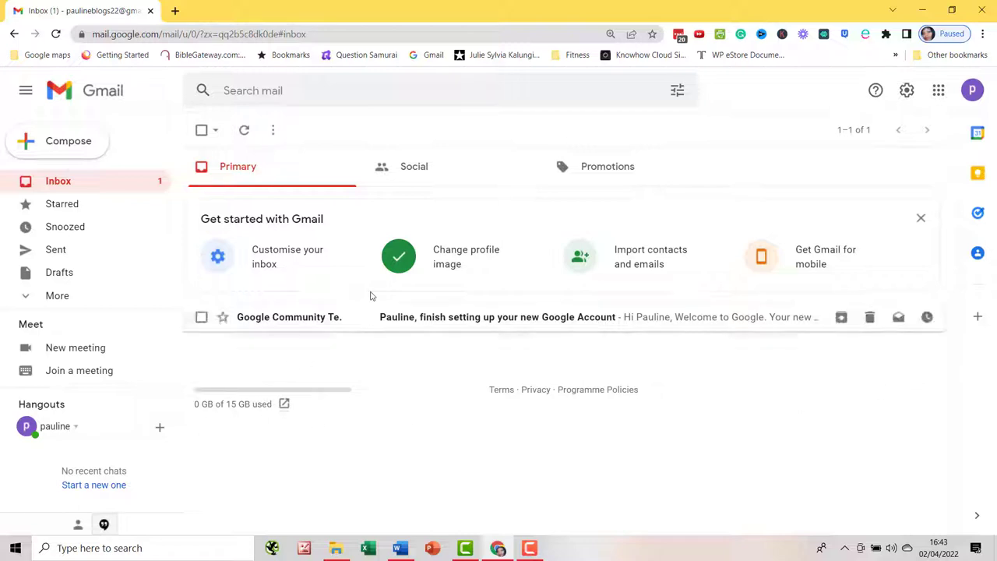
{"action": "mouse_move", "coordinate": [377, 303]}
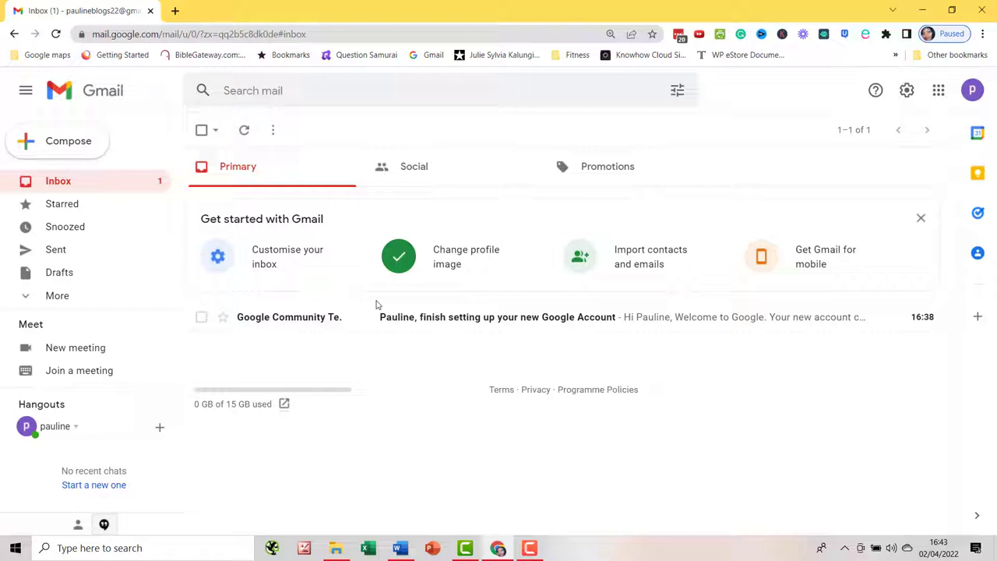
{"action": "mouse_move", "coordinate": [614, 187]}
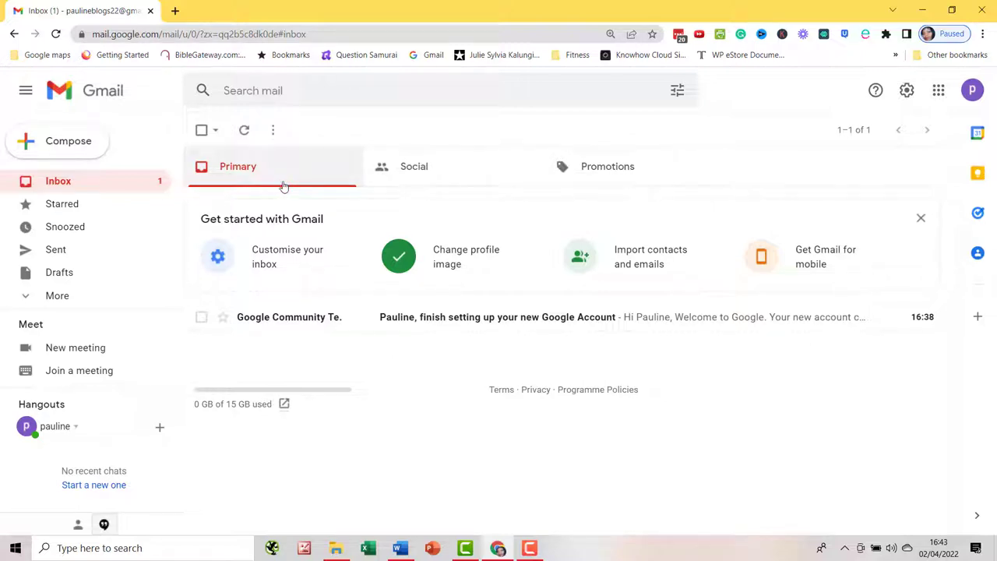
{"action": "mouse_move", "coordinate": [491, 210]}
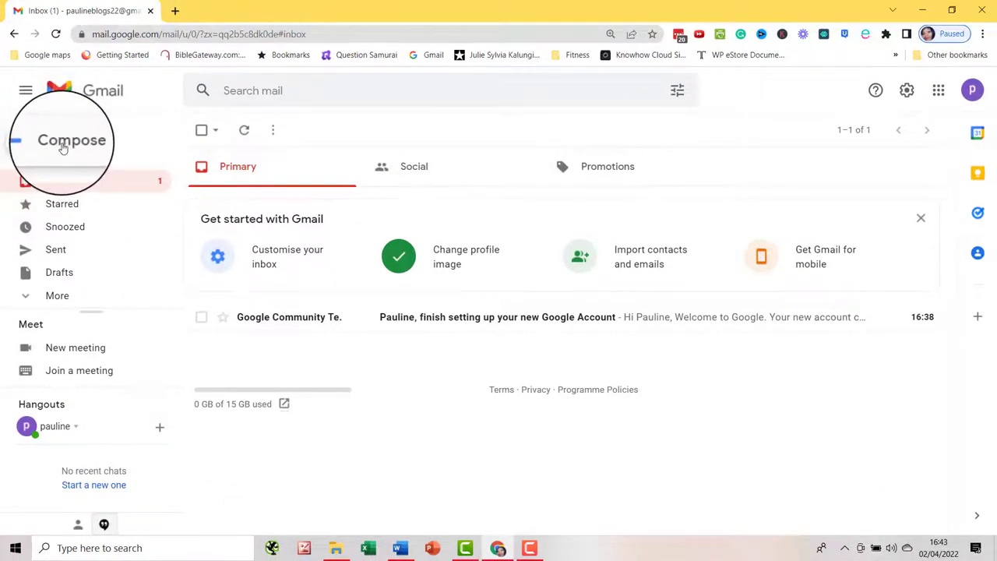
Start a new email, dismiss the signatures tip and expand the message to full screen
{"action": "left_click", "coordinate": [72, 140]}
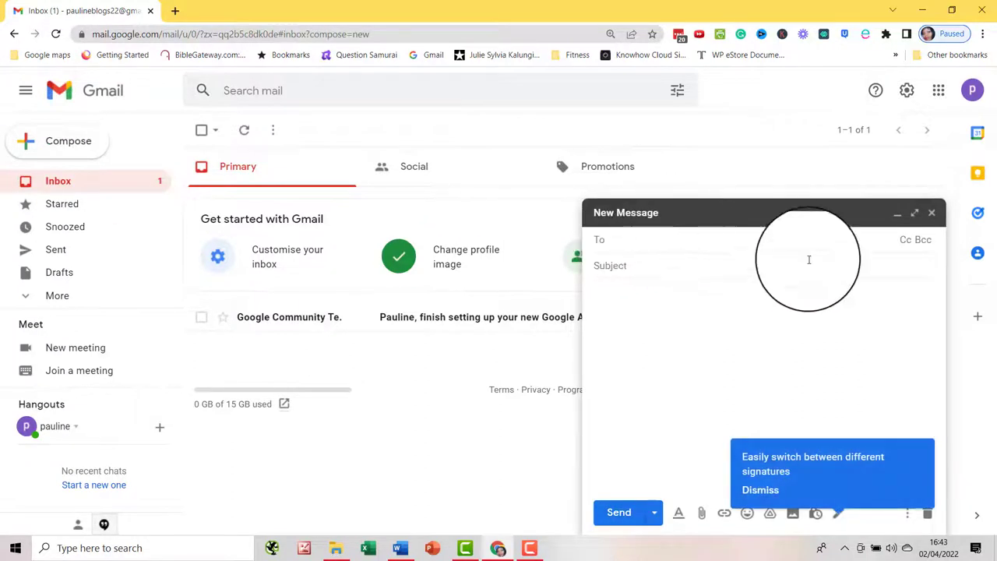
{"action": "mouse_move", "coordinate": [886, 395]}
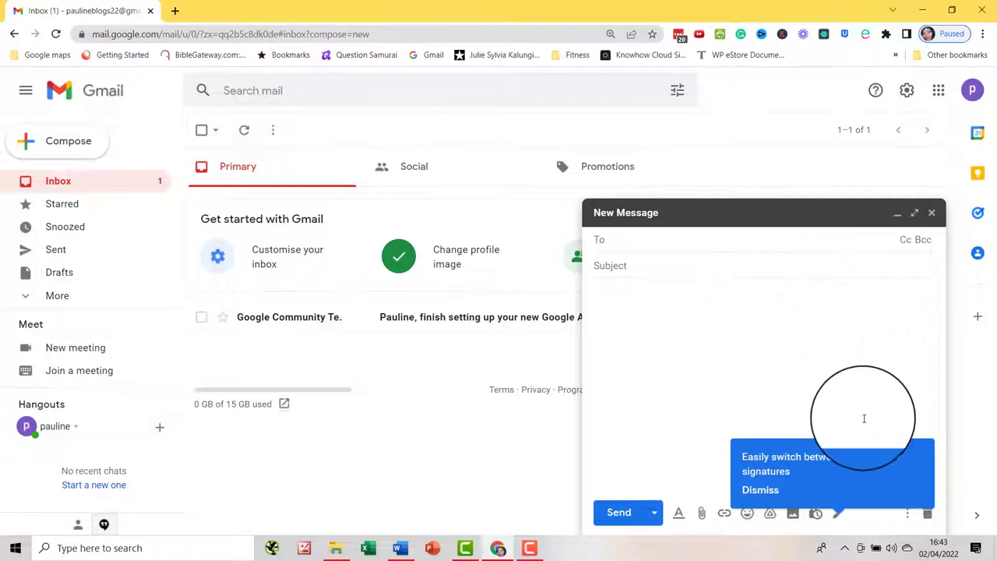
{"action": "mouse_move", "coordinate": [823, 402]}
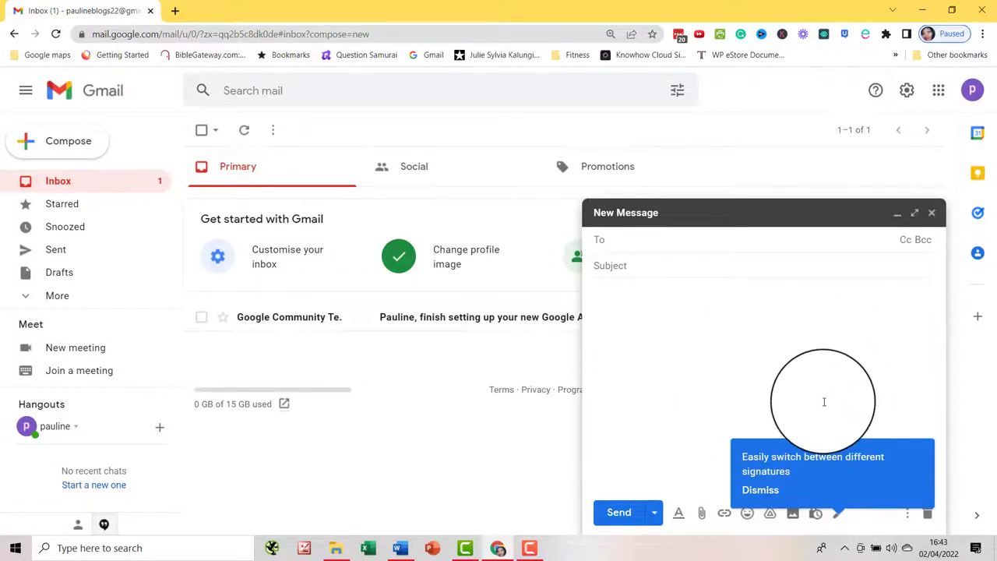
{"action": "mouse_move", "coordinate": [728, 303]}
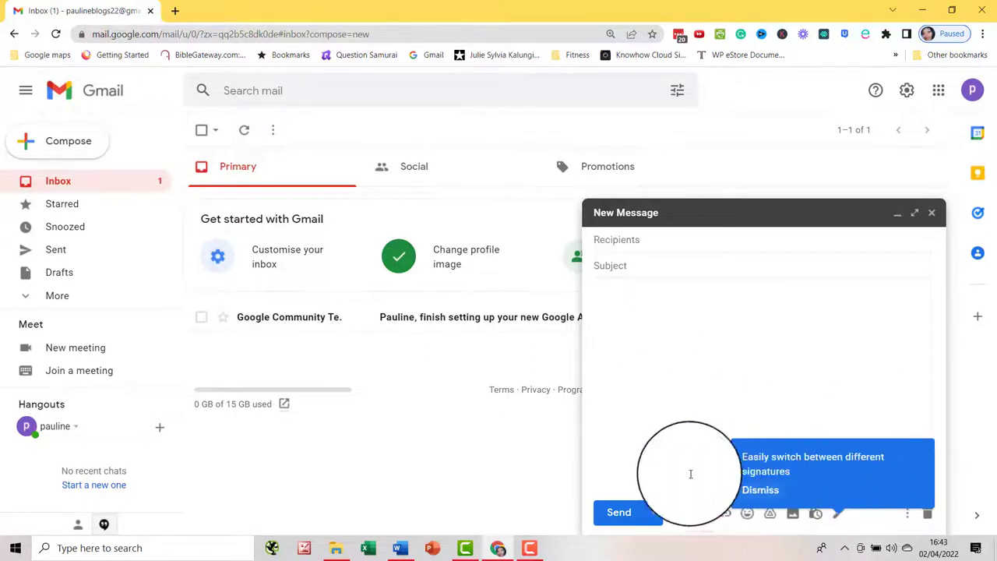
{"action": "left_click", "coordinate": [760, 489]}
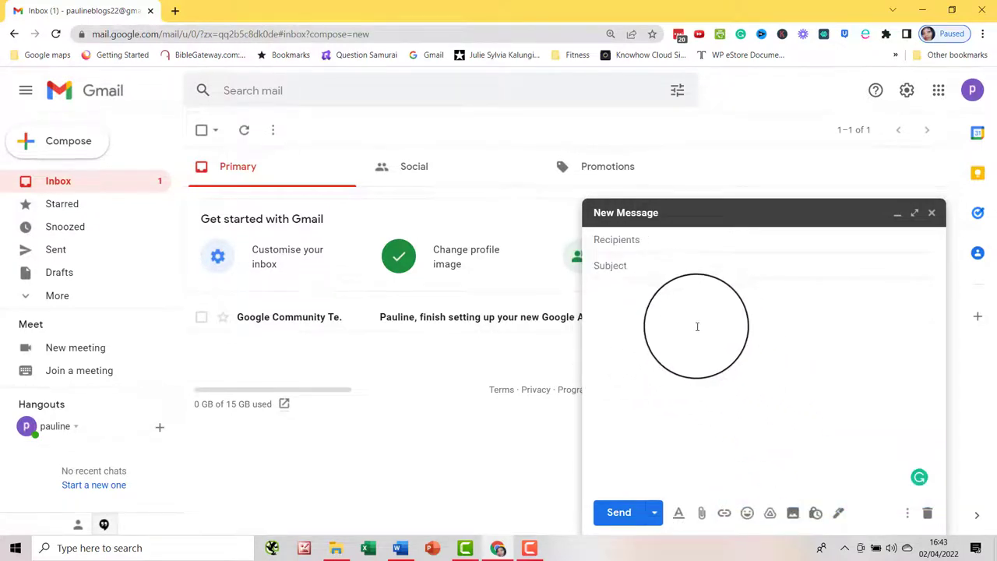
{"action": "mouse_move", "coordinate": [915, 212]}
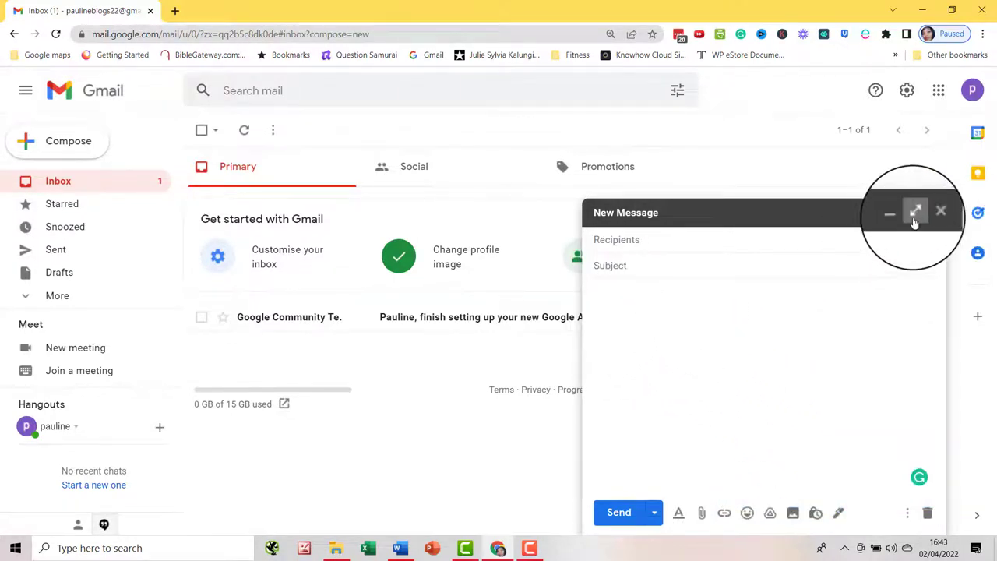
{"action": "left_click", "coordinate": [916, 212]}
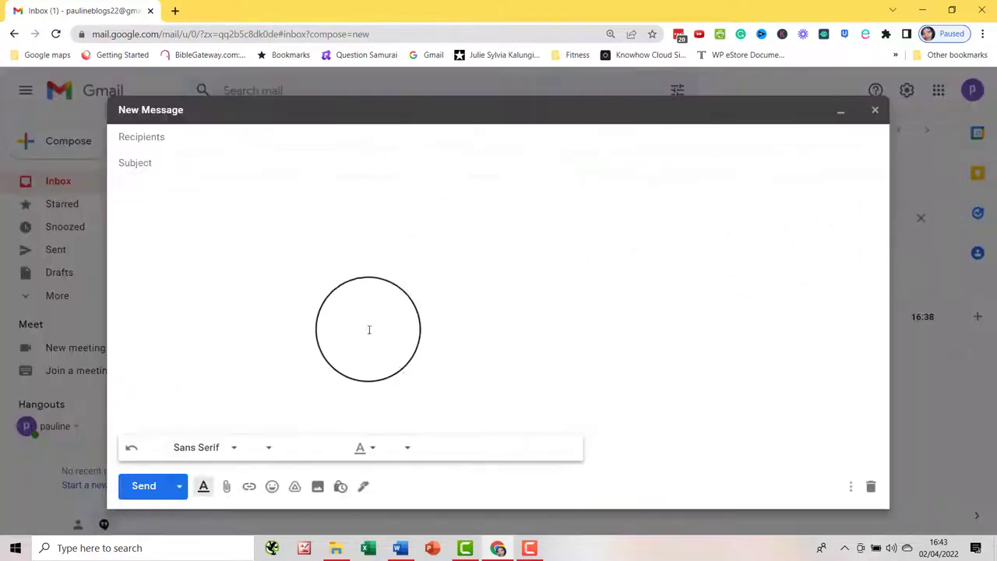
{"action": "left_click", "coordinate": [856, 109]}
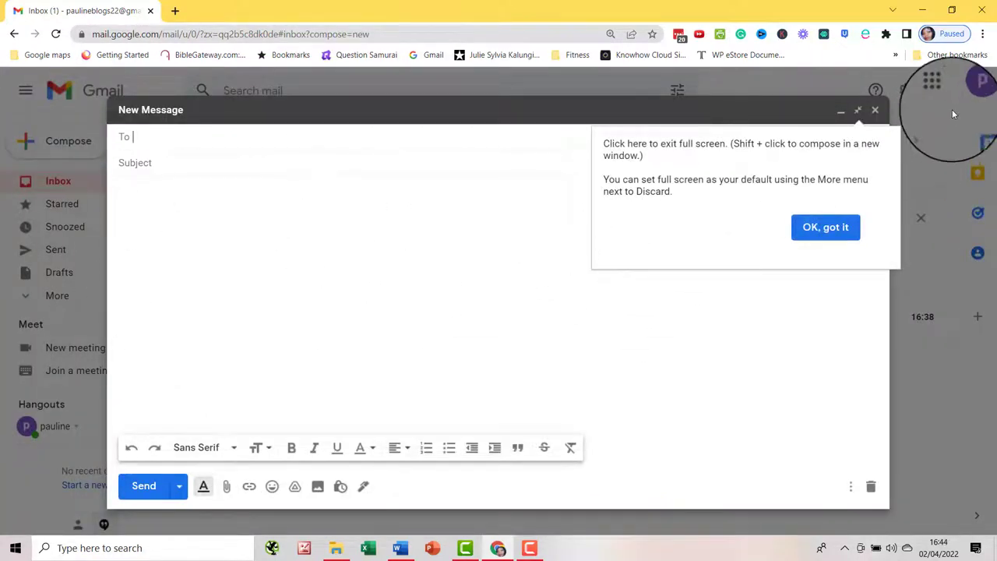
Shrink the message, acknowledge the full-screen tip and expand it to full screen again
{"action": "left_click", "coordinate": [856, 109]}
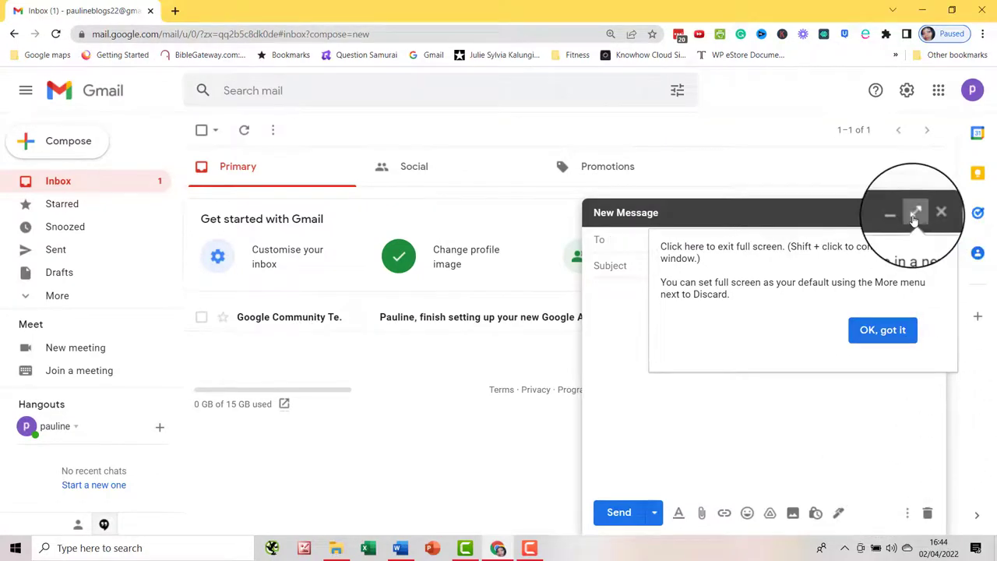
{"action": "left_click", "coordinate": [881, 330]}
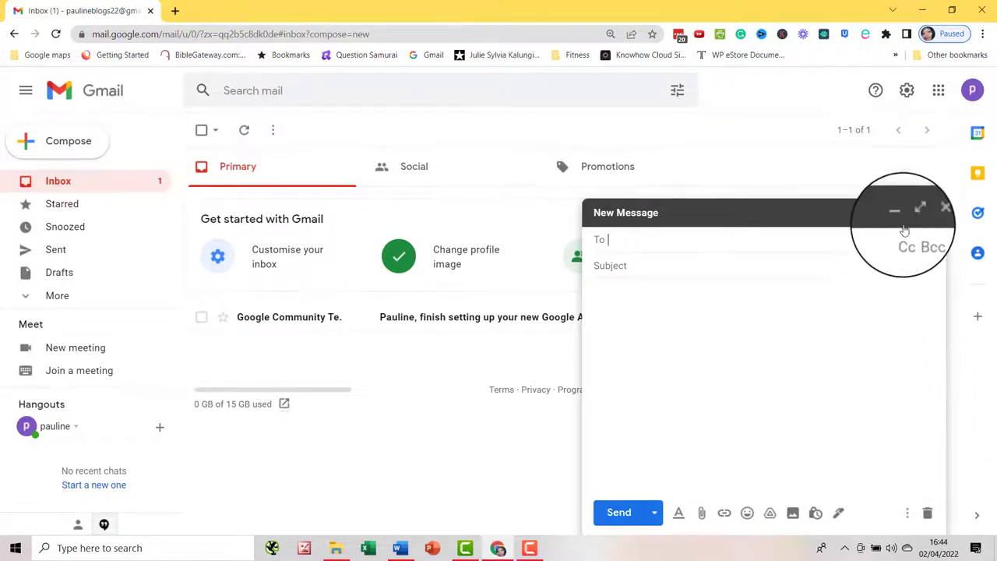
{"action": "left_click", "coordinate": [919, 208]}
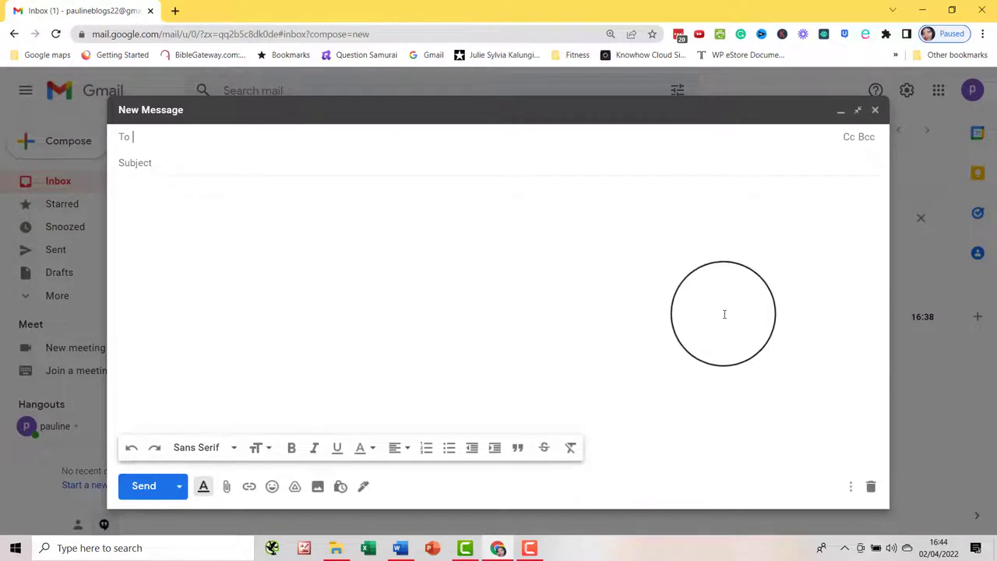
{"action": "mouse_move", "coordinate": [296, 159]}
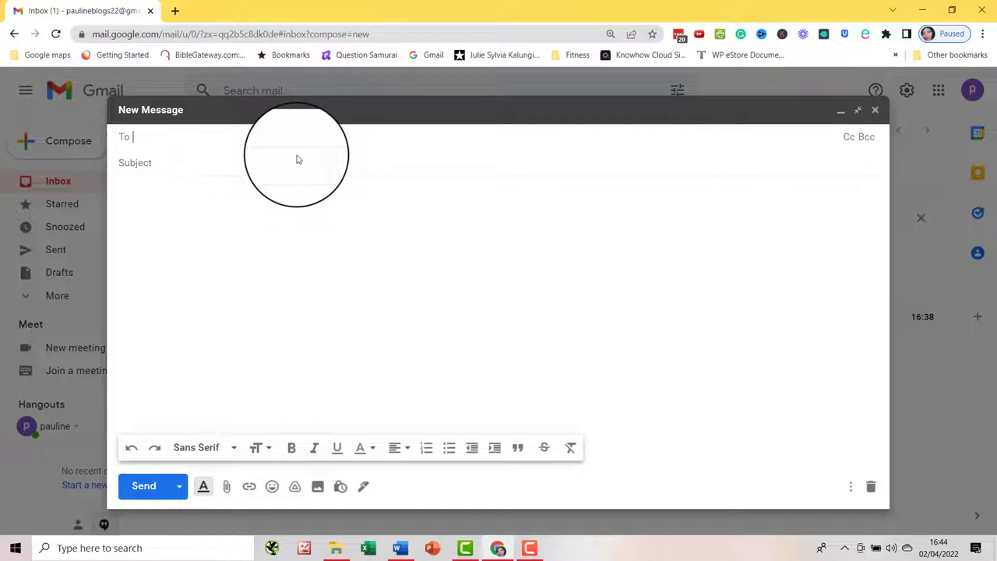
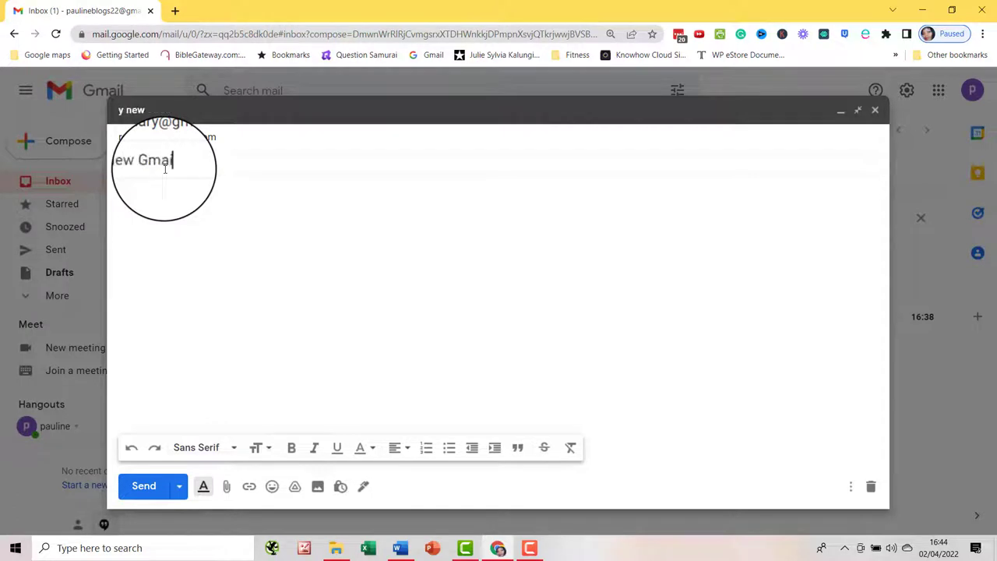
{"action": "type", "text": "Account"}
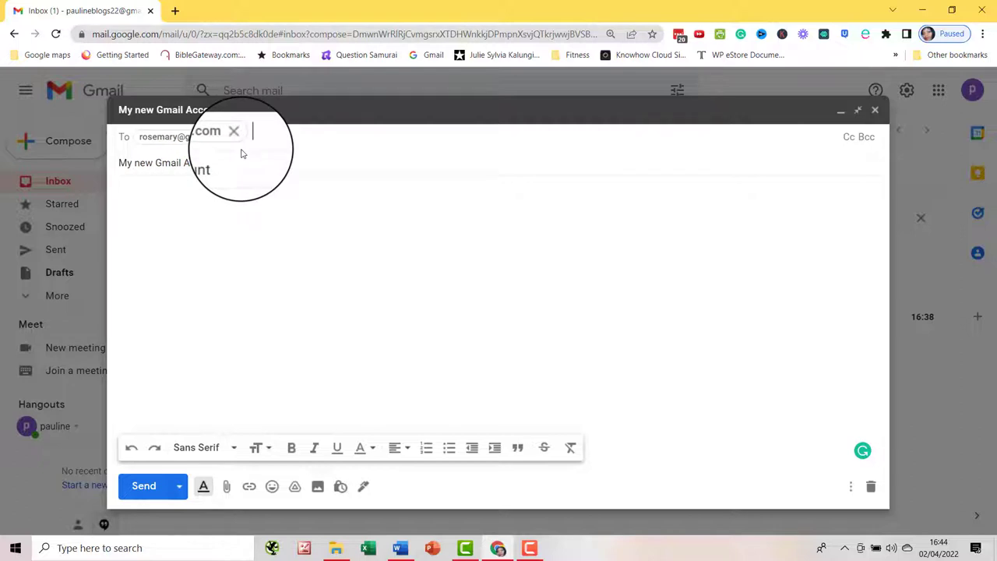
{"action": "type", "text": "julie ka"}
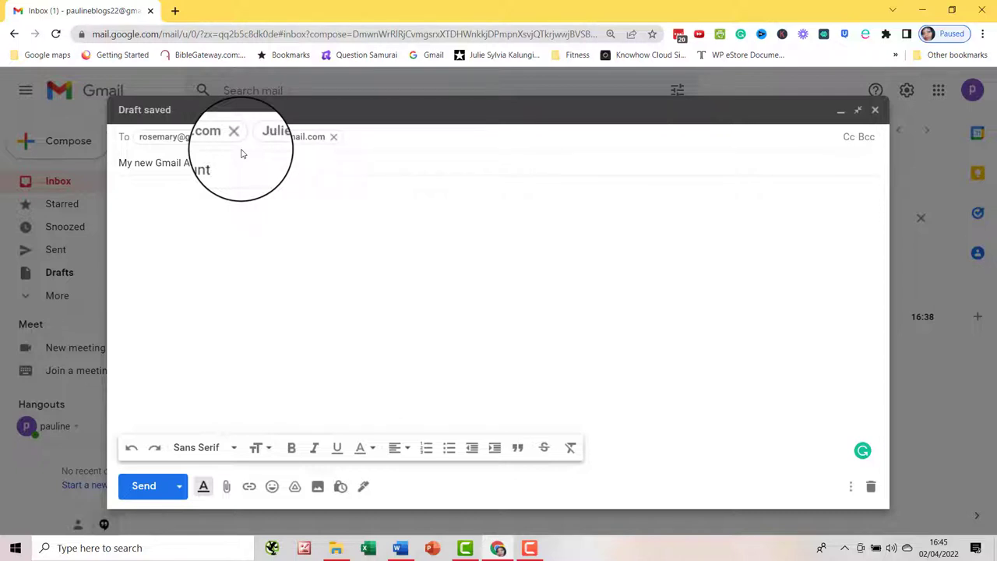
{"action": "mouse_move", "coordinate": [774, 154]}
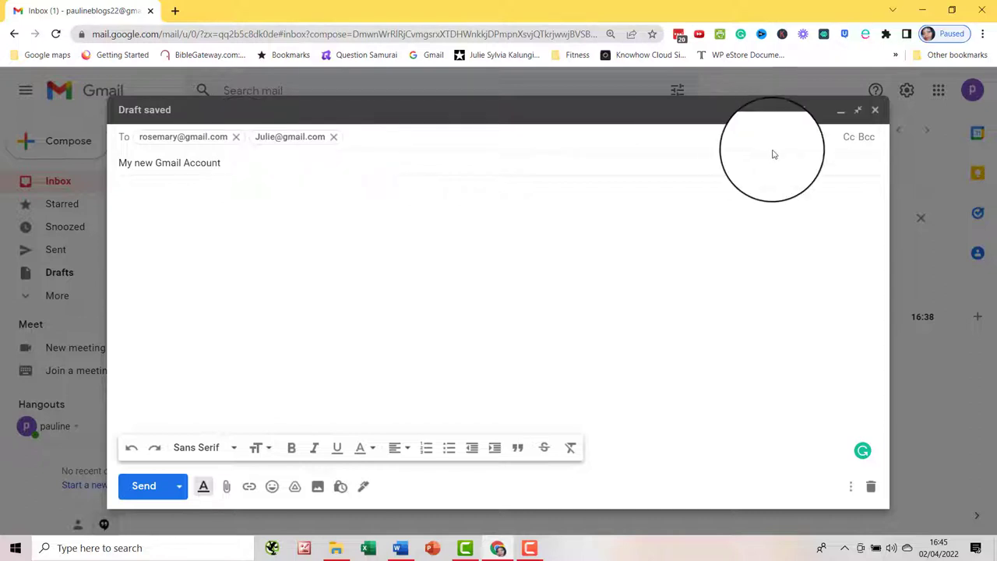
{"action": "left_click", "coordinate": [847, 137]}
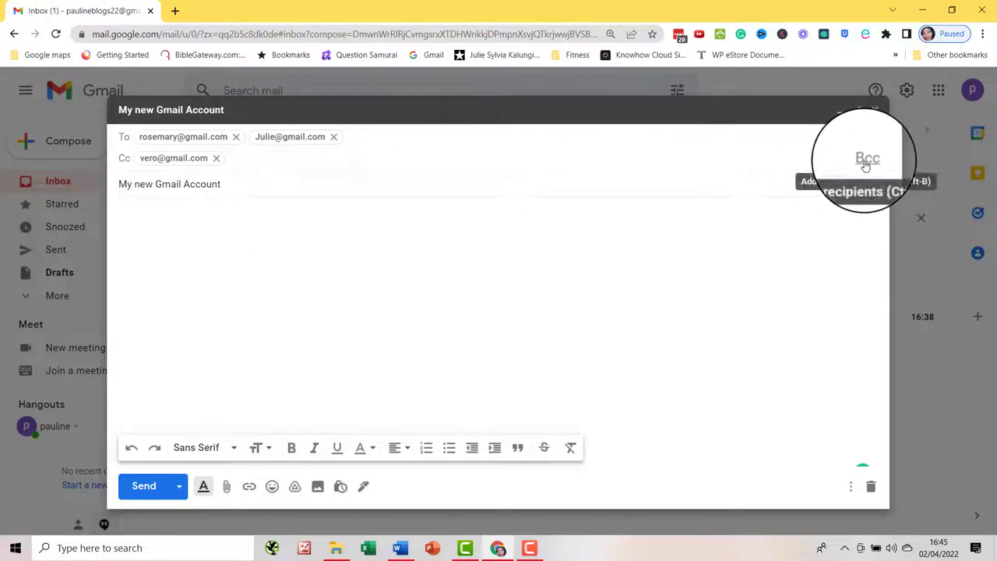
{"action": "left_click", "coordinate": [865, 159]}
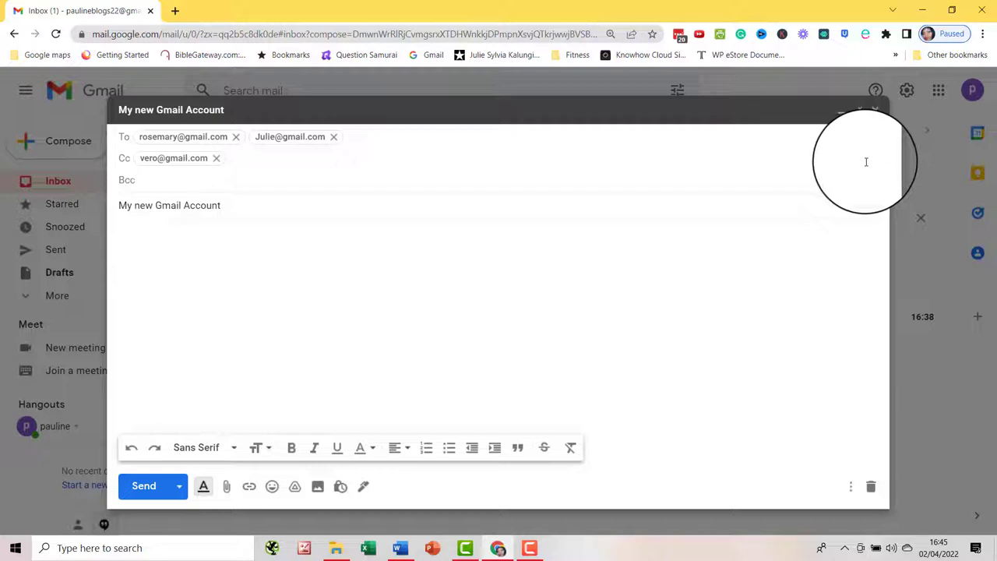
{"action": "mouse_move", "coordinate": [271, 170]}
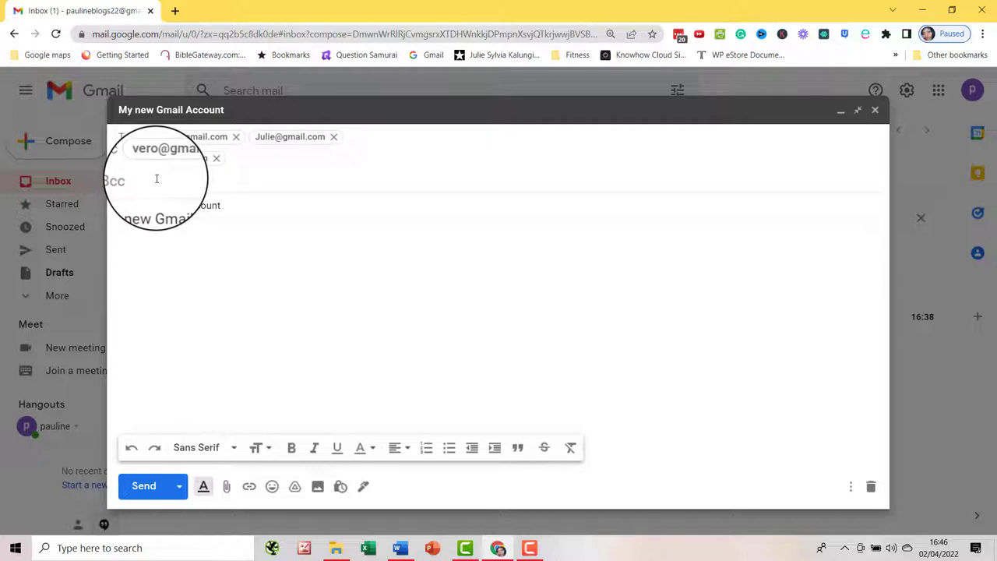
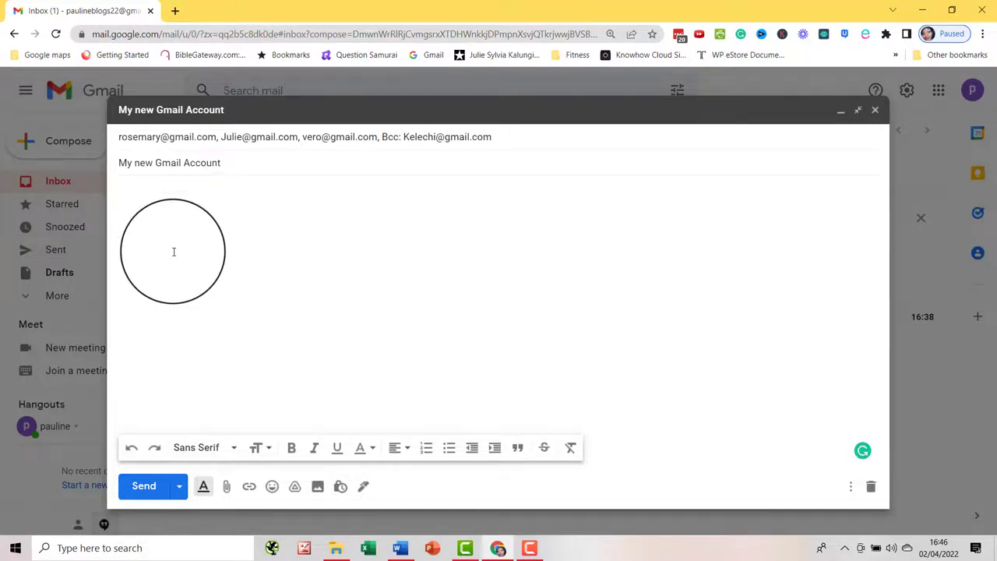
Write the body about the brand new Gmail account not letting digital stuff bully them, ending with smiley emojis
{"action": "type", "text": "hey Guys this is my"}
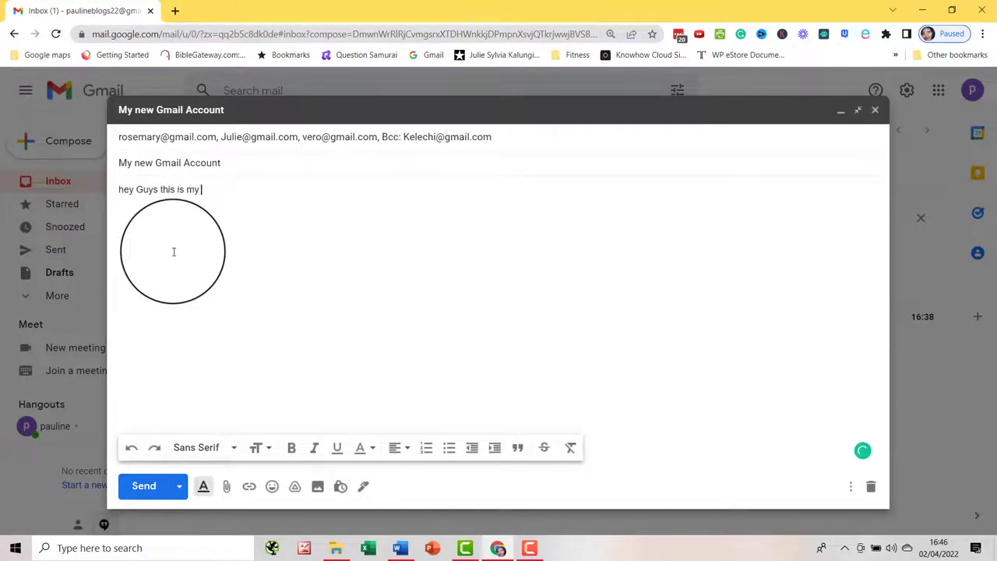
{"action": "type", "text": "brand new Gmail account am"}
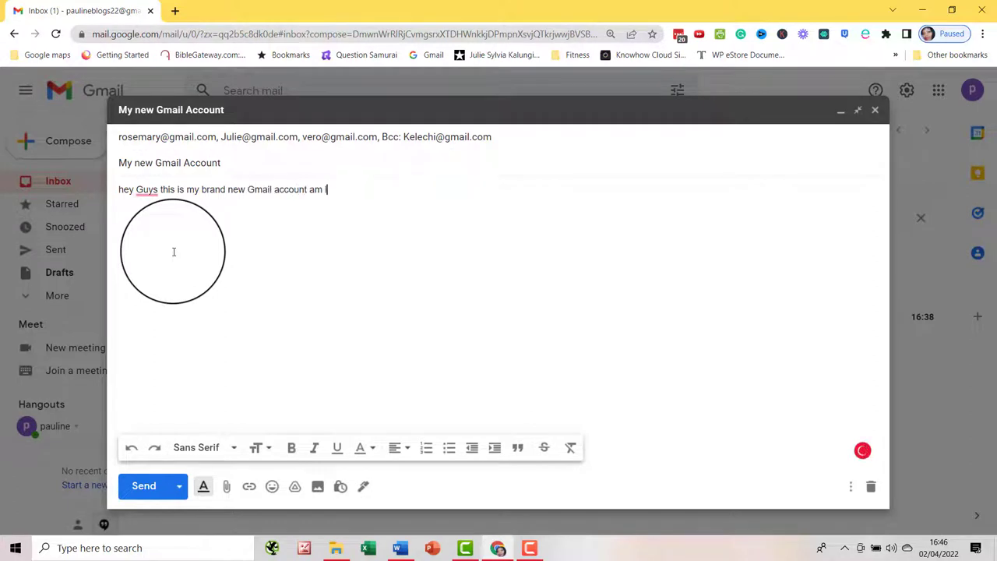
{"action": "type", "text": "not letting d"}
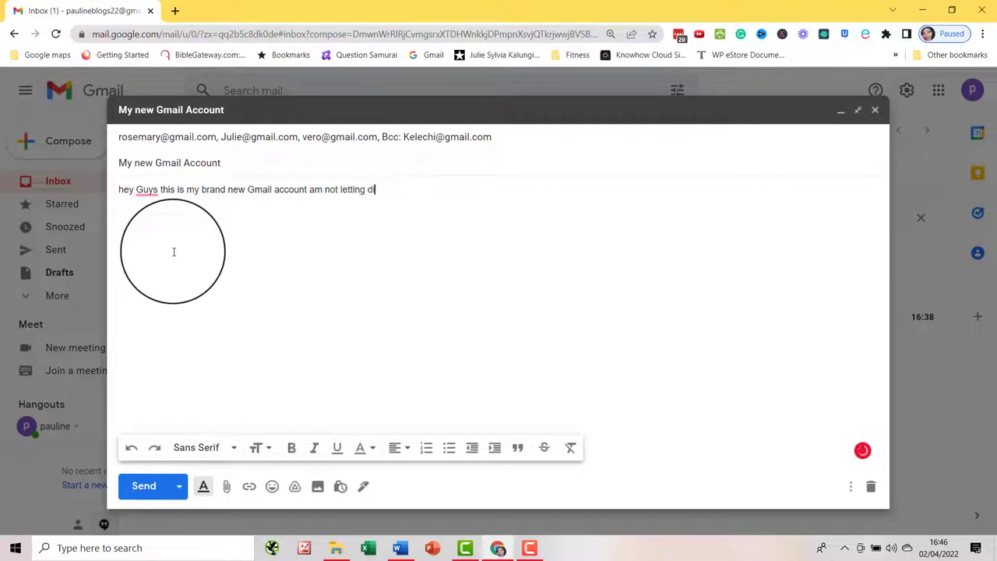
{"action": "type", "text": "igital stuff bully me anymore."}
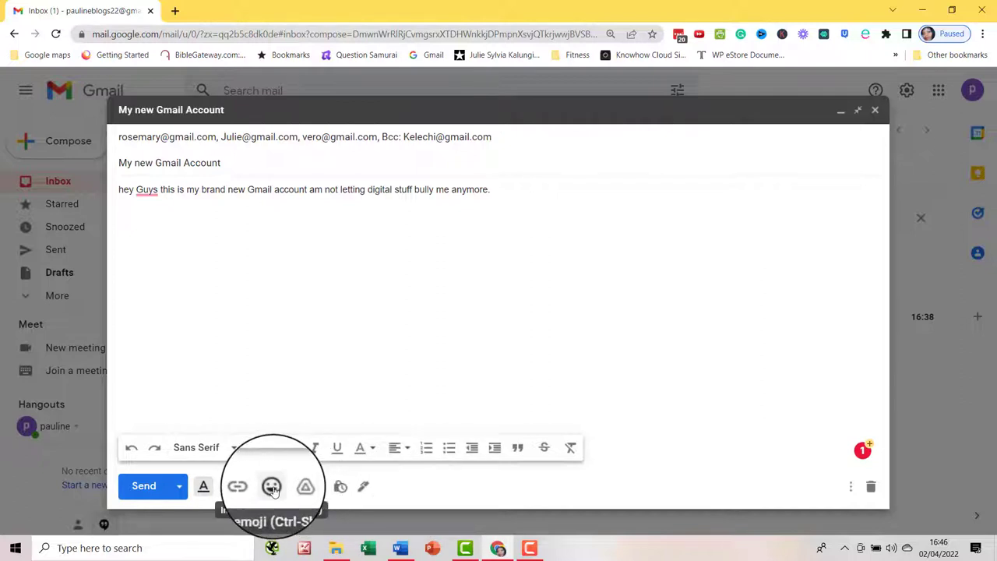
{"action": "left_click", "coordinate": [271, 486]}
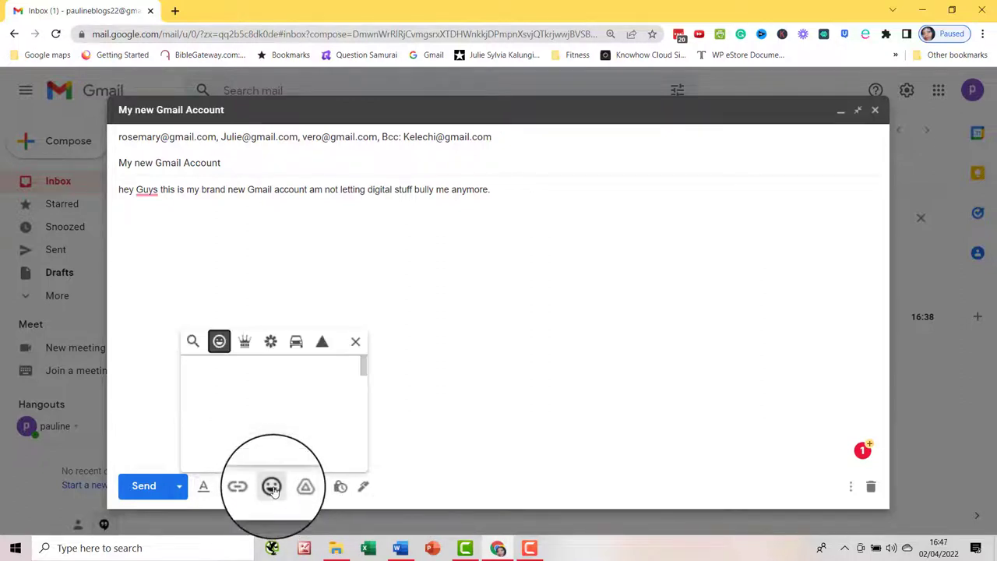
{"action": "left_click", "coordinate": [271, 486]}
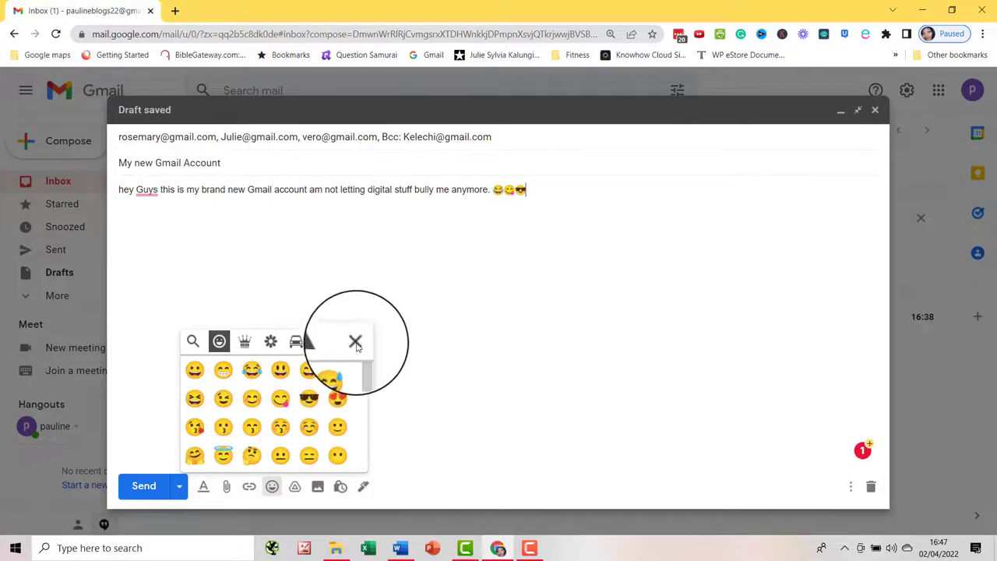
{"action": "left_click", "coordinate": [355, 341]}
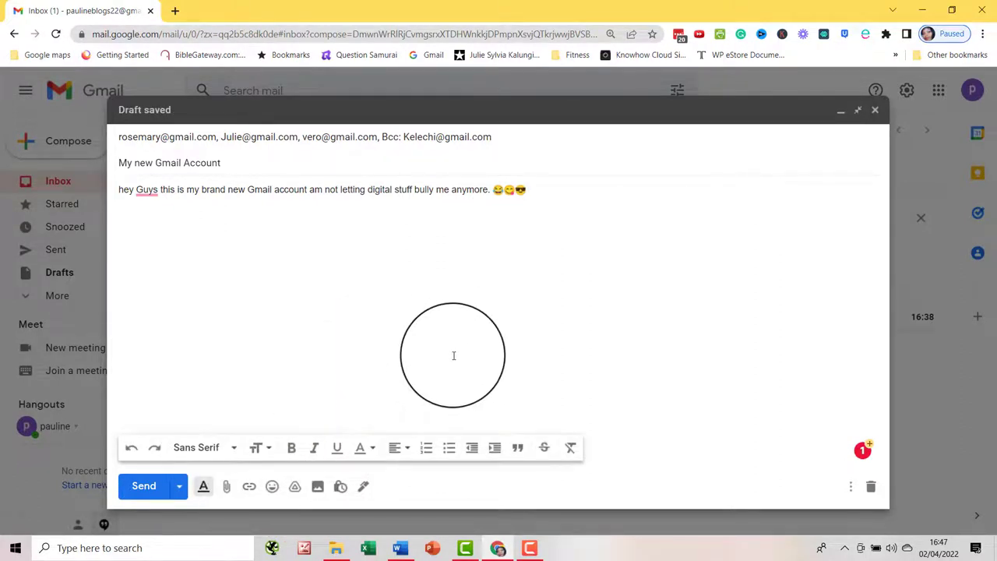
Add 'visit this wodin.org.uk they taught me all this cool stuff' with the site name as a link
{"action": "type", "text": "visit this"}
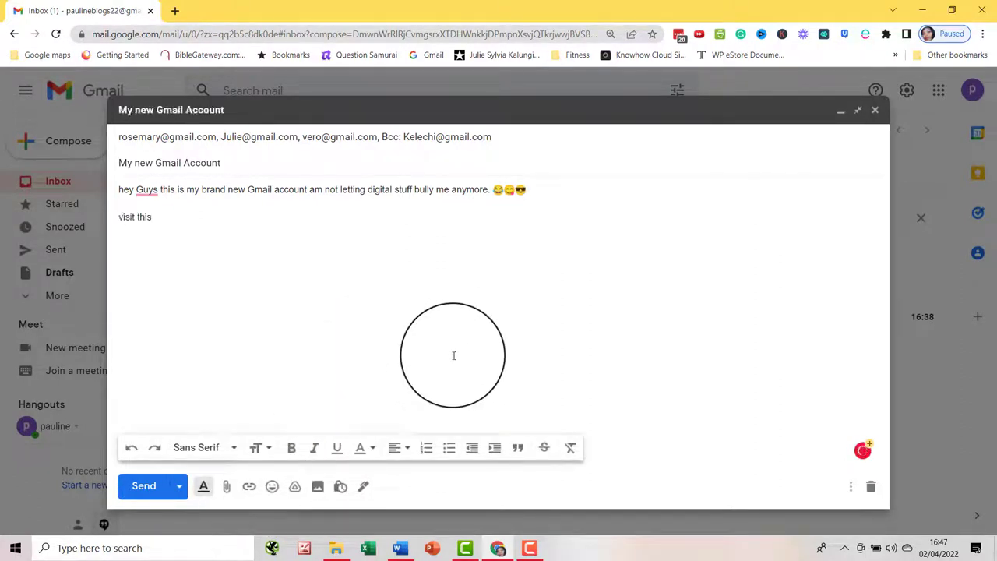
{"action": "type", "text": "woding.org"}
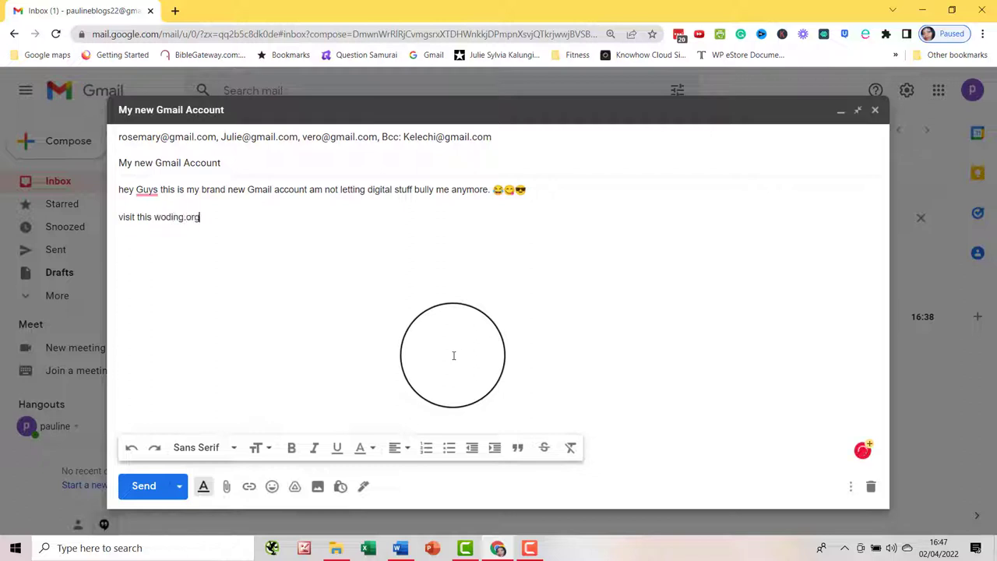
{"action": "type", "text": ".uk they taught me all this cool stuff"}
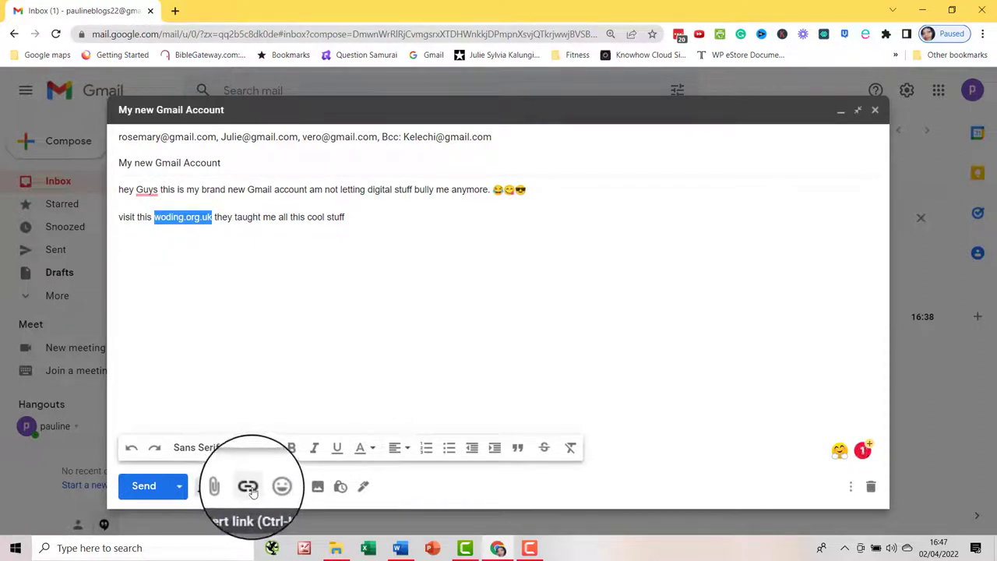
{"action": "left_click", "coordinate": [248, 486]}
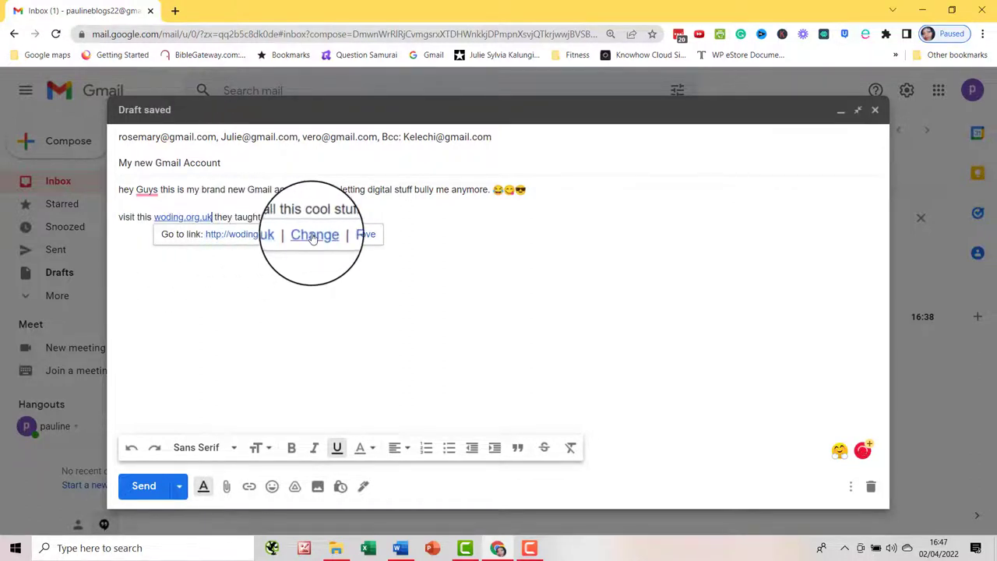
{"action": "left_click", "coordinate": [314, 233]}
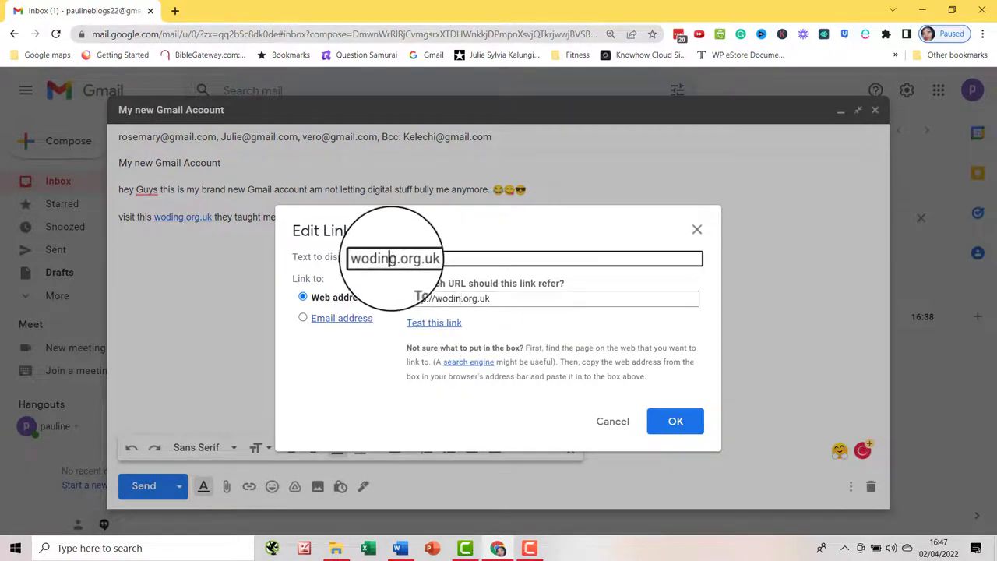
{"action": "left_click", "coordinate": [675, 420]}
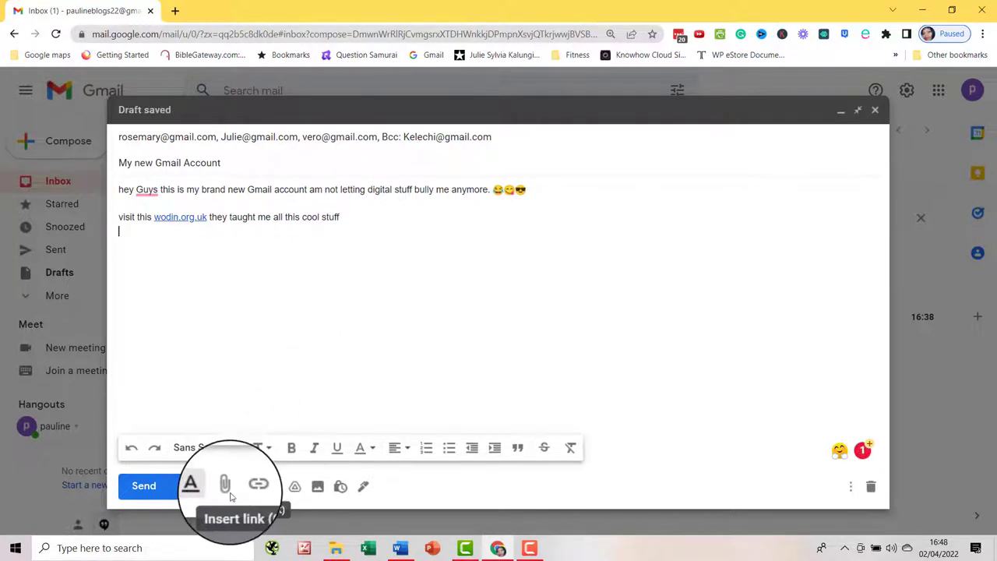
{"action": "mouse_move", "coordinate": [224, 486]}
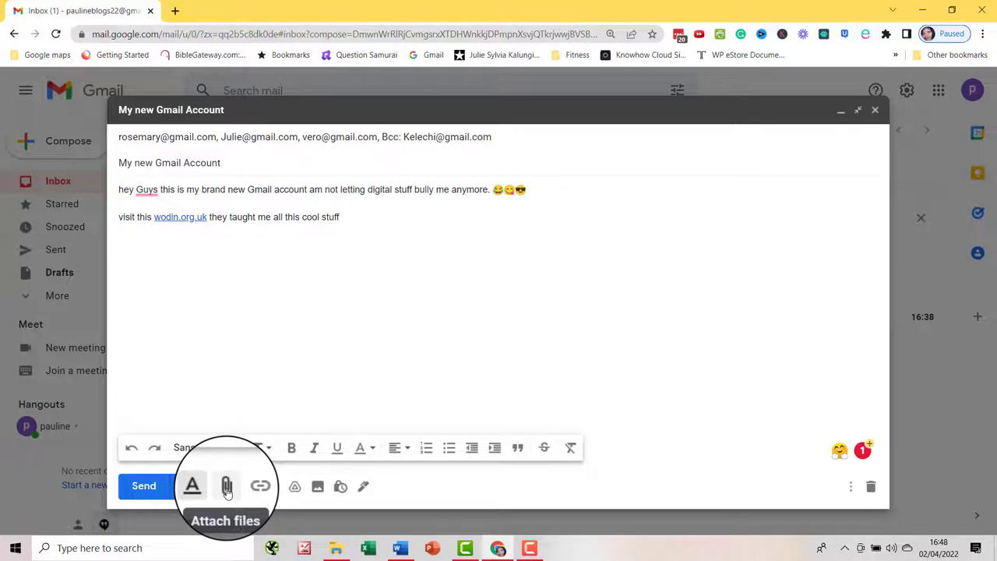
{"action": "mouse_move", "coordinate": [226, 486]}
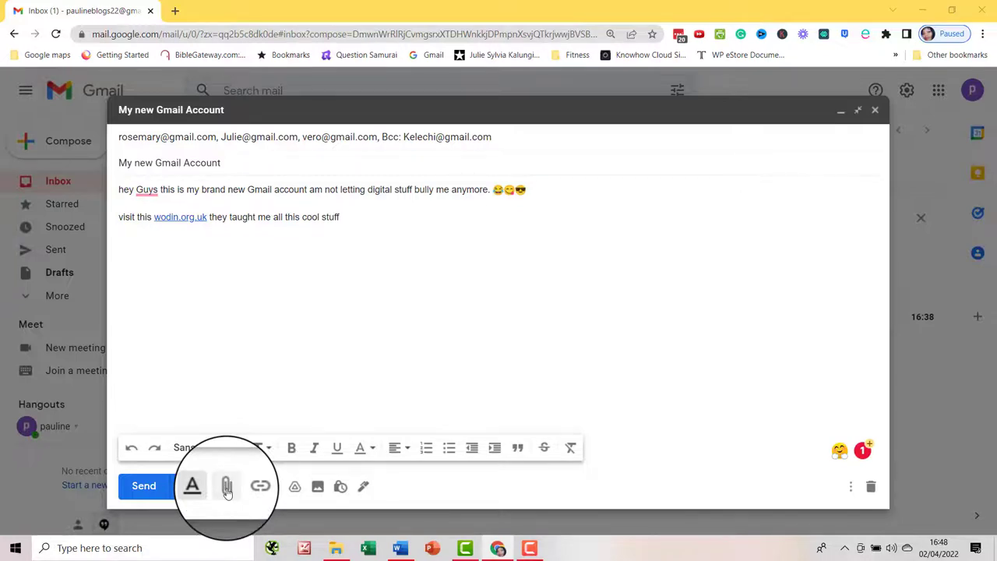
Attach the article about increasing email open rates and insert an emoji on a new line below the link
{"action": "left_click", "coordinate": [227, 486]}
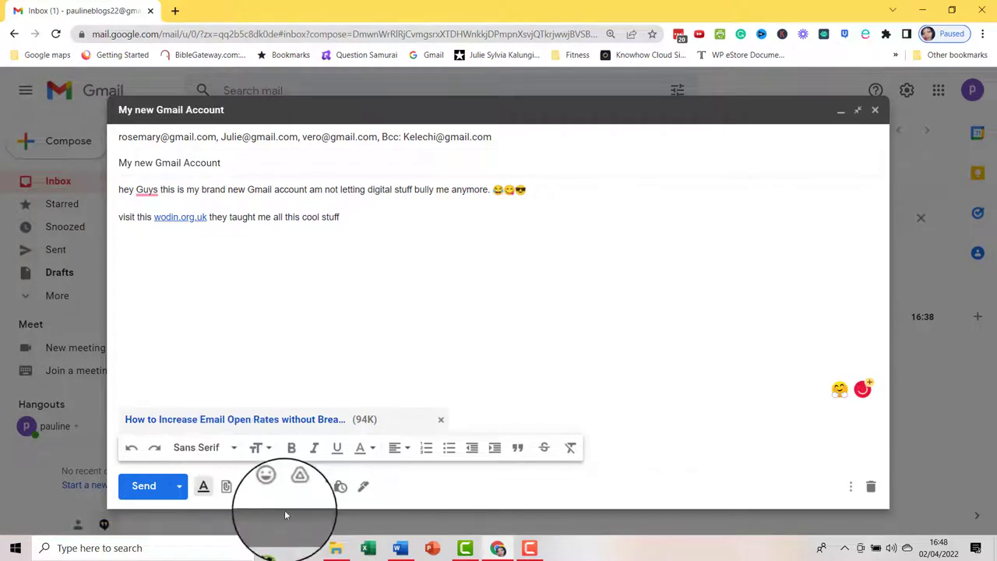
{"action": "left_click", "coordinate": [271, 486]}
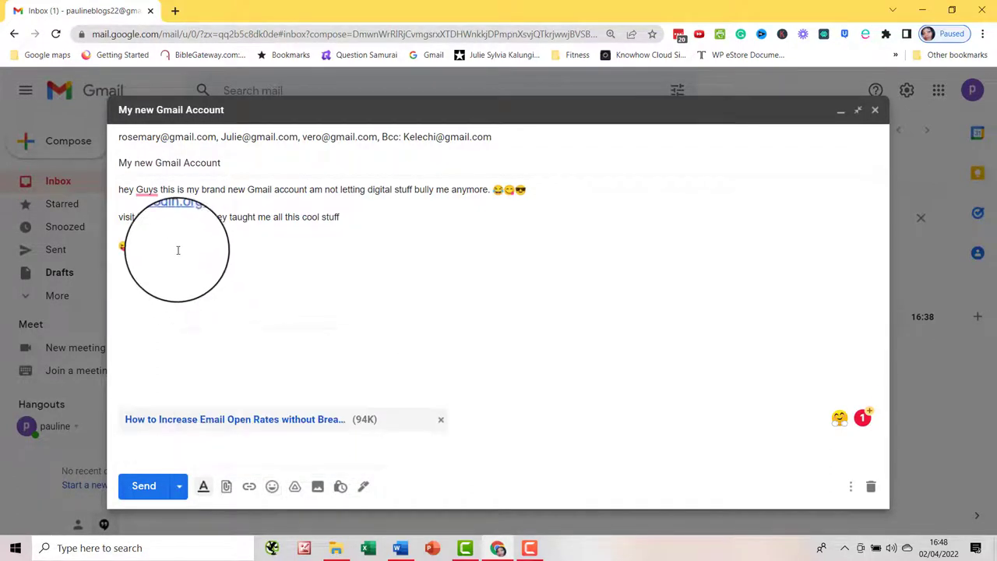
{"action": "left_click", "coordinate": [202, 486]}
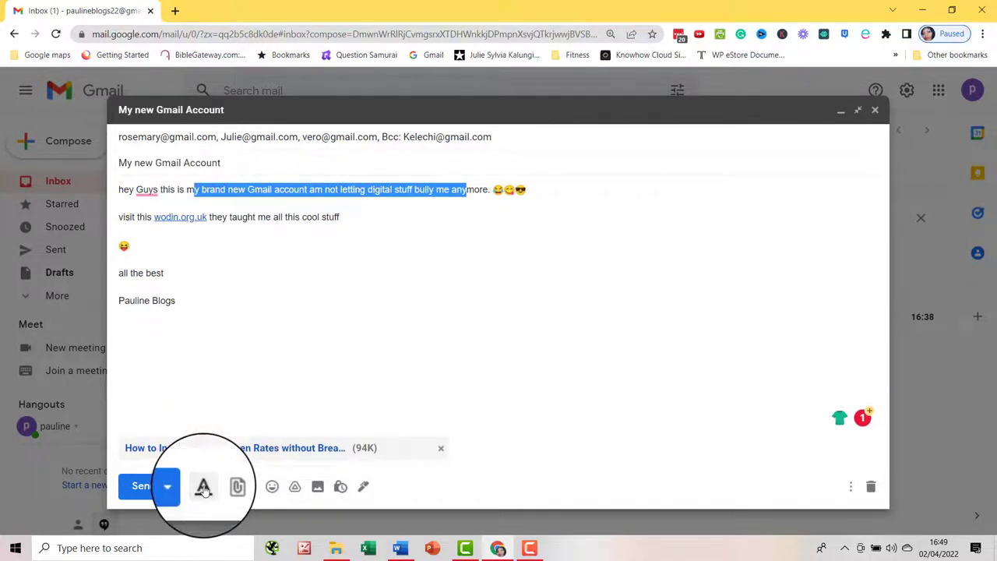
Make the selected 'brand new Gmail account... bully me any' phrase larger and red
{"action": "left_click", "coordinate": [202, 486]}
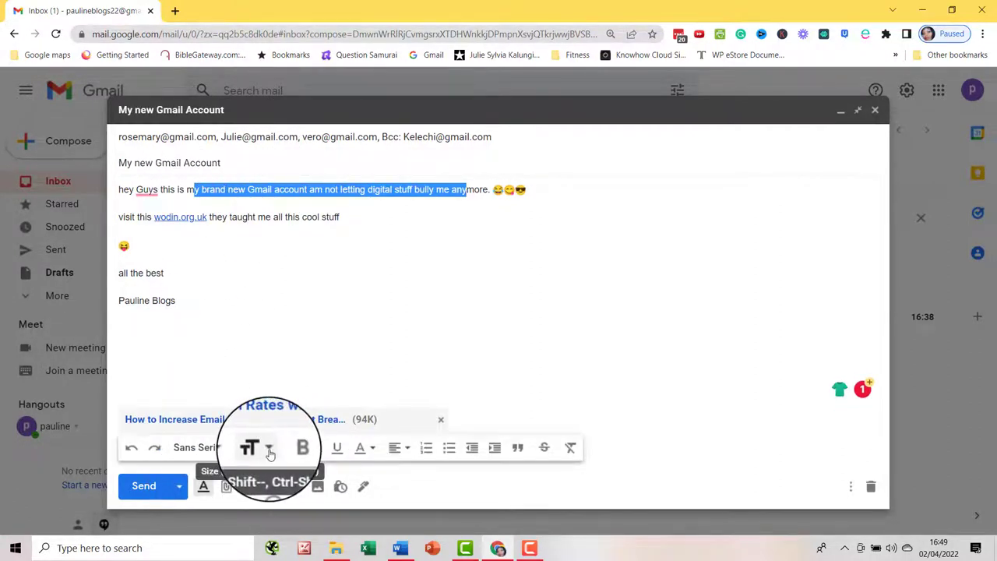
{"action": "left_click", "coordinate": [255, 447]}
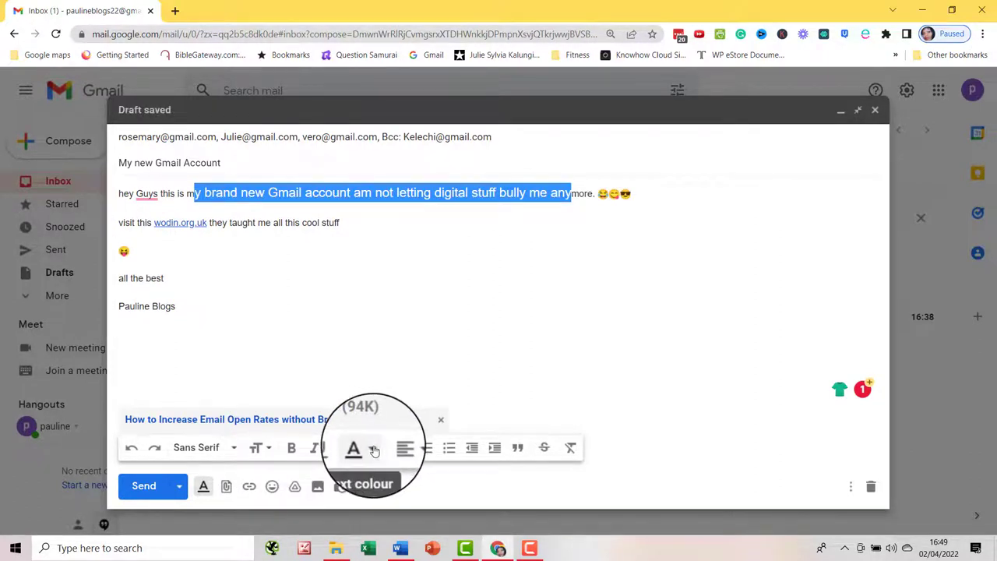
{"action": "left_click", "coordinate": [352, 447]}
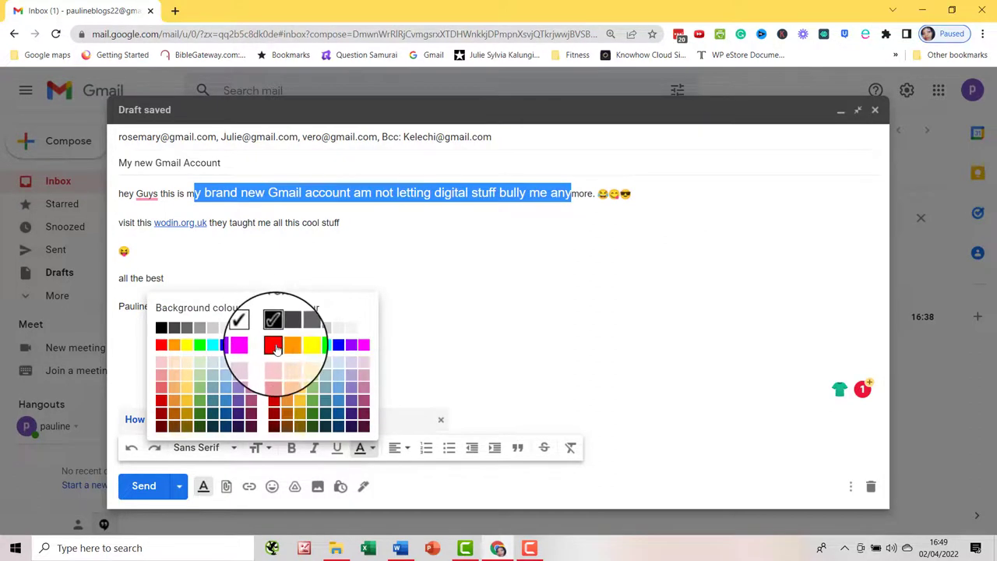
{"action": "left_click", "coordinate": [272, 345]}
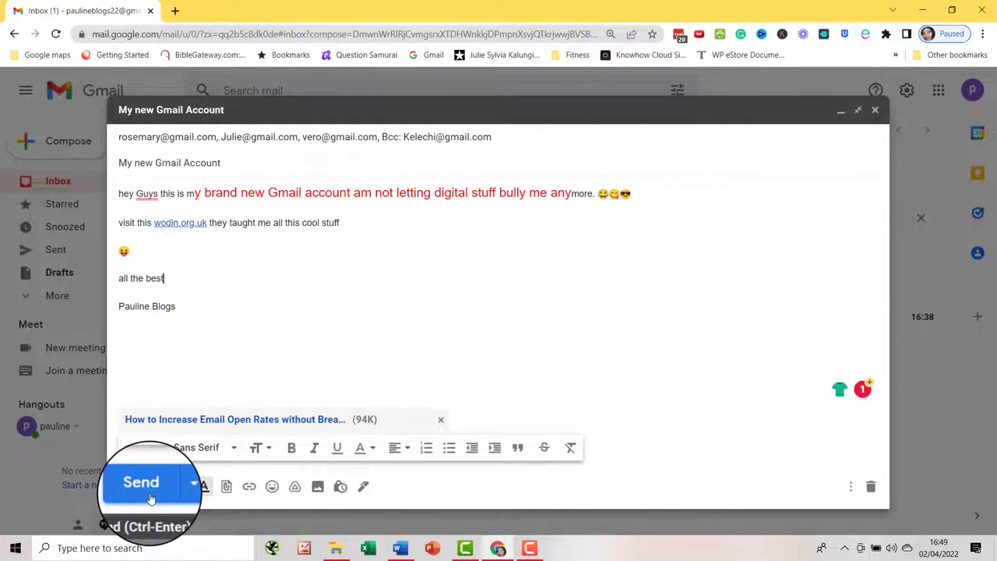
{"action": "mouse_move", "coordinate": [794, 512]}
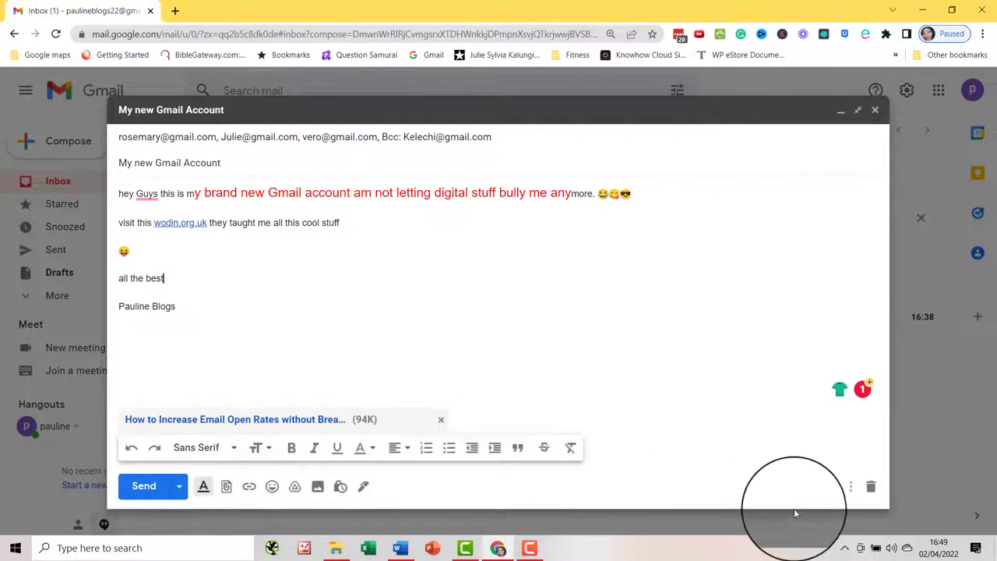
{"action": "mouse_move", "coordinate": [869, 486]}
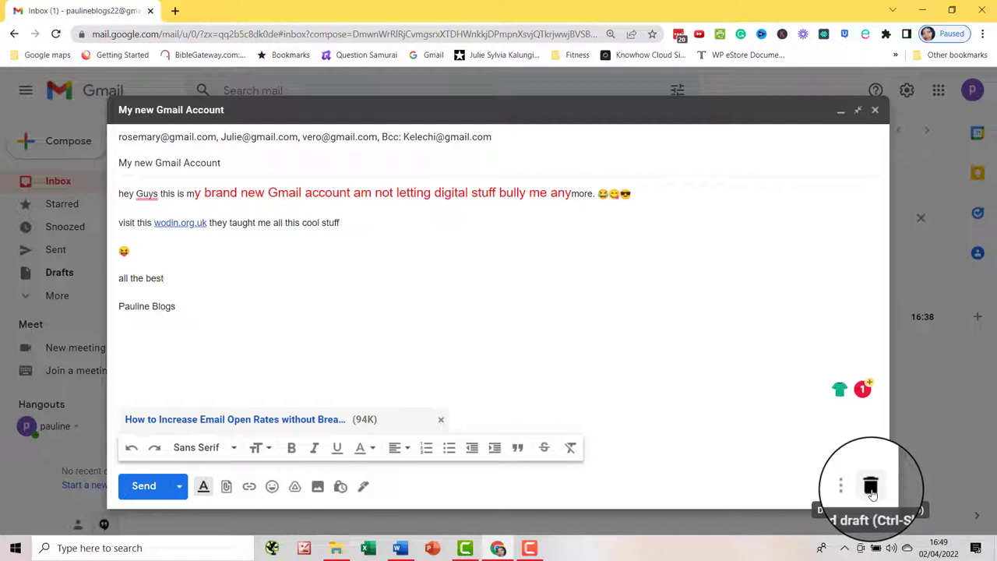
{"action": "mouse_move", "coordinate": [760, 183]}
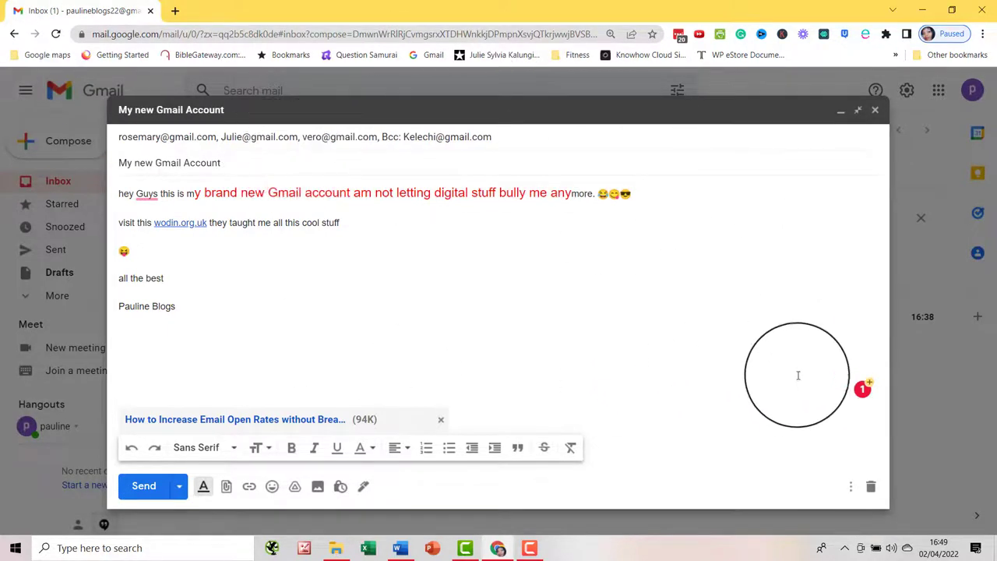
{"action": "mouse_move", "coordinate": [784, 470]}
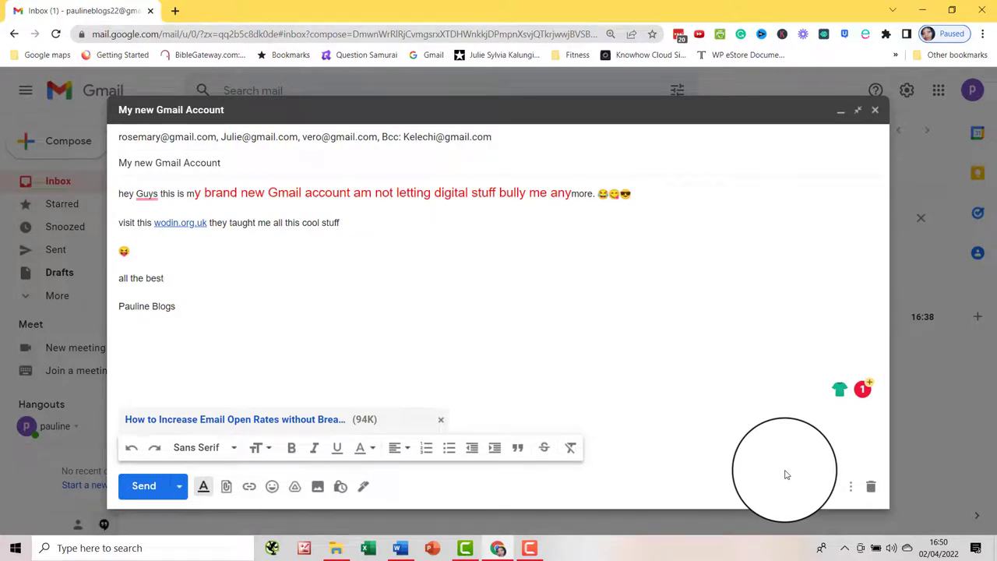
{"action": "mouse_move", "coordinate": [866, 486]}
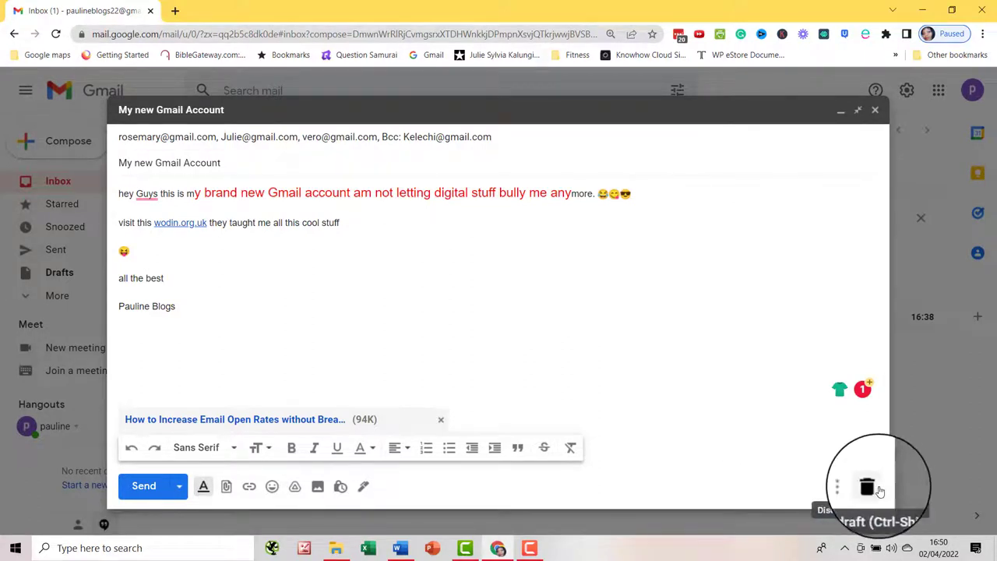
{"action": "mouse_move", "coordinate": [324, 397]}
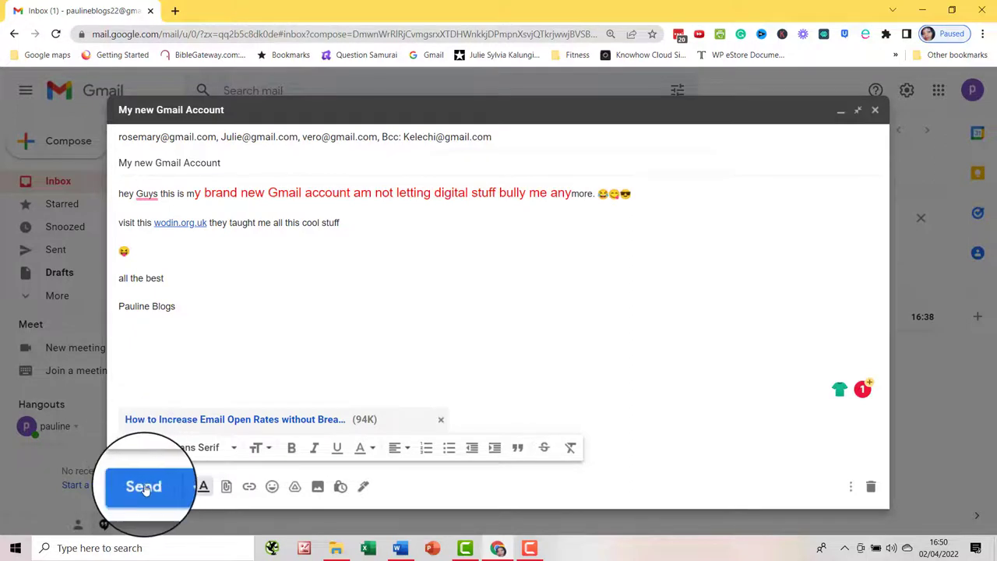
{"action": "mouse_move", "coordinate": [143, 486]}
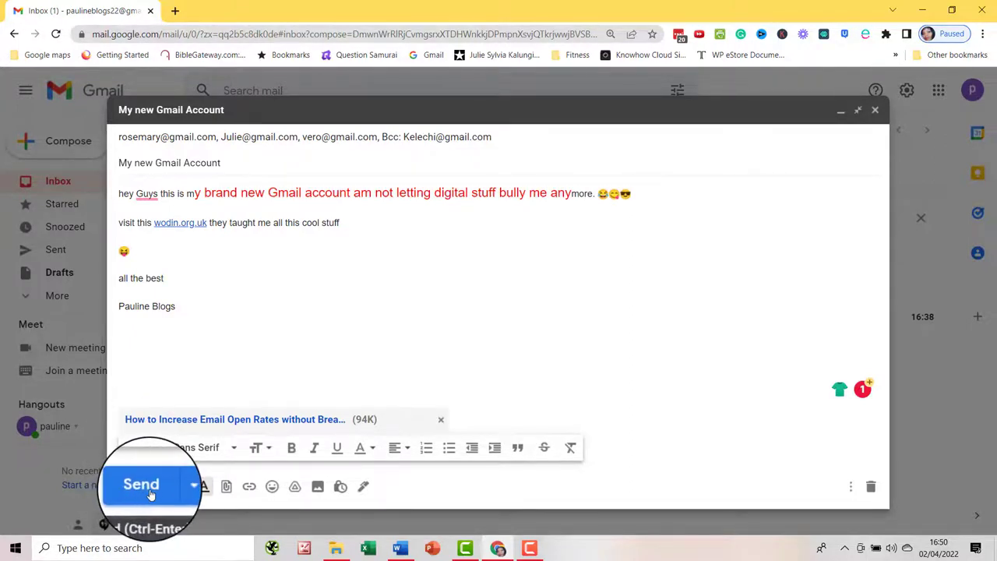
Send the email, then undo the send so it returns to the compose window
{"action": "left_click", "coordinate": [140, 484]}
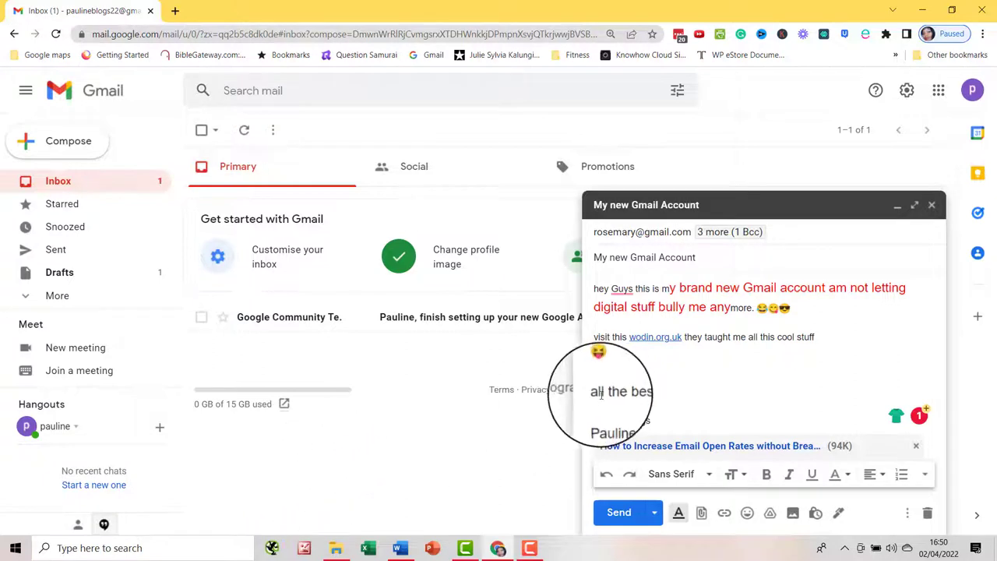
{"action": "mouse_move", "coordinate": [713, 280]}
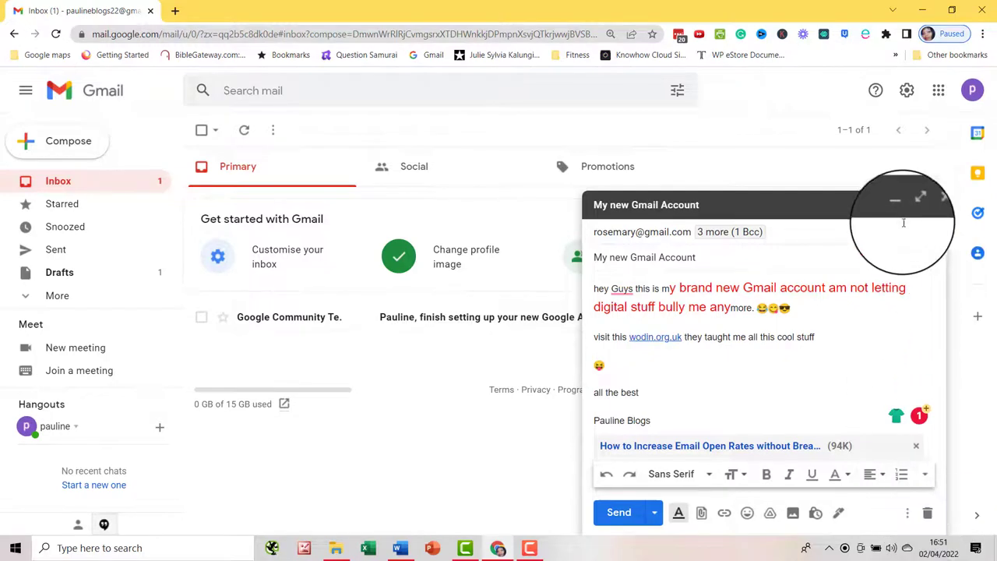
Expand the compose window to full size and discard the draft
{"action": "left_click", "coordinate": [921, 198]}
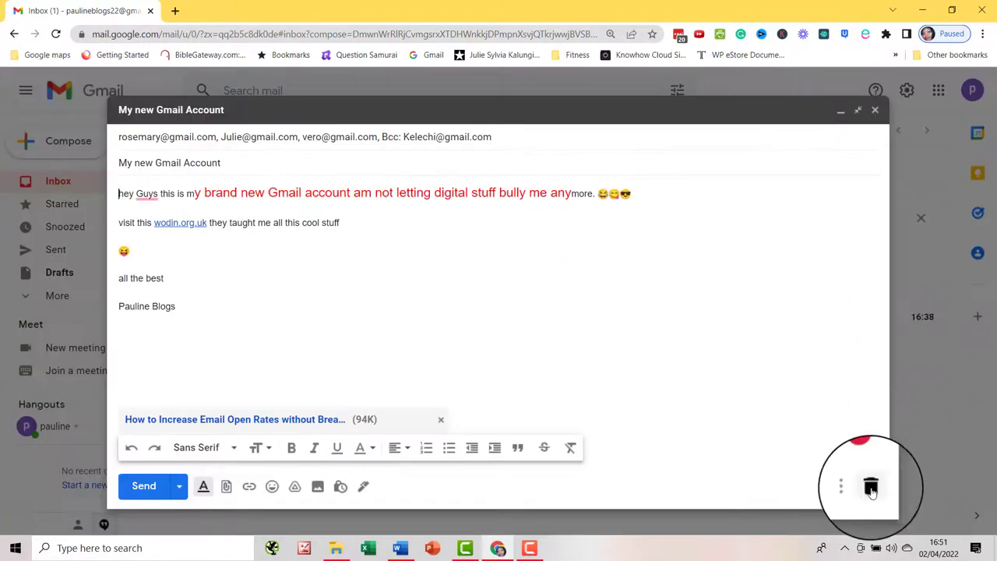
{"action": "left_click", "coordinate": [870, 486]}
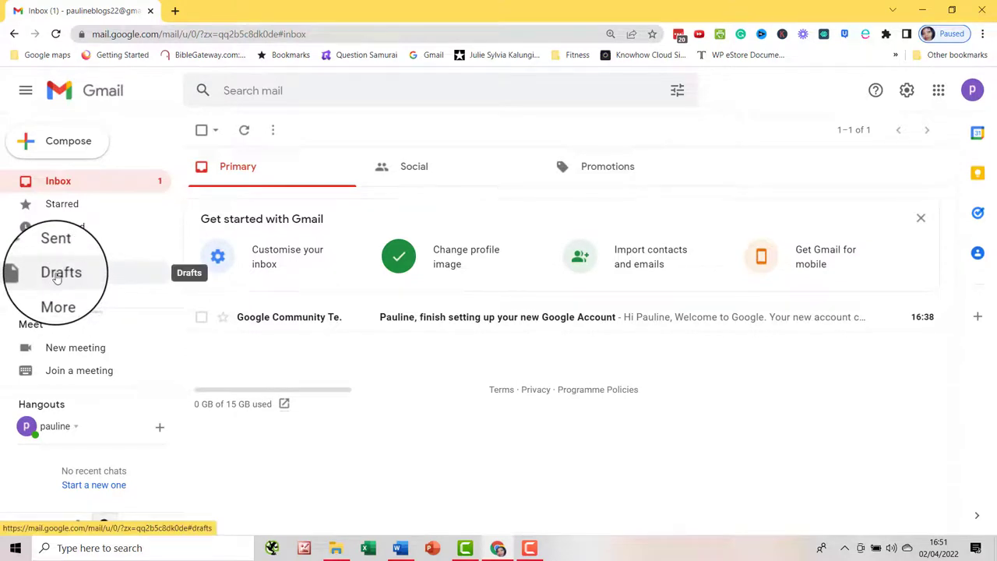
Check the Drafts folder, minimise the 'testing' draft and discard it, leaving Drafts empty
{"action": "left_click", "coordinate": [62, 271]}
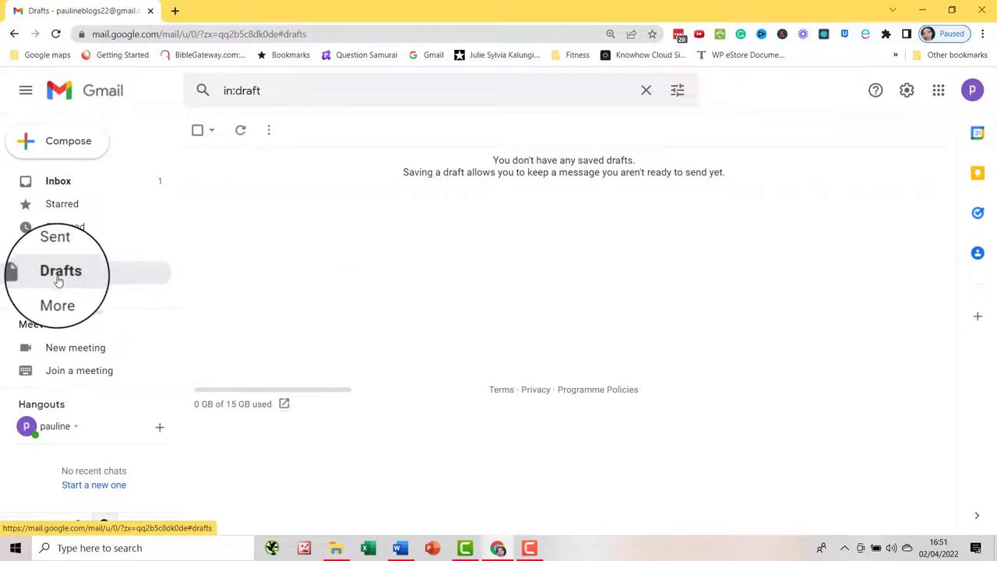
{"action": "mouse_move", "coordinate": [450, 288]}
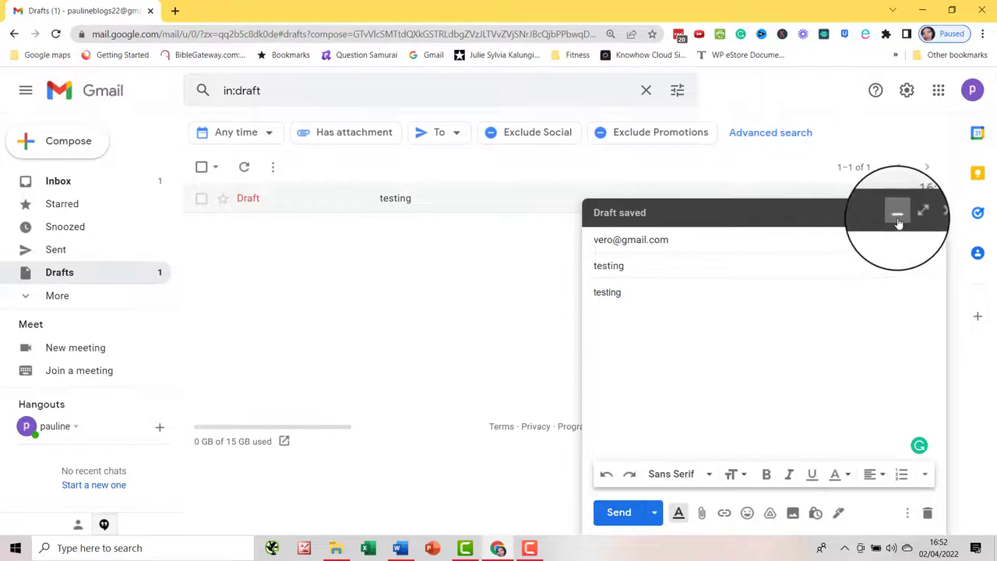
{"action": "left_click", "coordinate": [897, 212]}
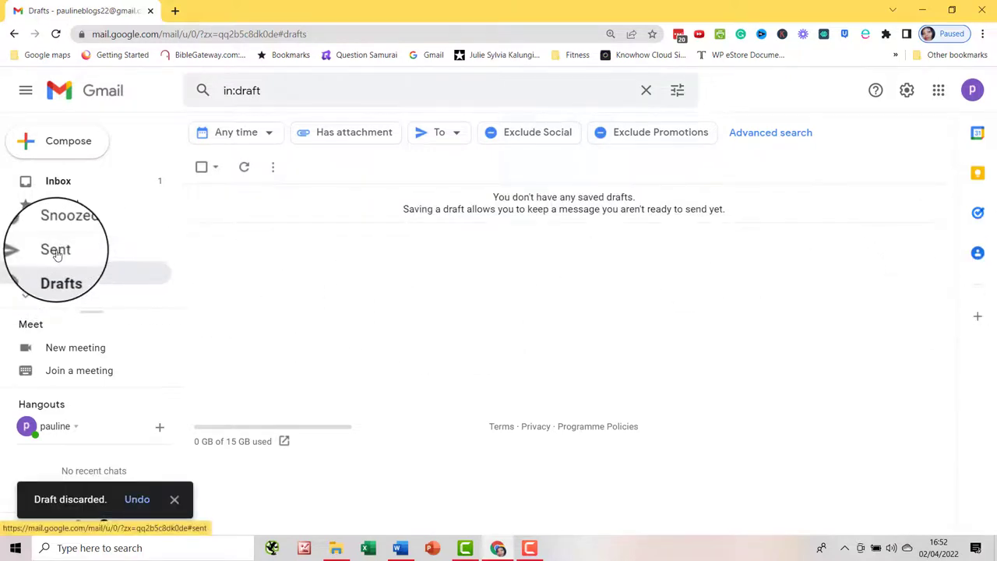
Check the empty Sent folder, then view the welcome email about finishing account setup
{"action": "left_click", "coordinate": [56, 248]}
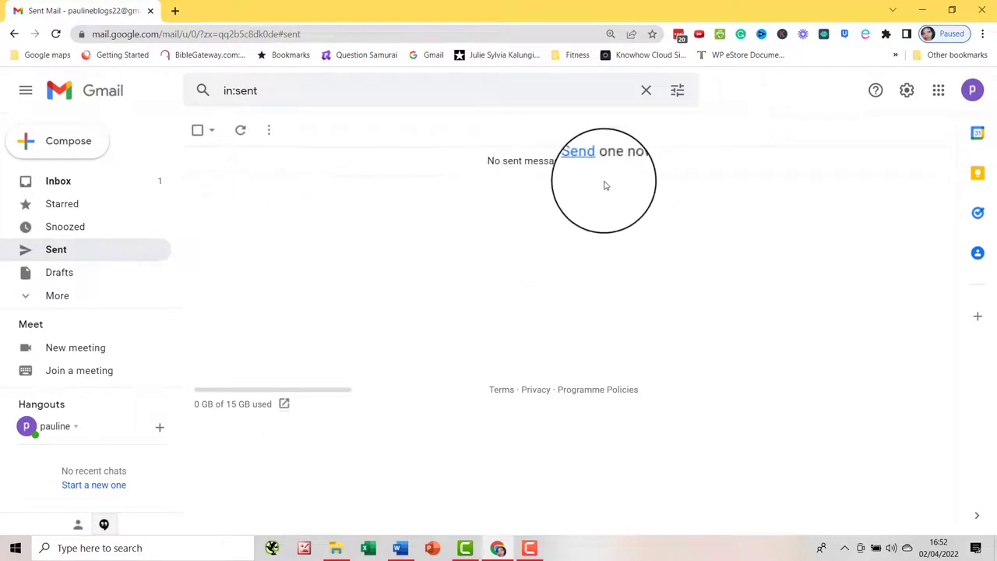
{"action": "left_click", "coordinate": [56, 181]}
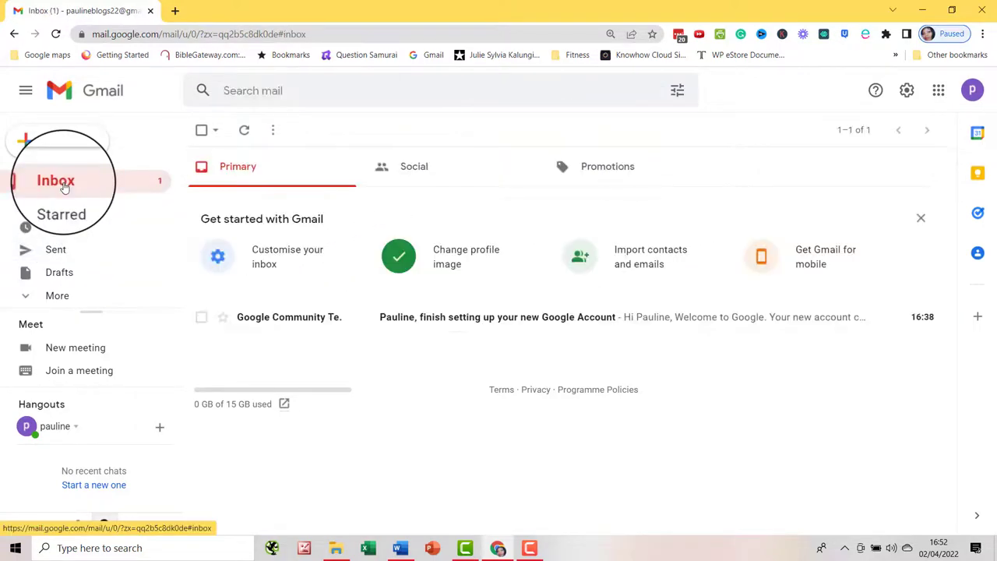
{"action": "mouse_move", "coordinate": [524, 317]}
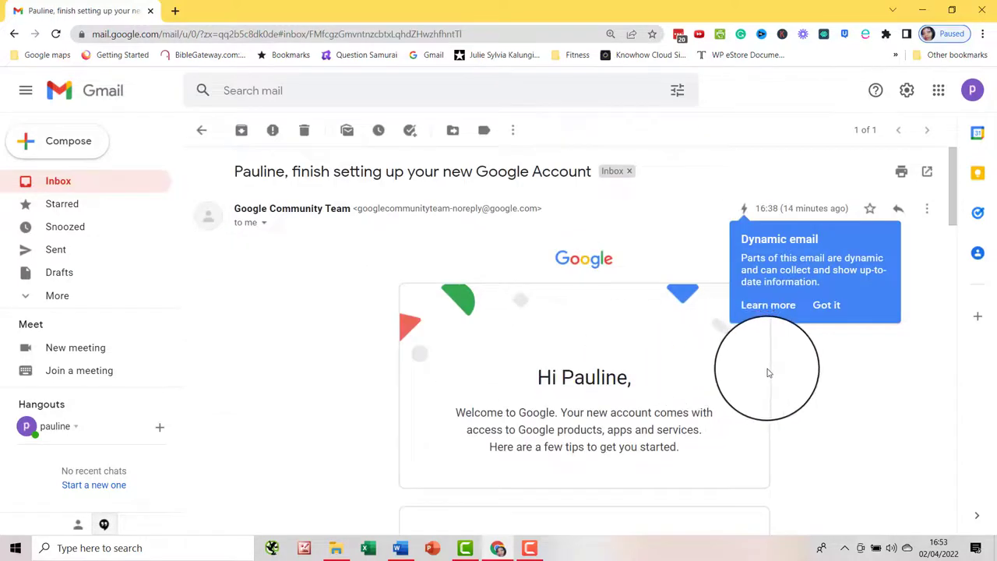
Draft a reply 'heifwpoefweifpfidkpspodjpsodfjpdo' to the welcome email and turn the text into a link
{"action": "scroll", "scroll_direction": "down", "scroll_amount": 3}
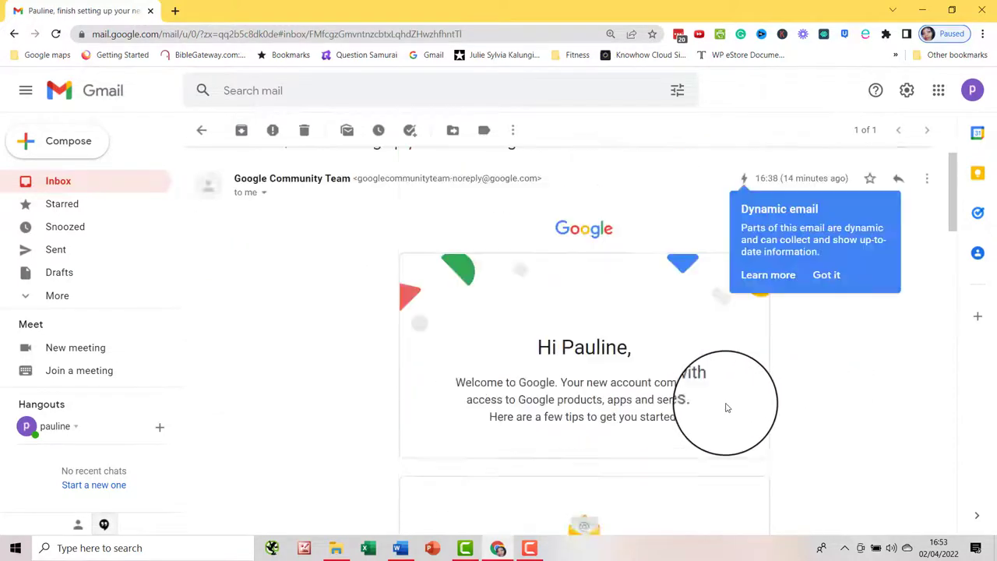
{"action": "scroll", "scroll_direction": "up", "scroll_amount": 3}
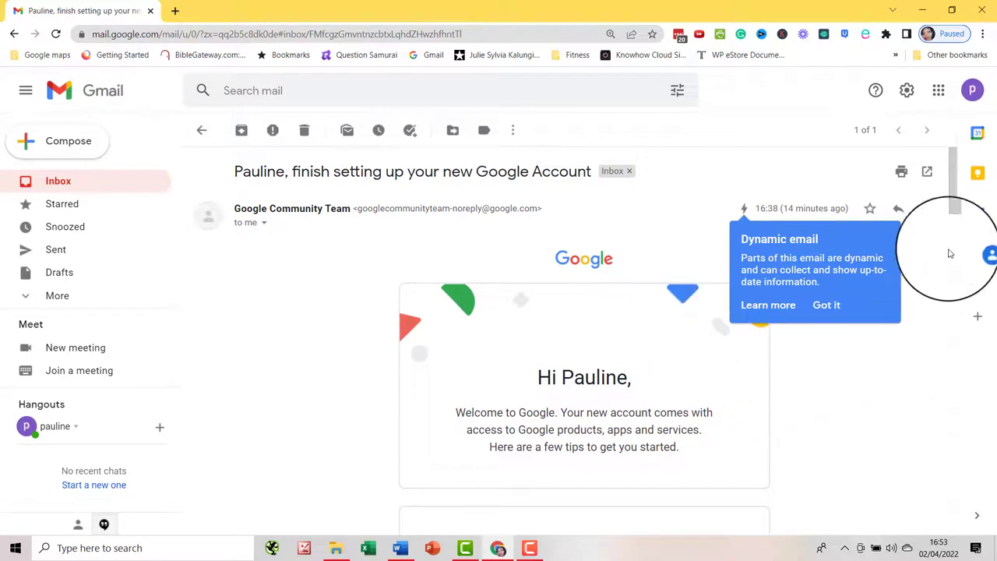
{"action": "mouse_move", "coordinate": [897, 209]}
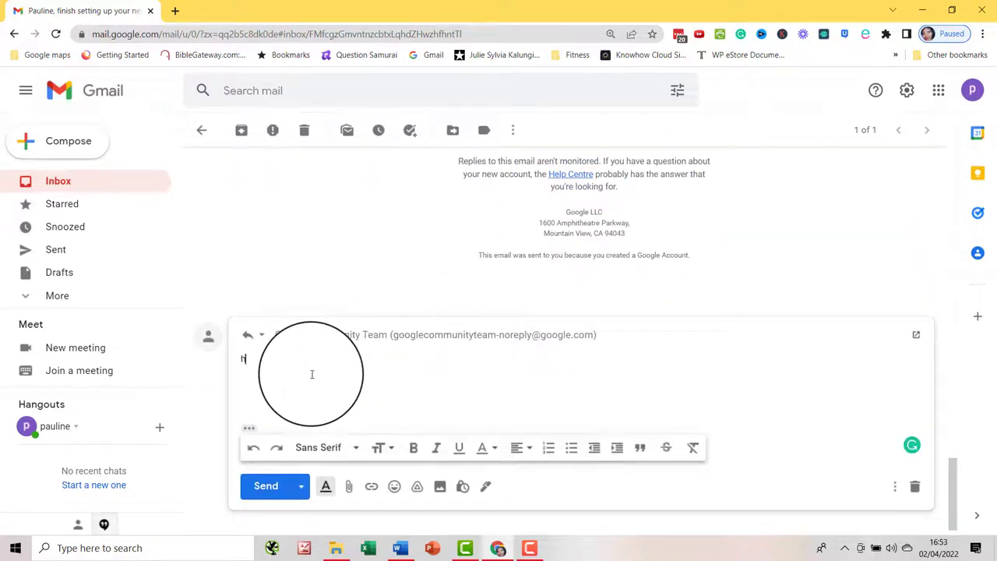
{"action": "type", "text": "heifwpoefweifpfidkpspodjpsodfjpdo"}
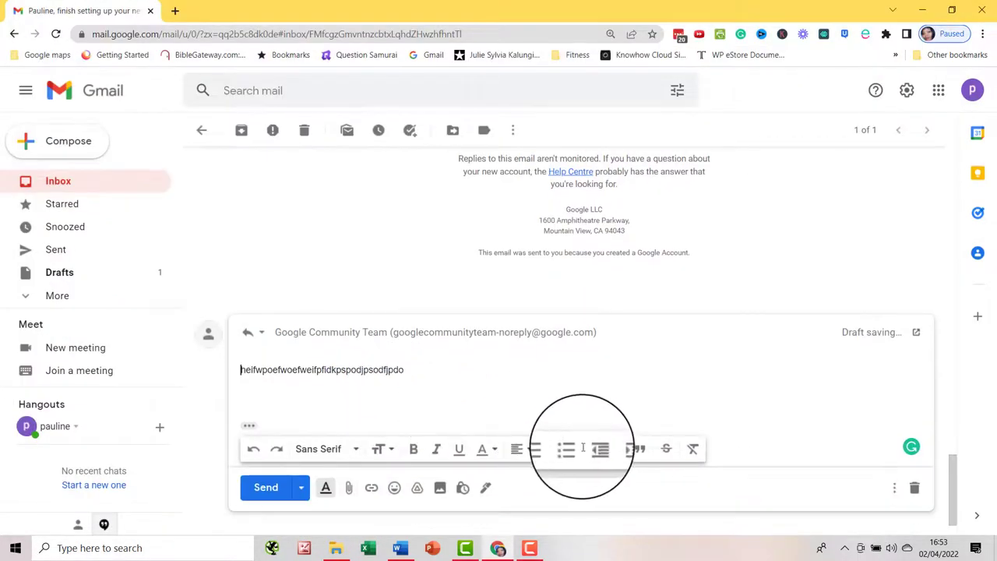
{"action": "left_click", "coordinate": [349, 487]}
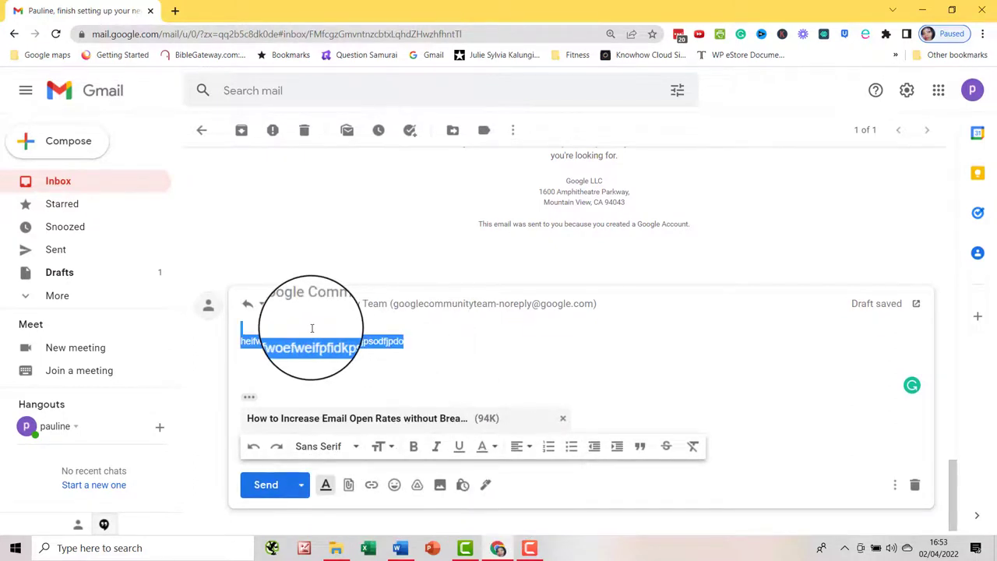
{"action": "left_click", "coordinate": [370, 484]}
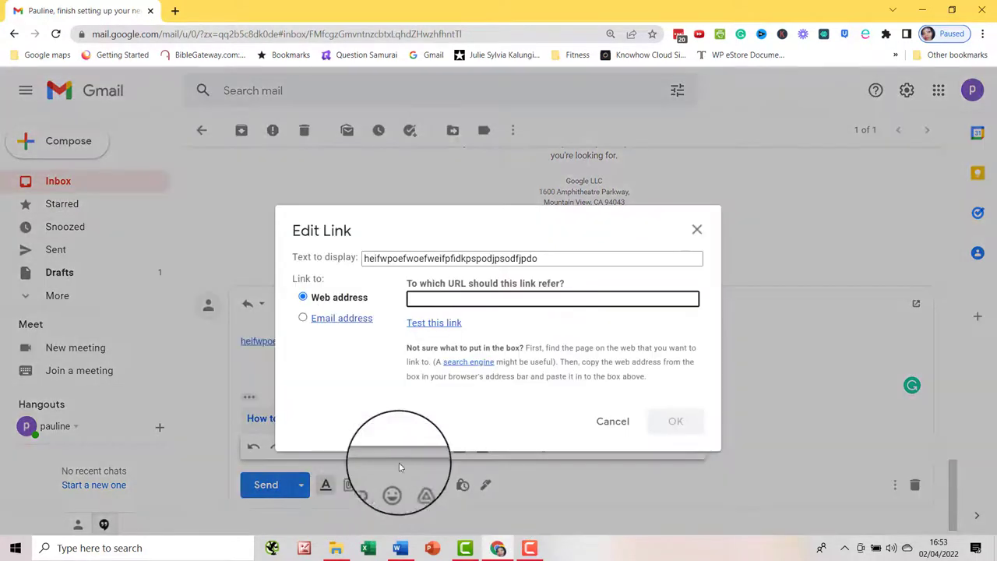
{"action": "left_click", "coordinate": [612, 421]}
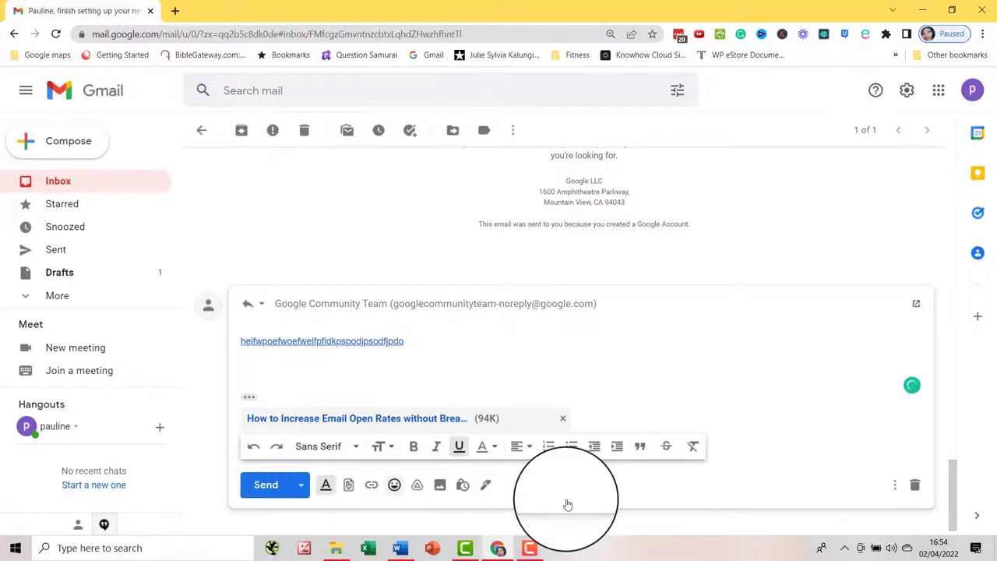
{"action": "mouse_move", "coordinate": [926, 492]}
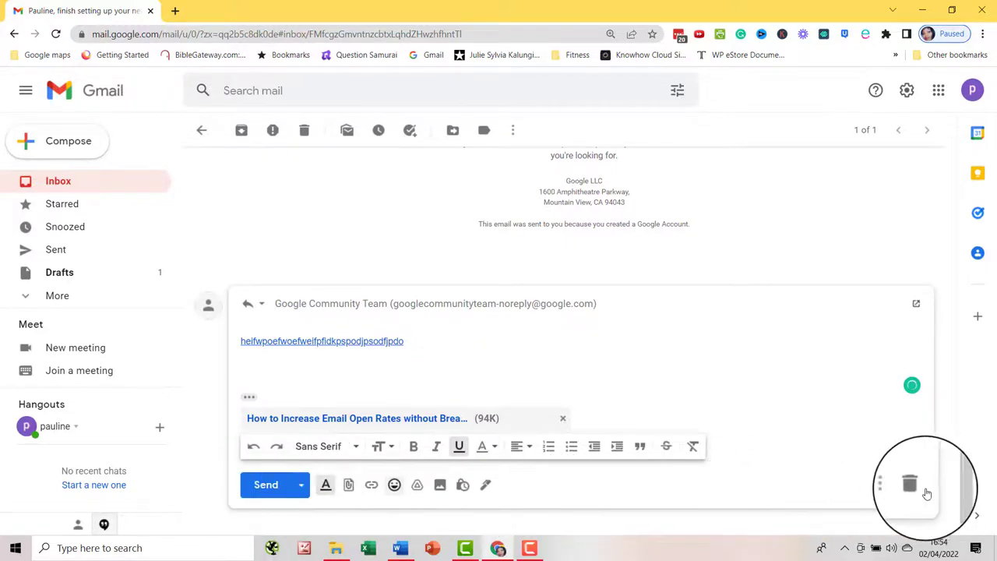
Add to the reply, then discard the whole reply draft with the trash icon
{"action": "left_click", "coordinate": [392, 486]}
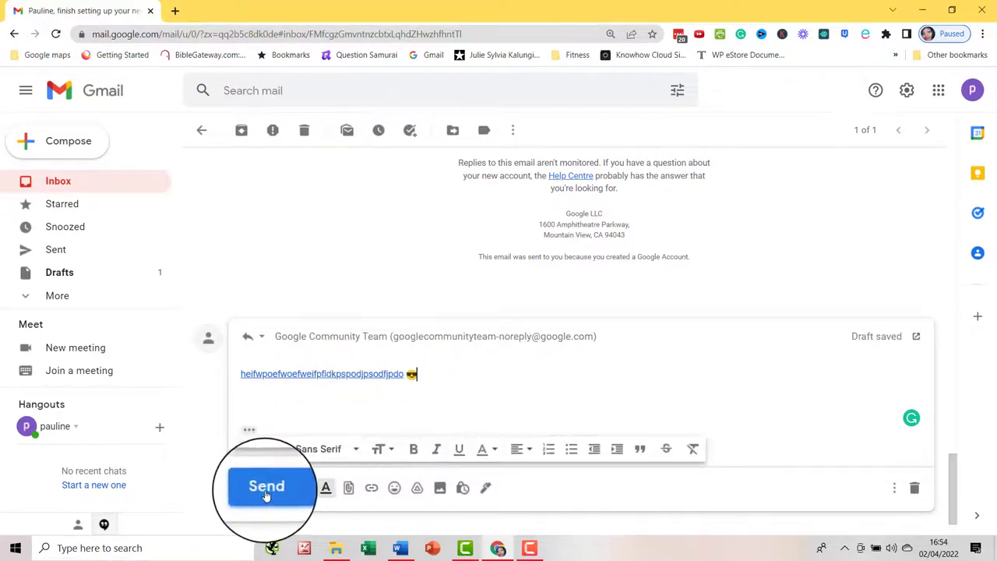
{"action": "left_click", "coordinate": [914, 488]}
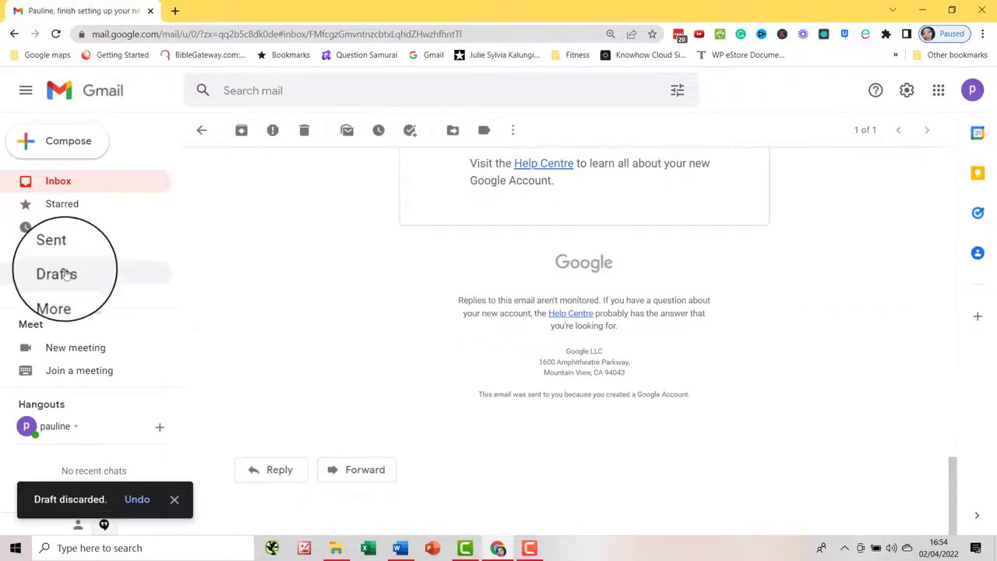
Return to the inbox list and tick the welcome email's checkbox
{"action": "scroll", "scroll_direction": "up", "scroll_amount": 3}
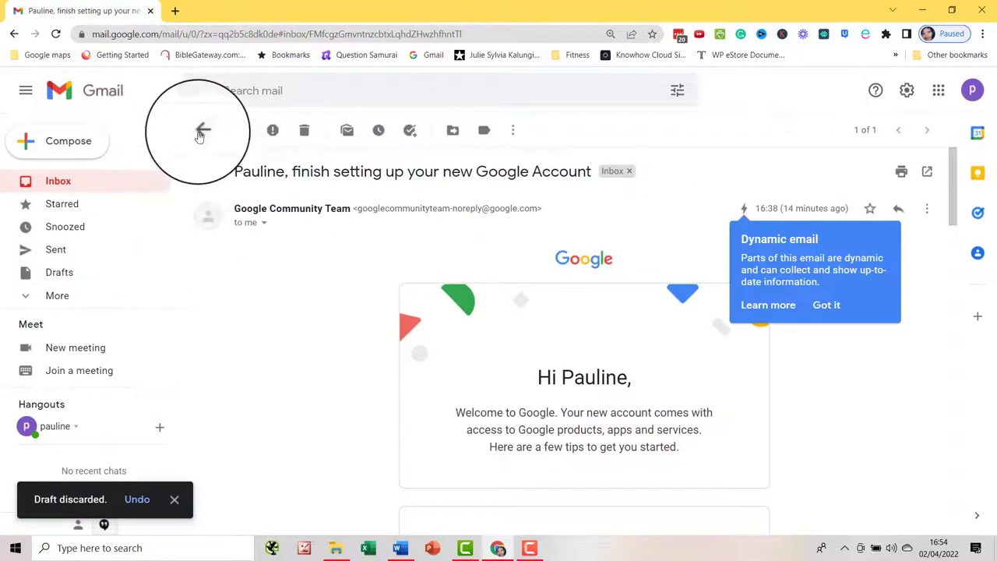
{"action": "left_click", "coordinate": [202, 131]}
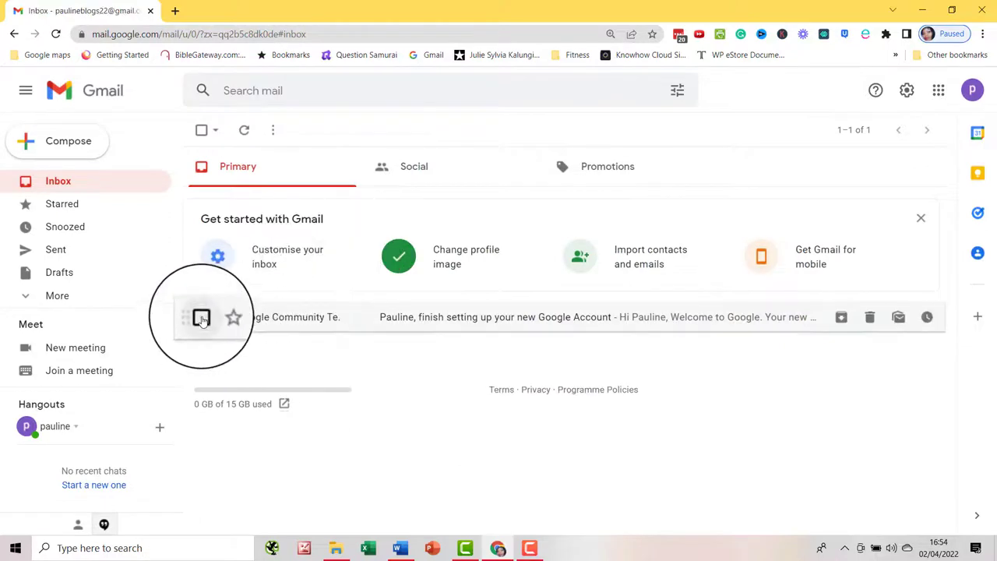
{"action": "left_click", "coordinate": [201, 318]}
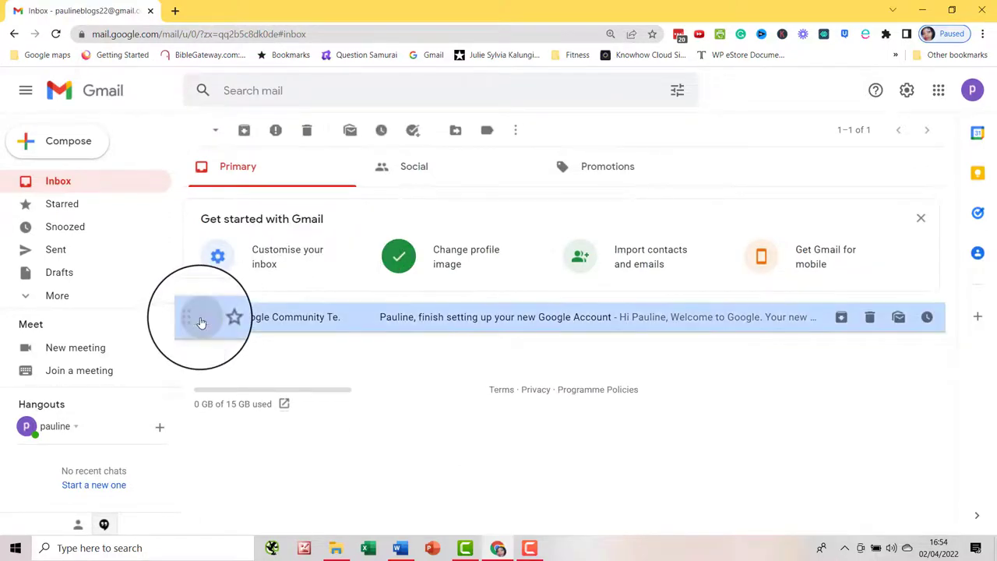
{"action": "left_click", "coordinate": [201, 318]}
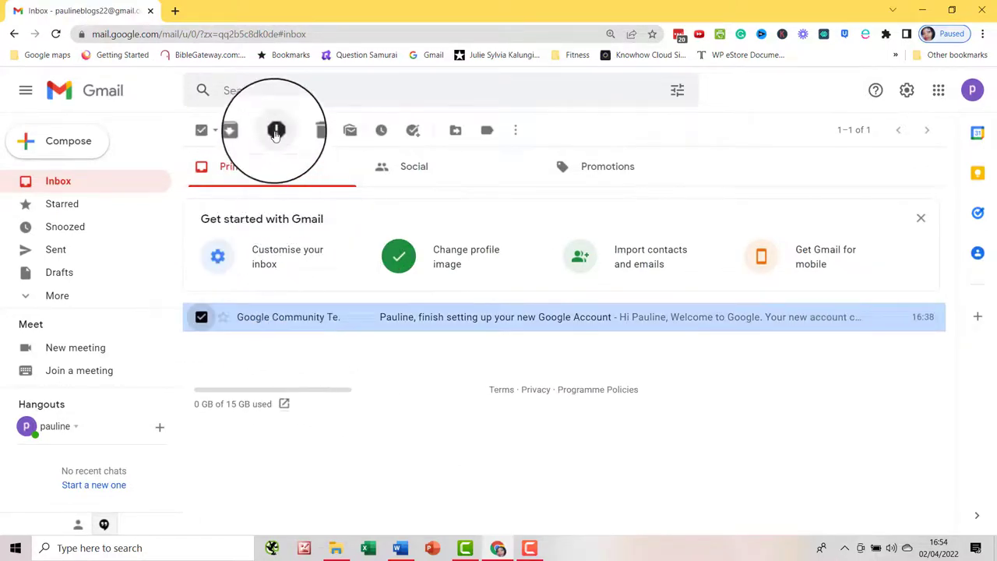
{"action": "mouse_move", "coordinate": [278, 131]}
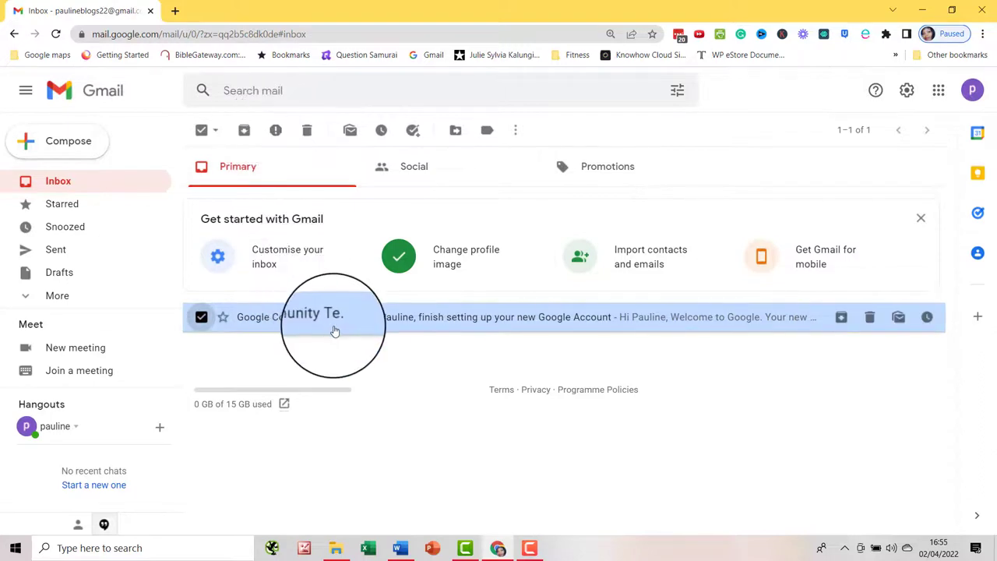
Show the inbox's Social category, which lists only two ads
{"action": "left_click", "coordinate": [415, 165]}
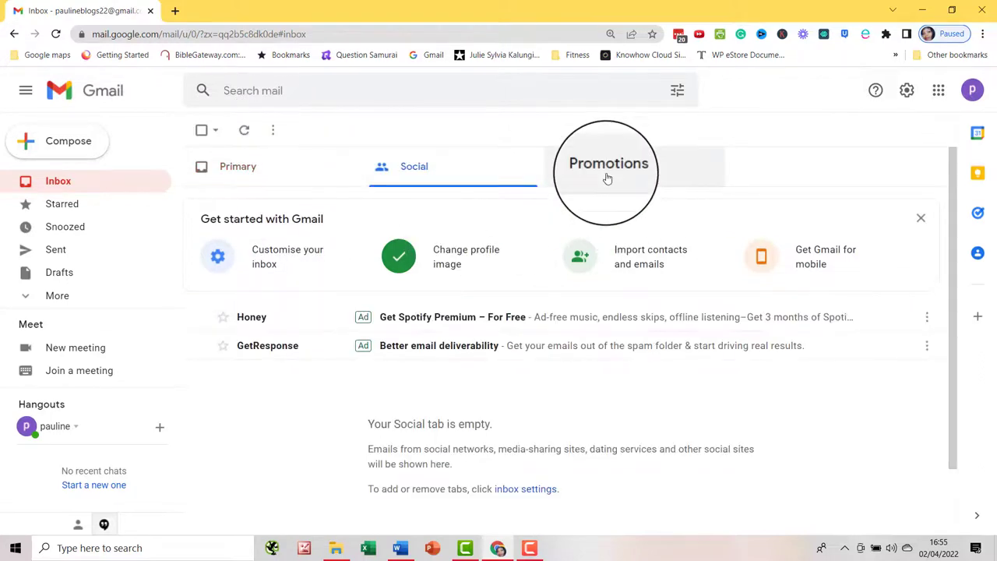
View the Promotions category, then the empty Bin folder from the sidebar
{"action": "left_click", "coordinate": [607, 166]}
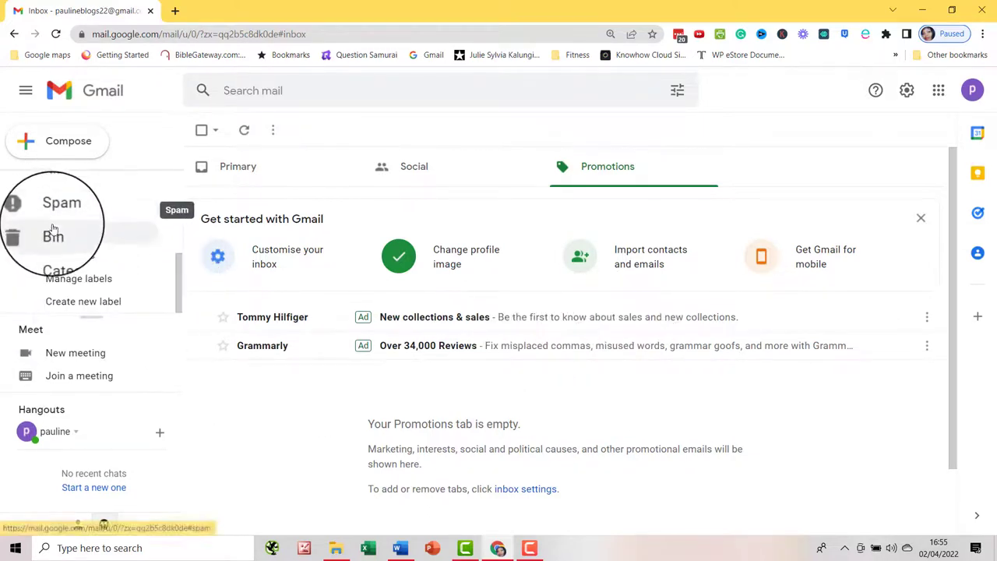
{"action": "left_click", "coordinate": [53, 237]}
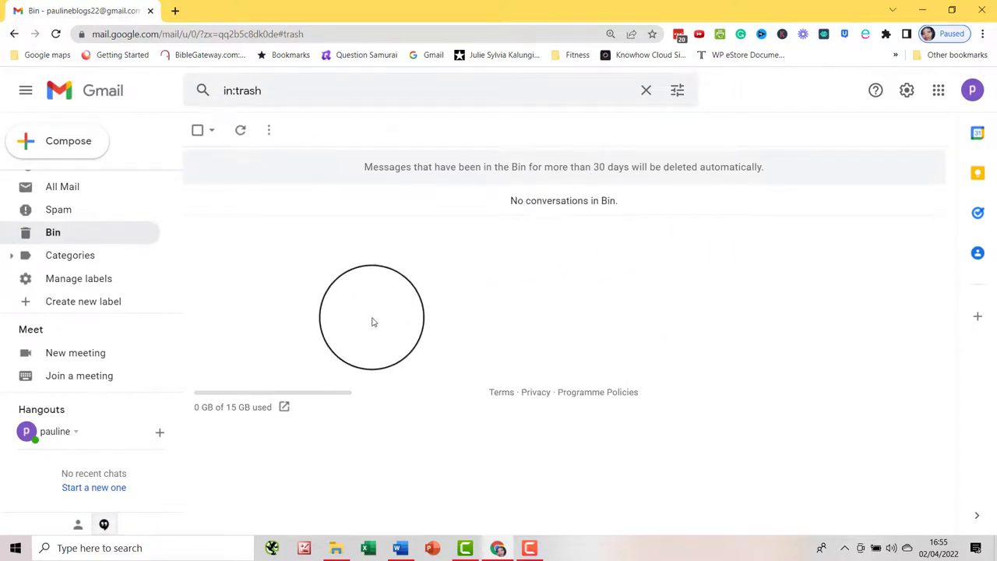
{"action": "mouse_move", "coordinate": [552, 249]}
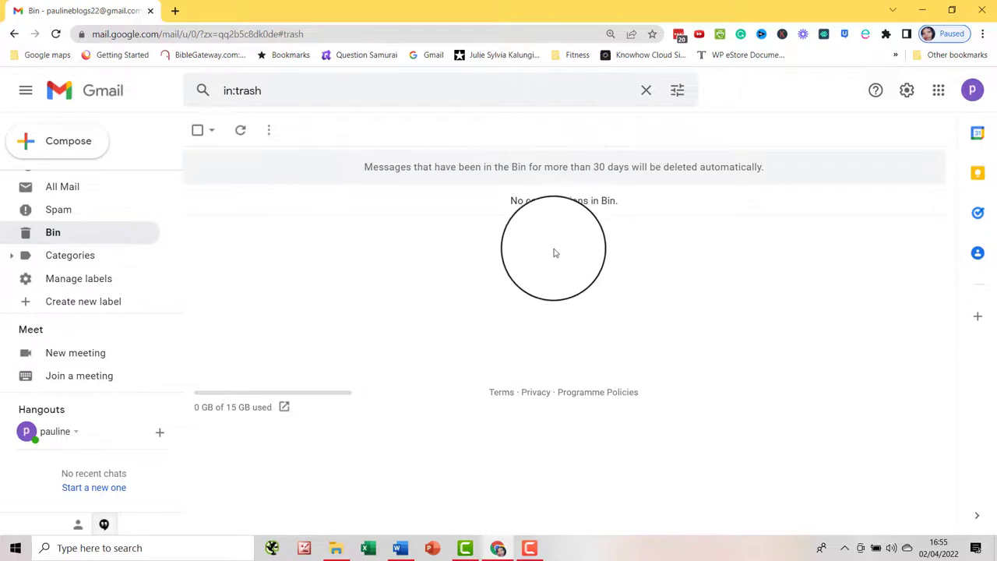
{"action": "mouse_move", "coordinate": [464, 255]}
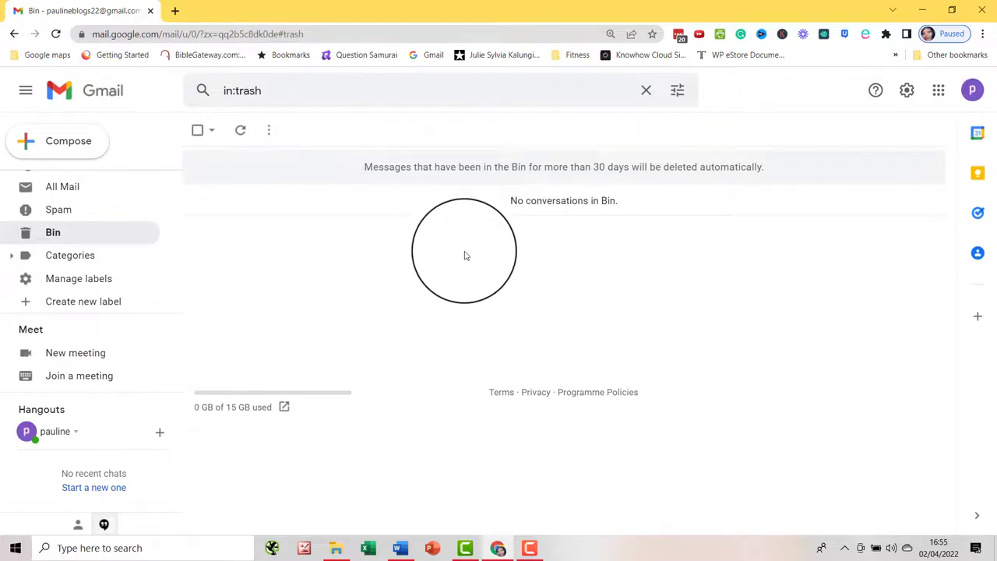
{"action": "mouse_move", "coordinate": [59, 208]}
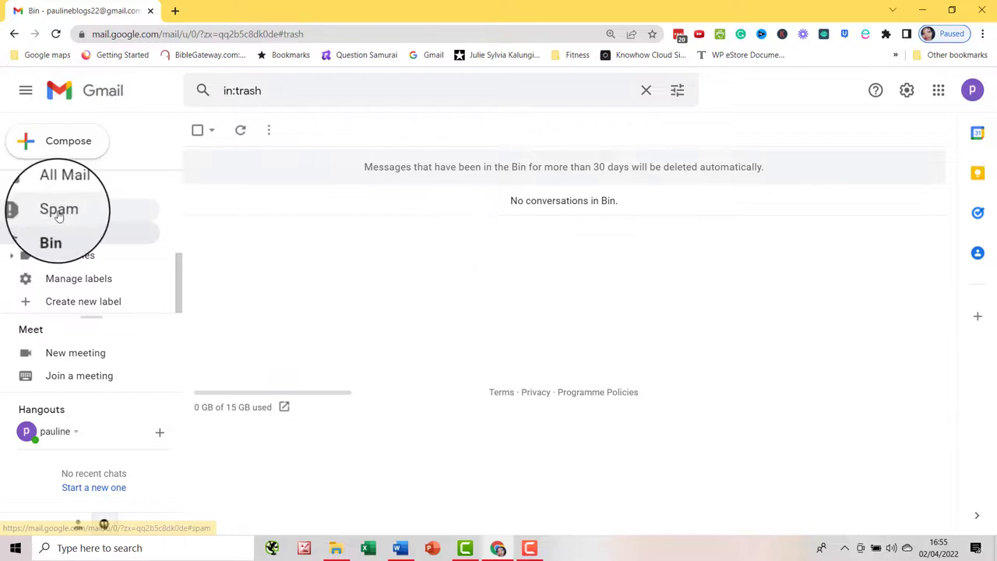
View the Spam folder, which holds no messages
{"action": "left_click", "coordinate": [60, 209]}
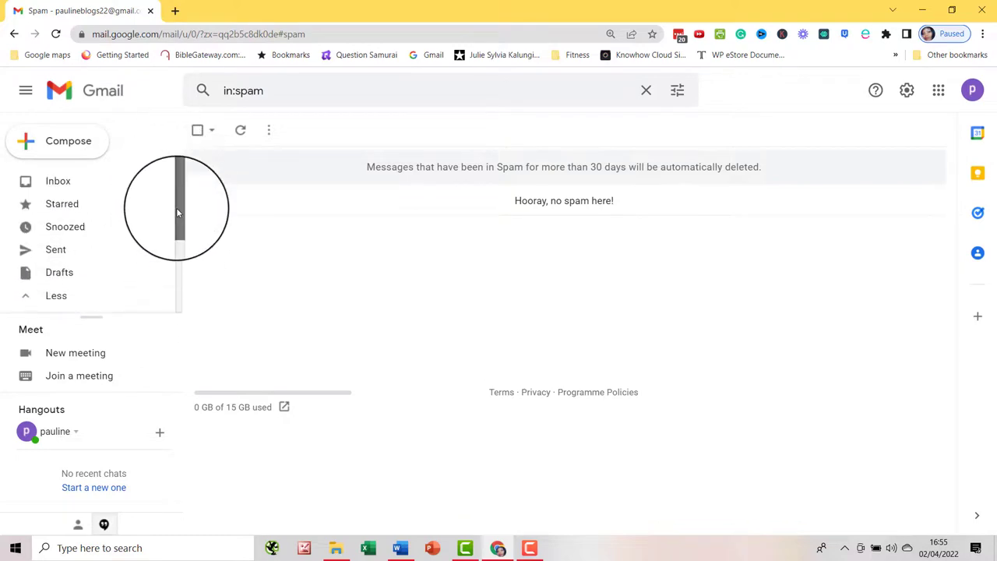
{"action": "scroll", "scroll_direction": "down", "scroll_amount": 3}
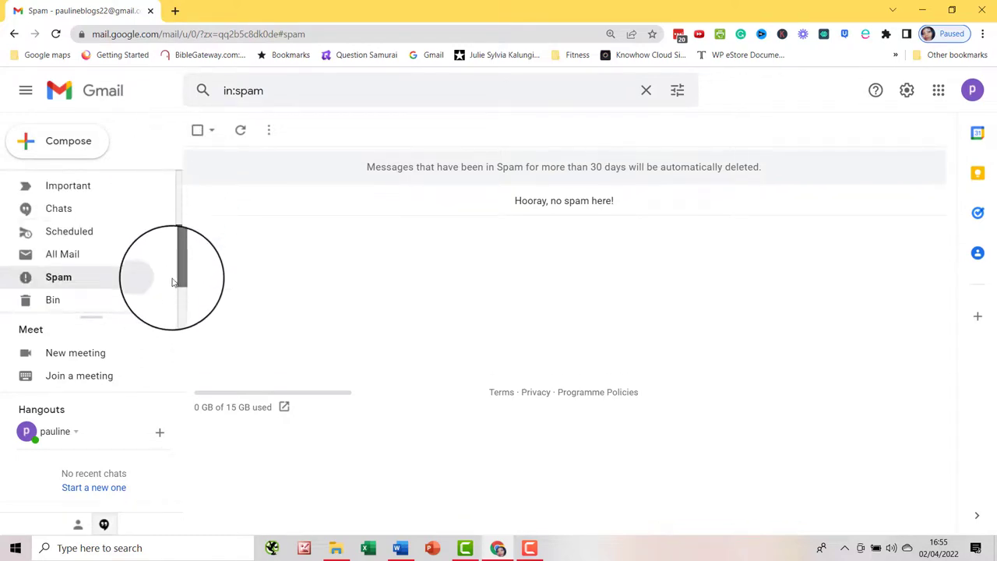
{"action": "scroll", "scroll_direction": "down", "scroll_amount": 3}
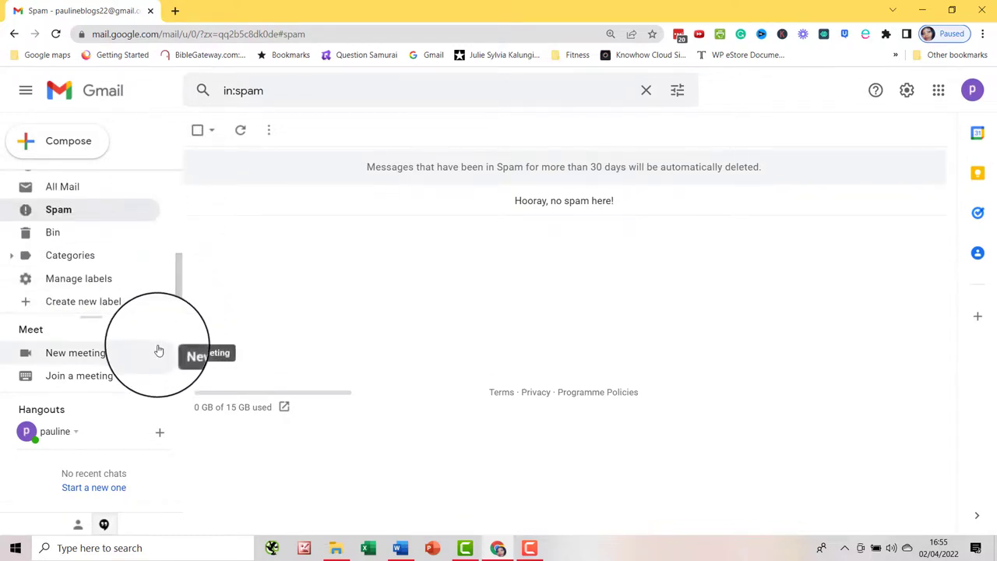
{"action": "mouse_move", "coordinate": [205, 364]}
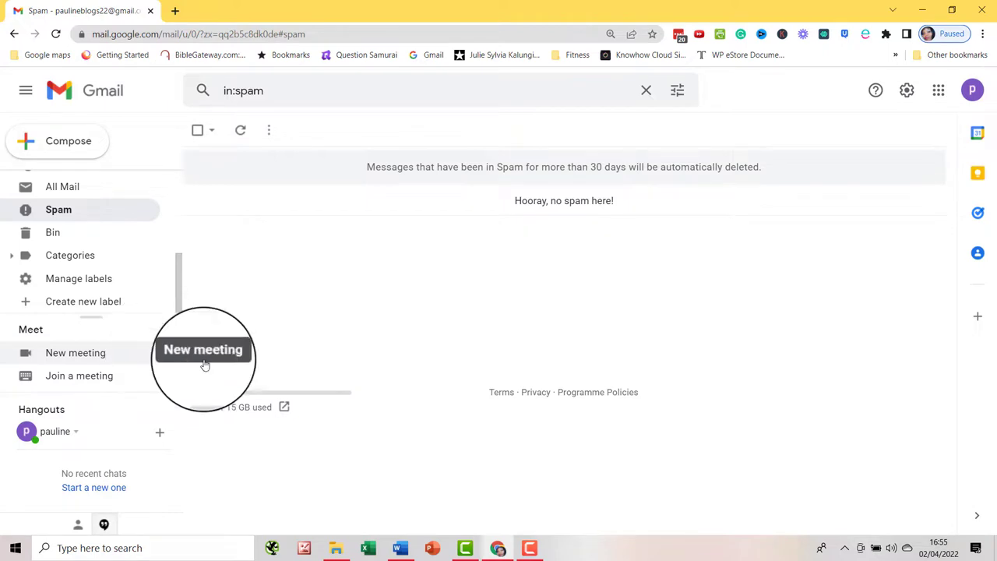
{"action": "mouse_move", "coordinate": [543, 472]}
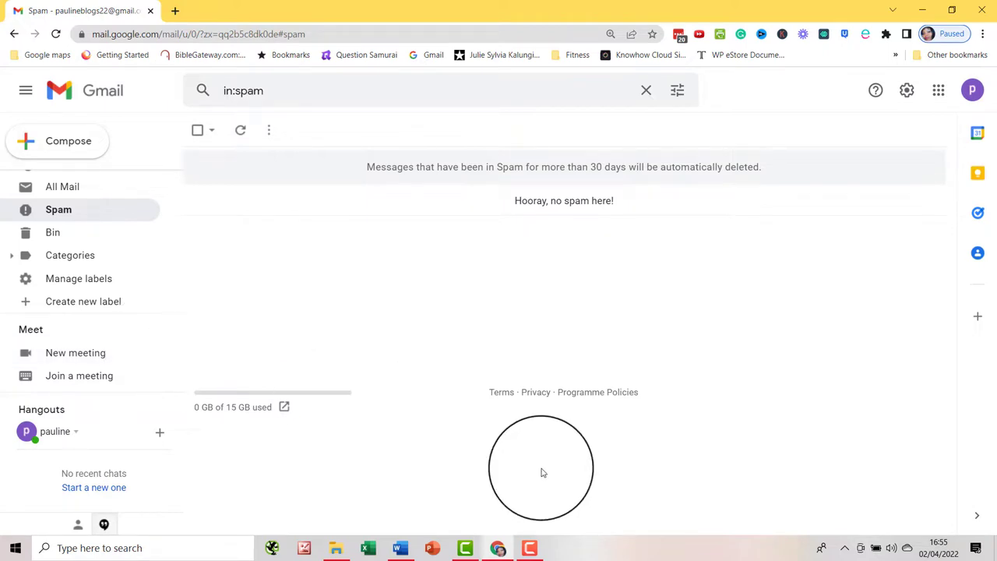